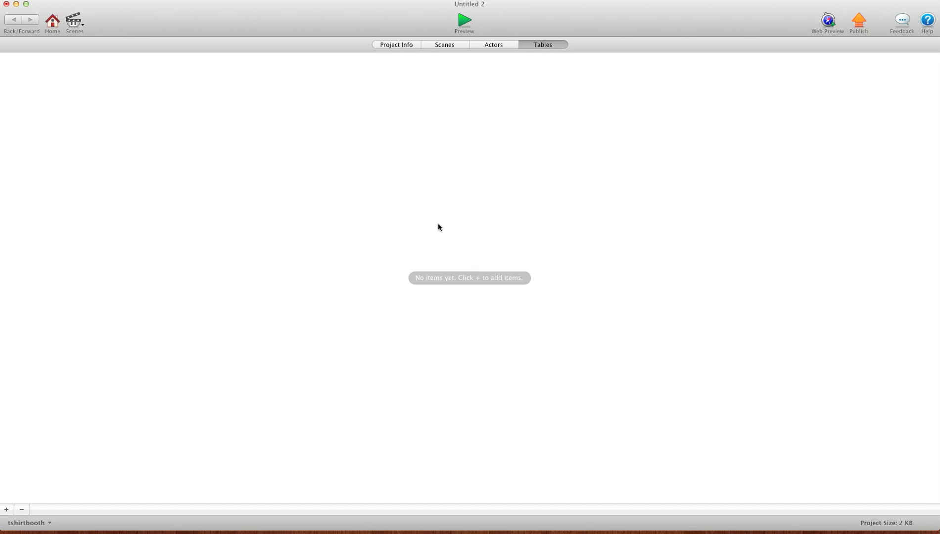
pyautogui.moveTo(440, 186)
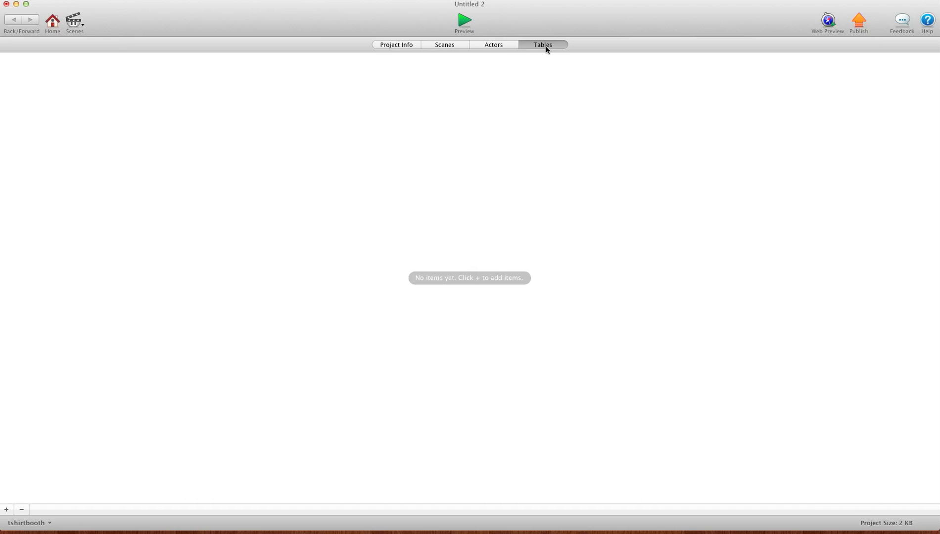
pyautogui.moveTo(406, 301)
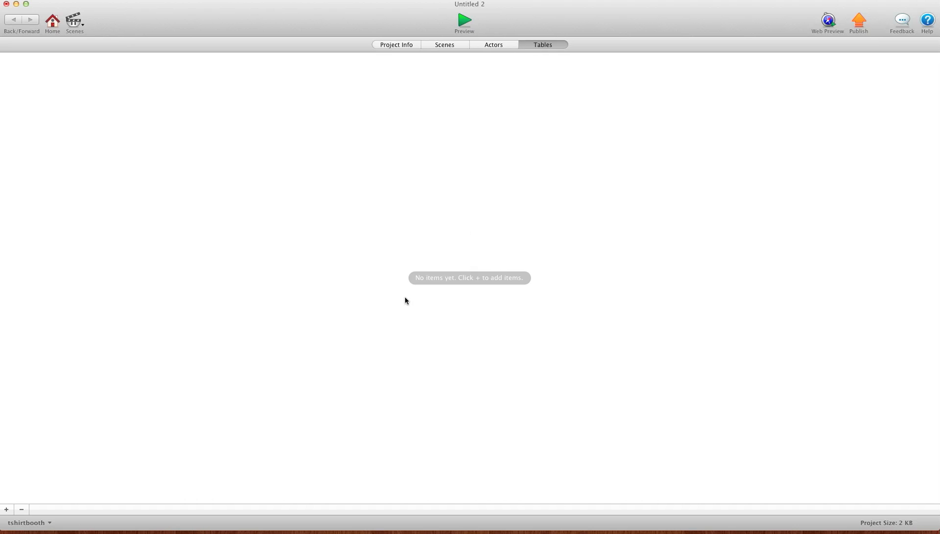
pyautogui.moveTo(379, 203)
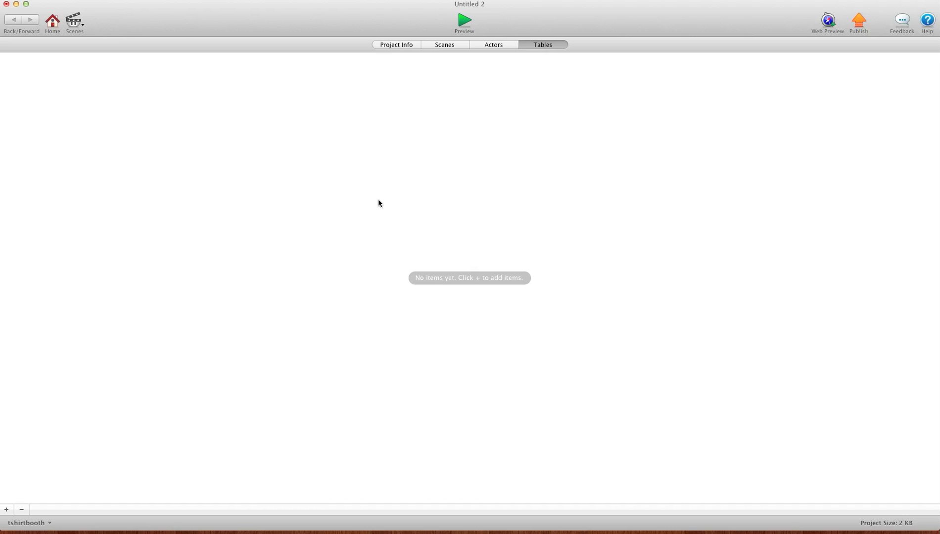
pyautogui.moveTo(536, 63)
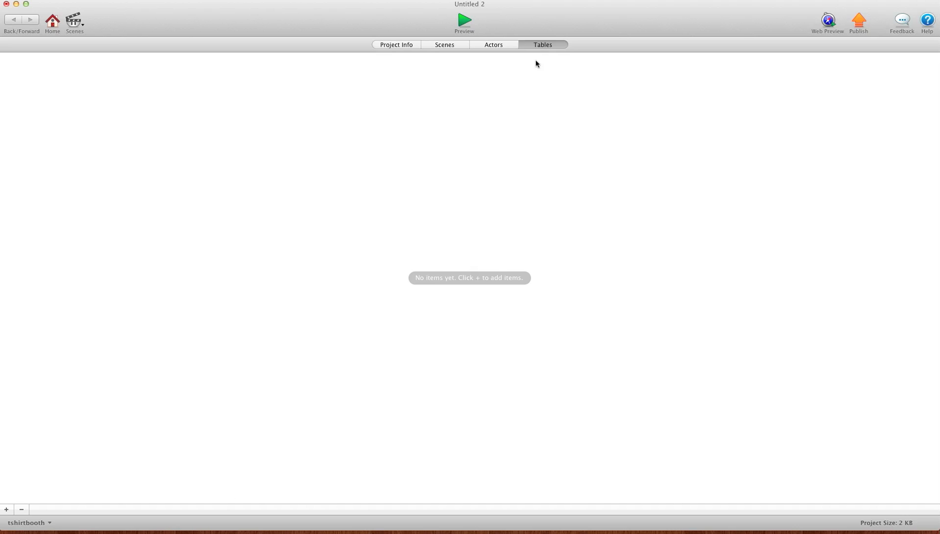
pyautogui.moveTo(419, 152)
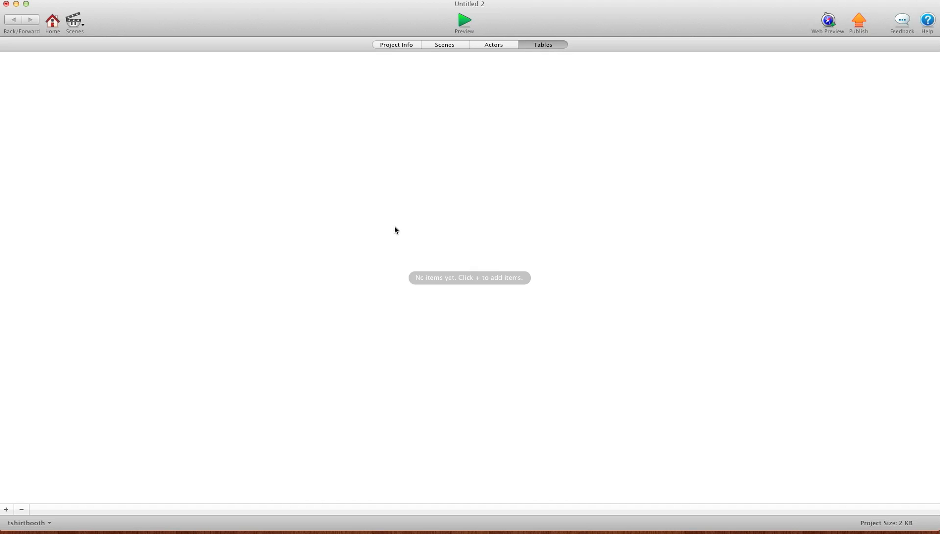
pyautogui.moveTo(452, 204)
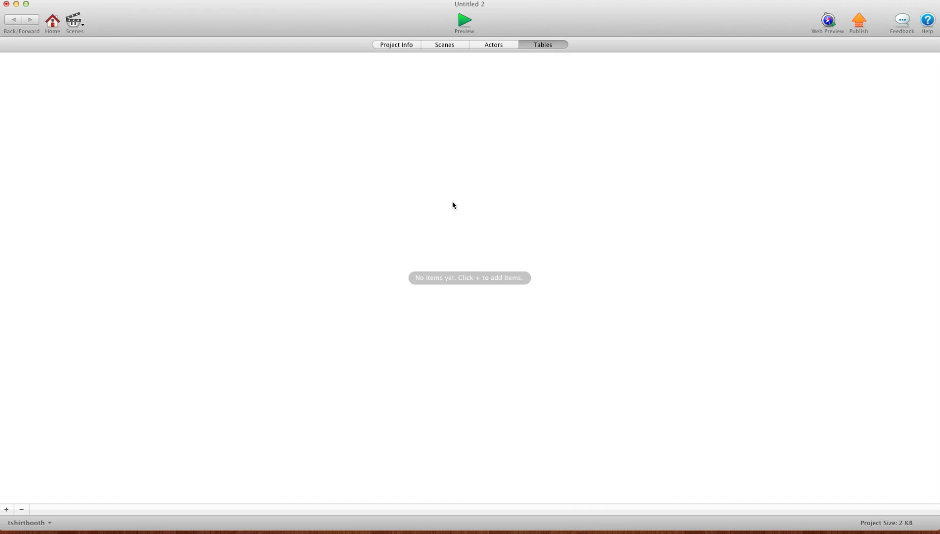
pyautogui.moveTo(551, 50)
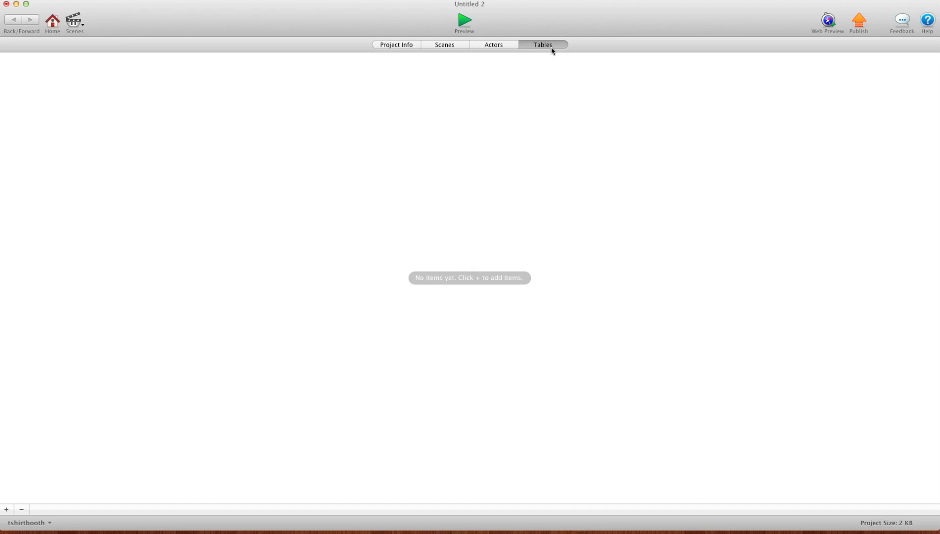
pyautogui.moveTo(277, 51)
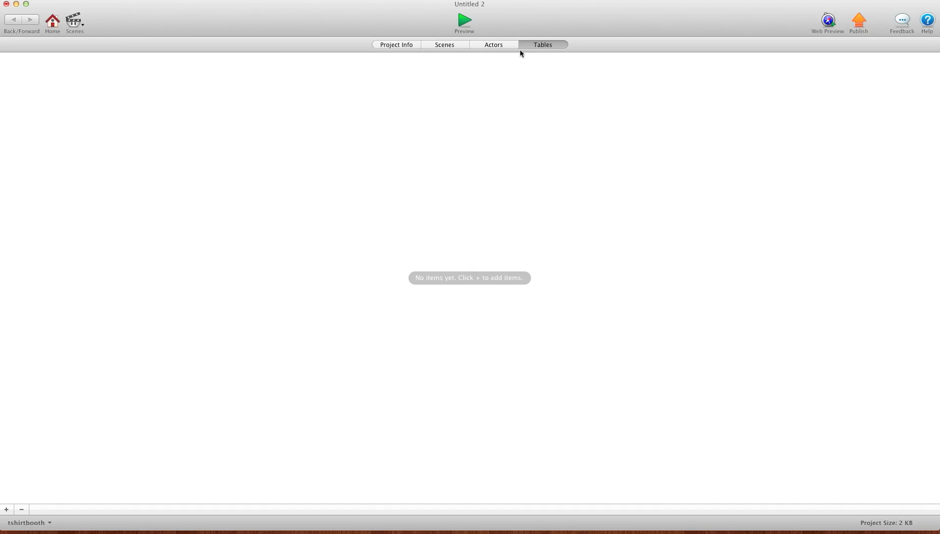
pyautogui.moveTo(77, 97)
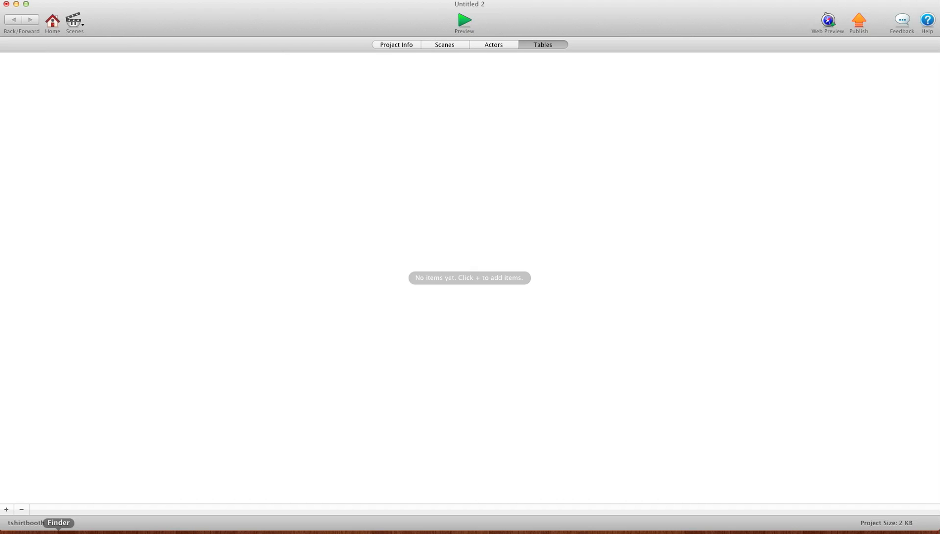
# - Add new tables to the project and rename Table 1 to 'random number'
pyautogui.click(6, 510)
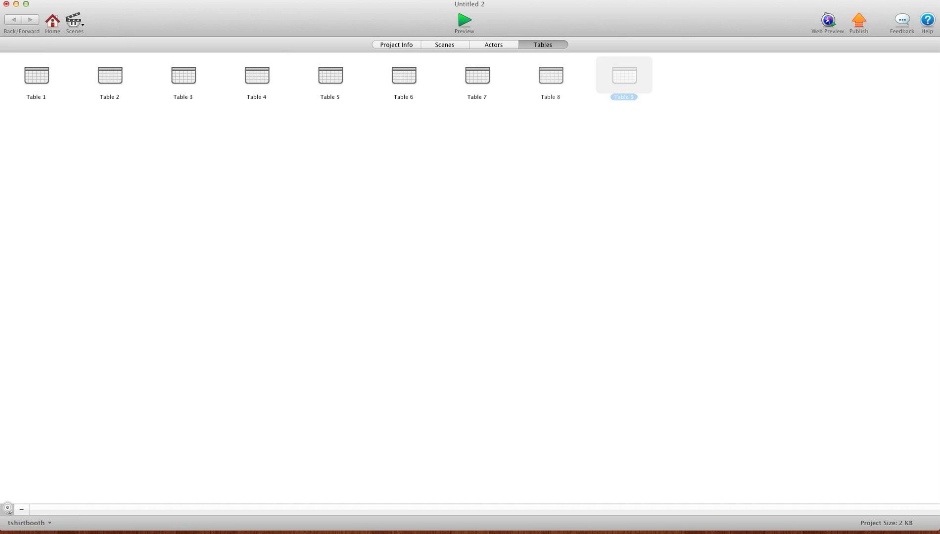
pyautogui.click(6, 509)
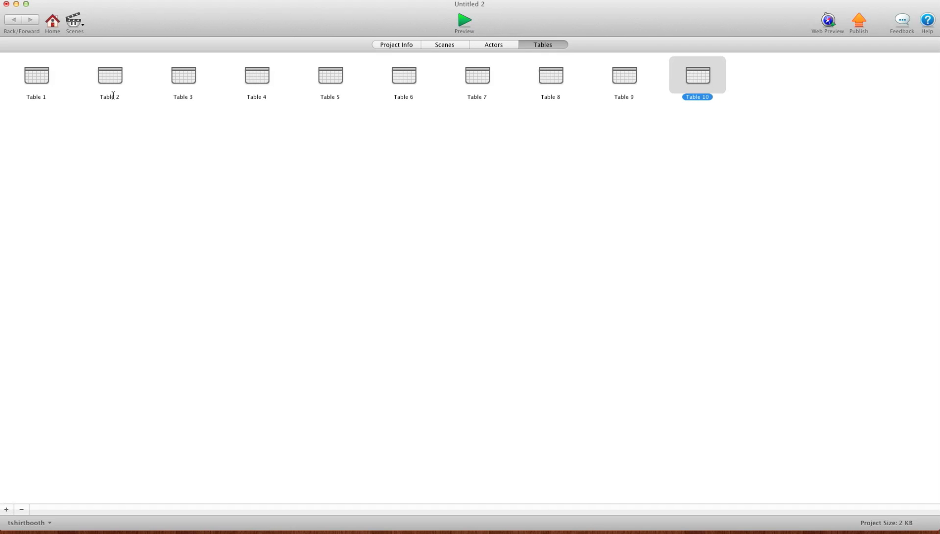
pyautogui.doubleClick(35, 97)
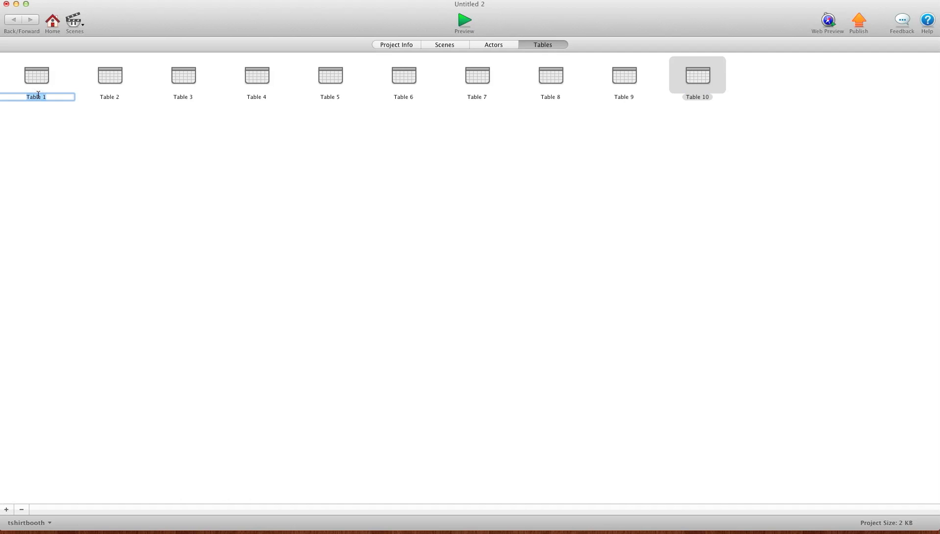
pyautogui.write('random numb')
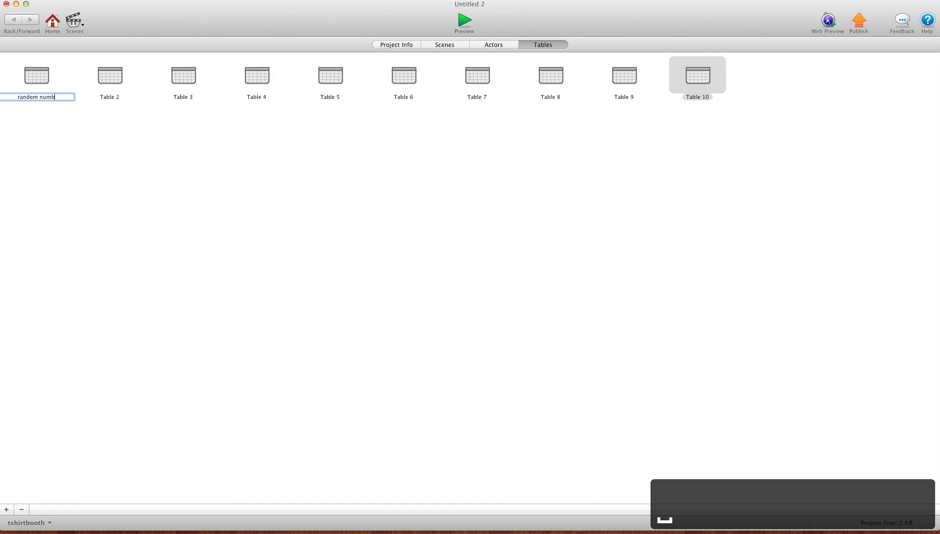
pyautogui.click(274, 106)
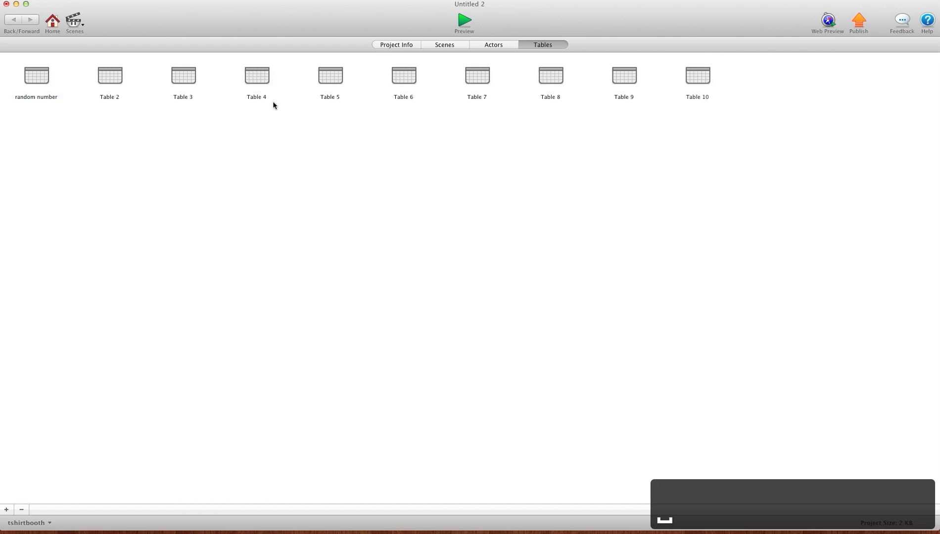
# - Delete the extra tables Table 3 through Table 10, confirming each, and show the scenes list
pyautogui.click(697, 75)
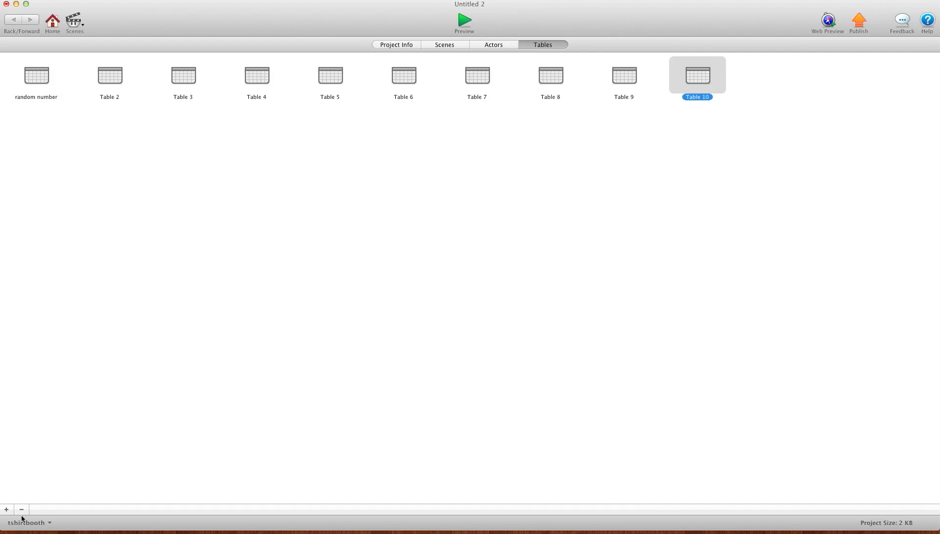
pyautogui.click(20, 510)
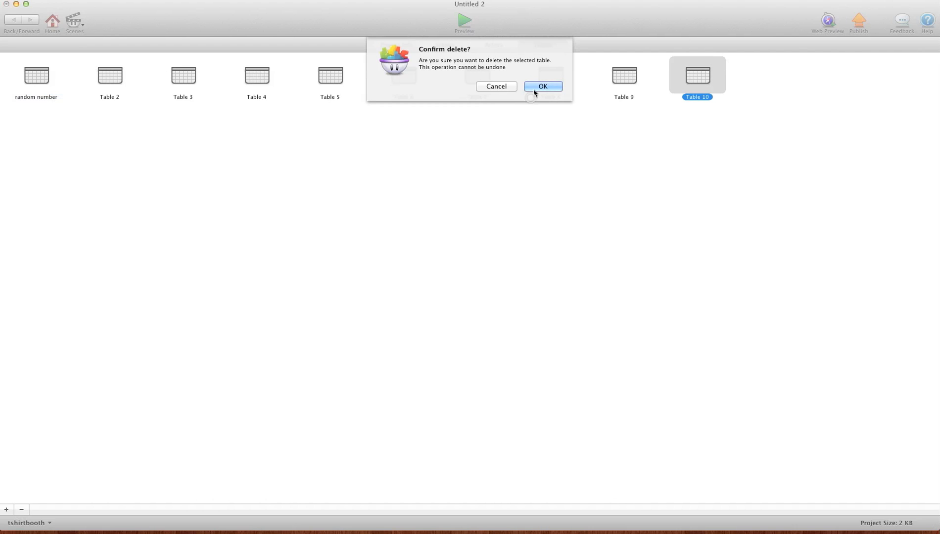
pyautogui.click(541, 86)
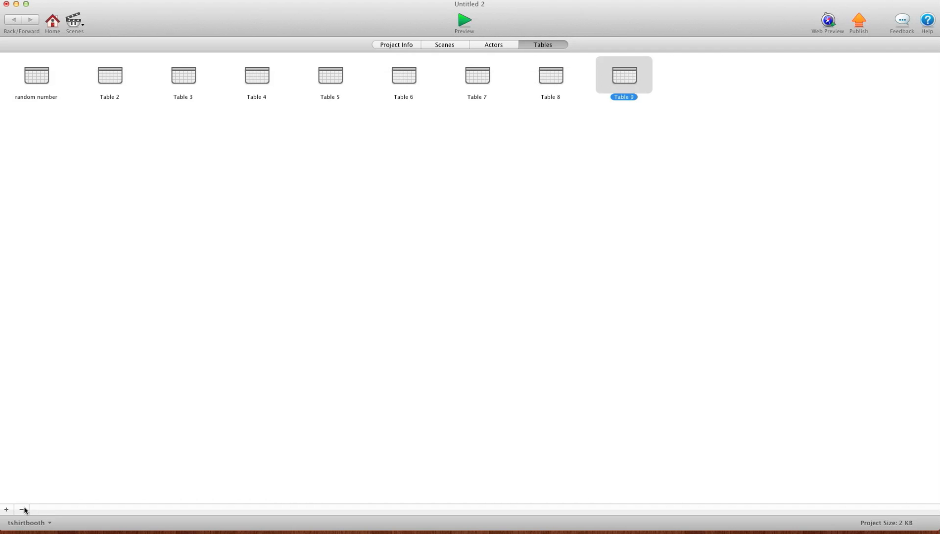
pyautogui.click(21, 511)
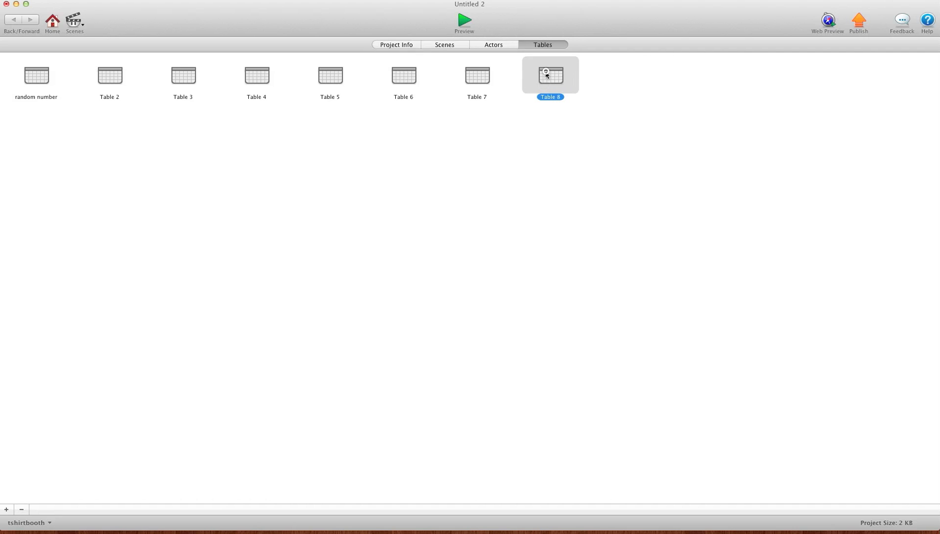
pyautogui.click(21, 510)
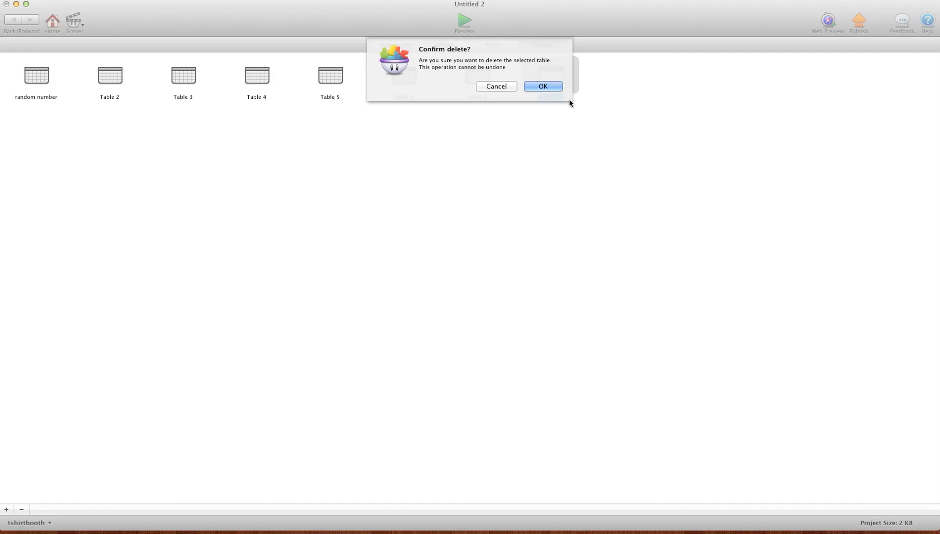
pyautogui.click(541, 86)
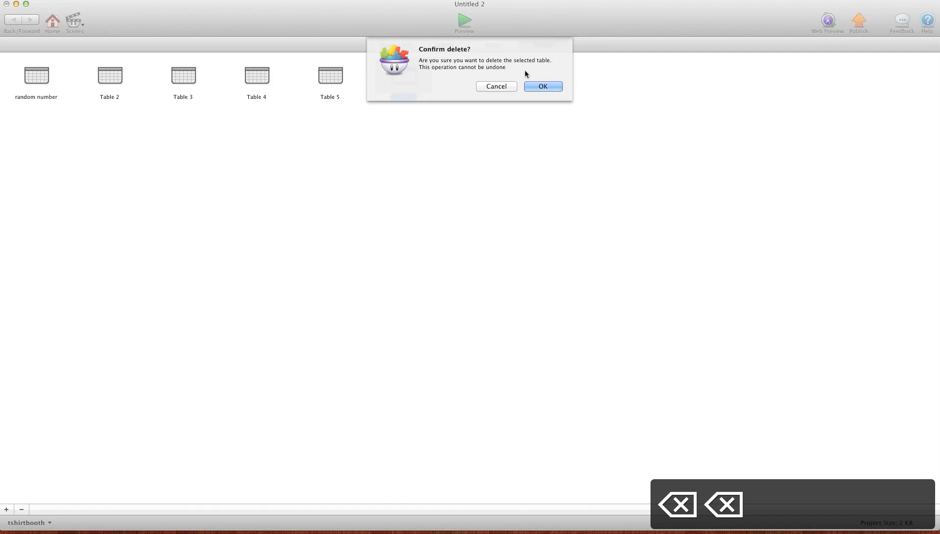
pyautogui.click(542, 86)
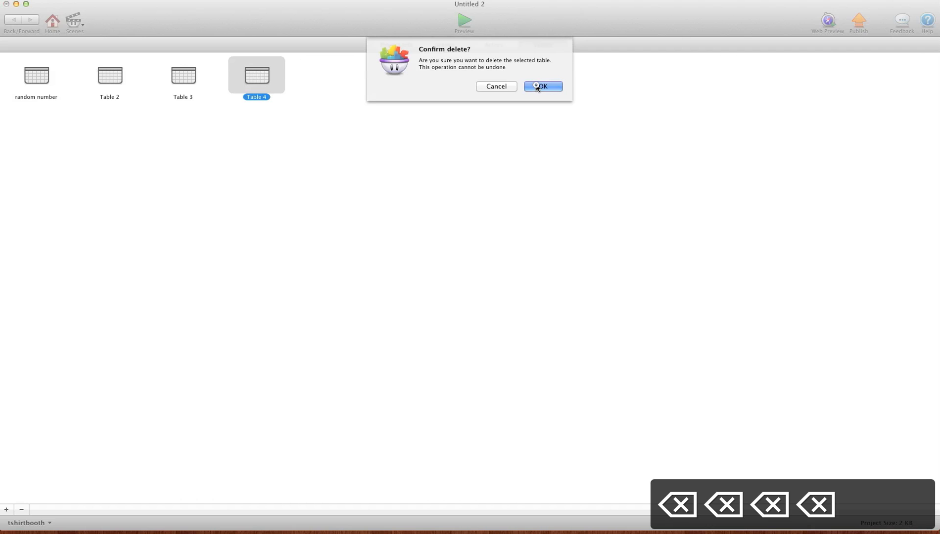
pyautogui.click(541, 86)
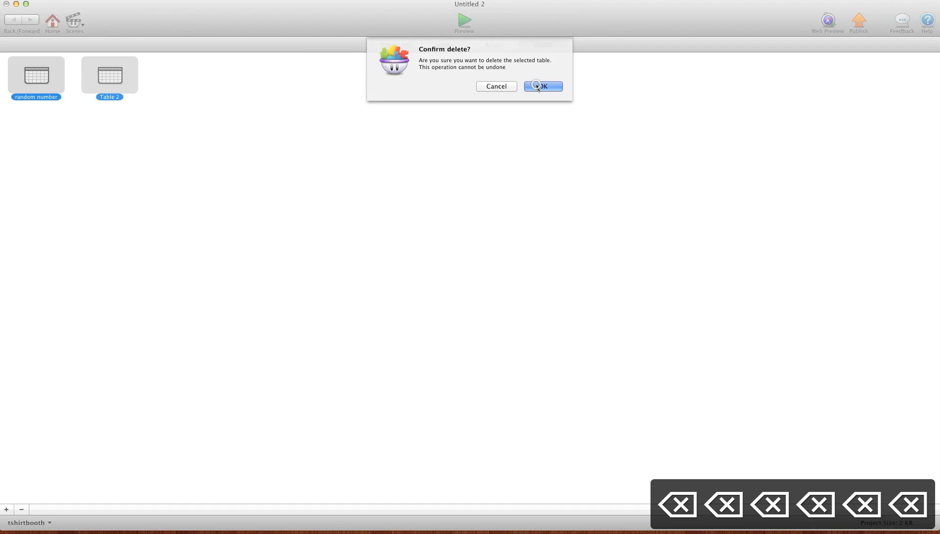
pyautogui.click(542, 86)
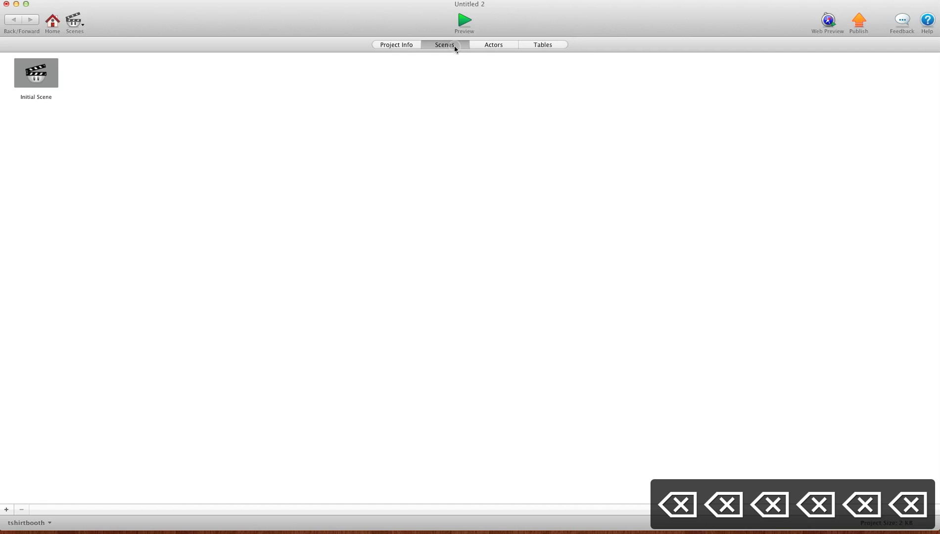
# - Create Actor 1 in Initial Scene and browse Game attributes from its Change Attribute behaviour
pyautogui.doubleClick(36, 72)
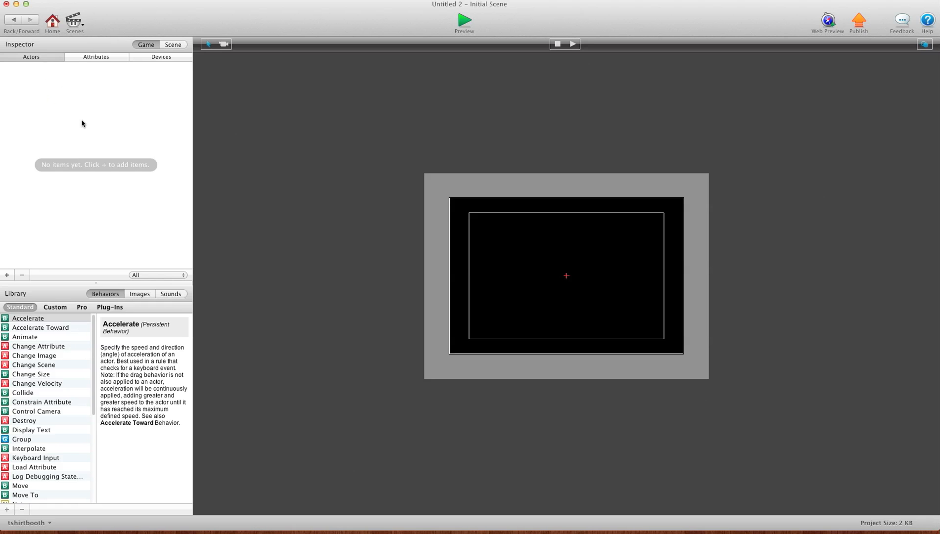
pyautogui.click(7, 275)
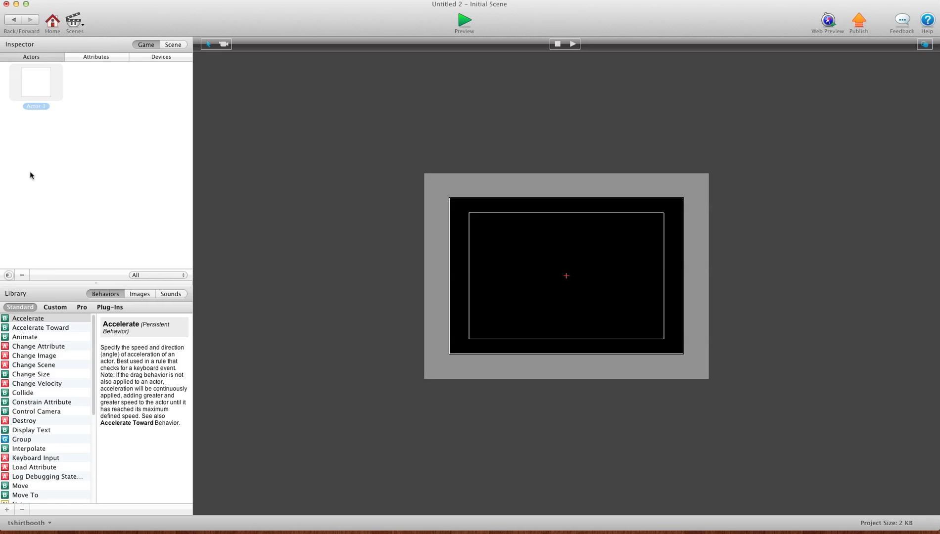
pyautogui.doubleClick(36, 82)
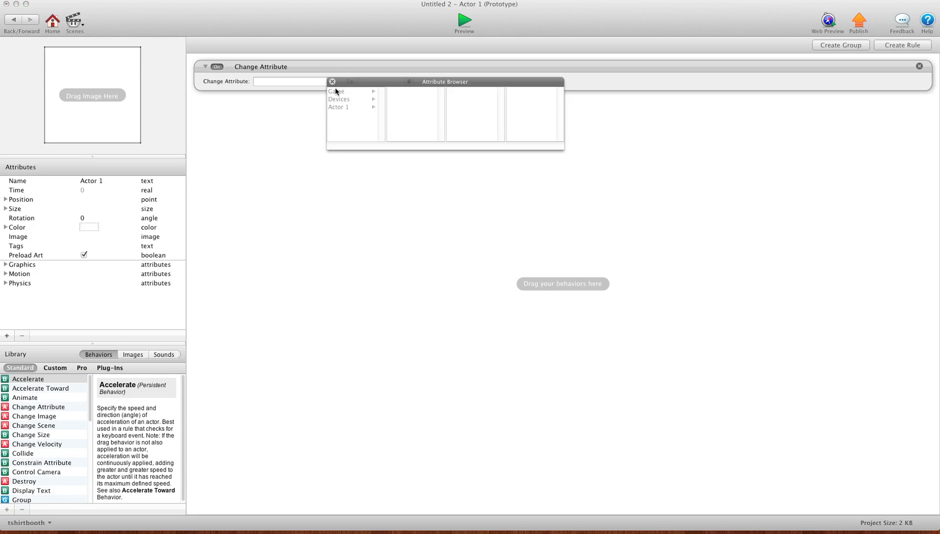
pyautogui.click(336, 92)
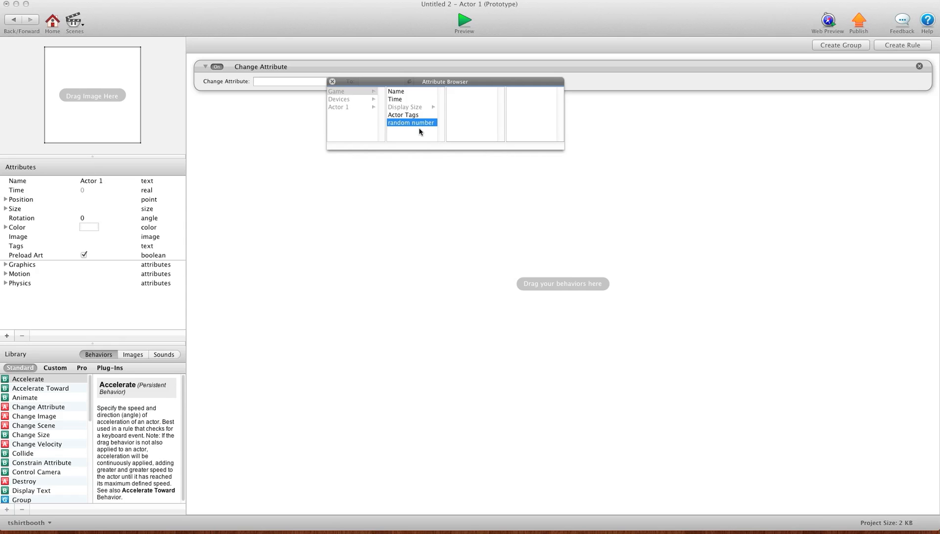
pyautogui.moveTo(410, 129)
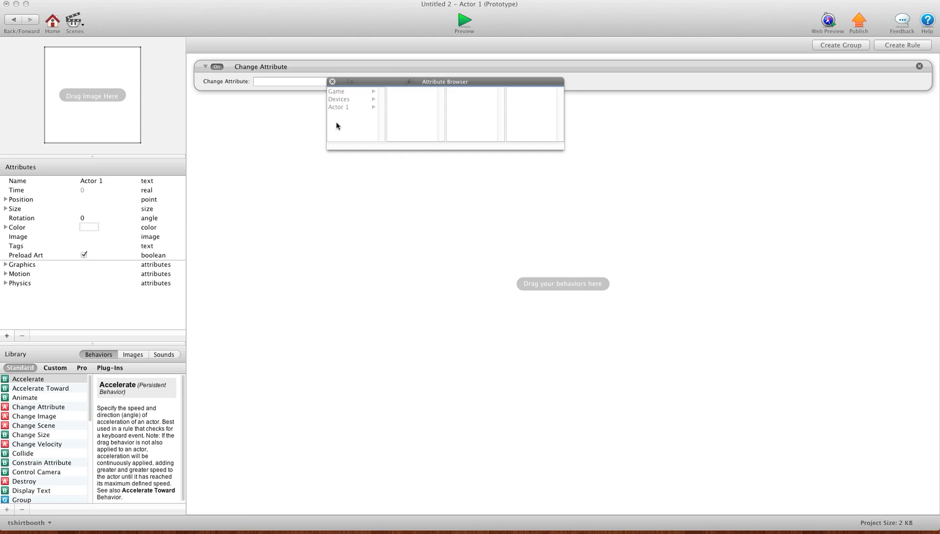
pyautogui.click(349, 91)
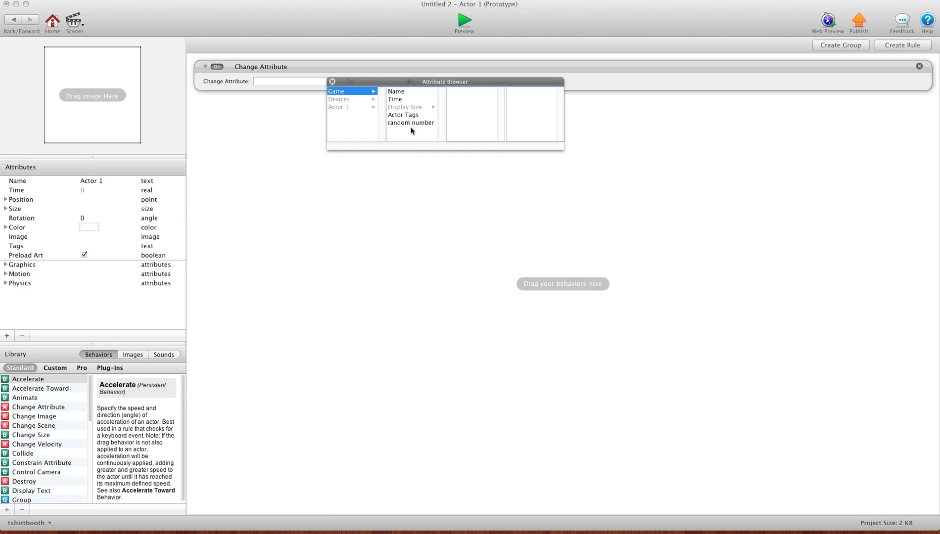
pyautogui.click(411, 123)
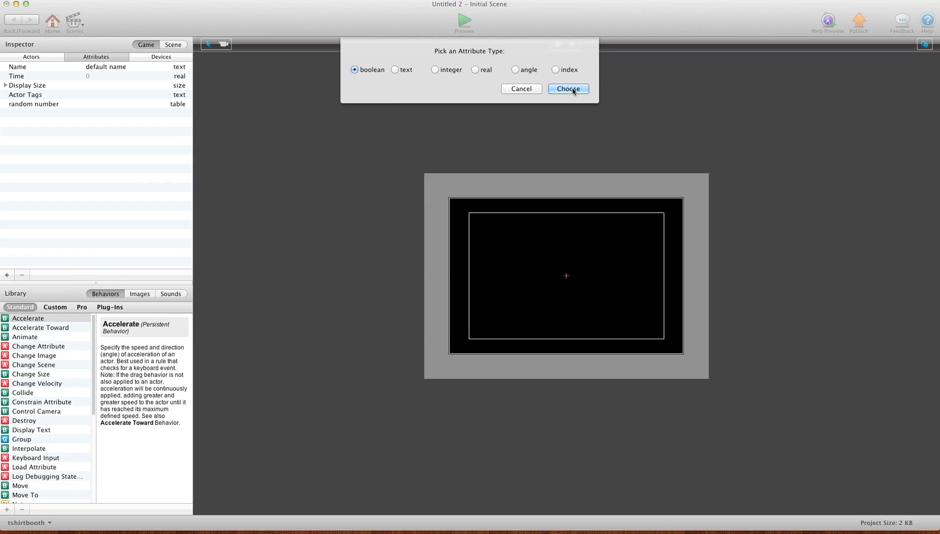
# - Create a boolean game attribute and return to the project's tables list
pyautogui.click(567, 90)
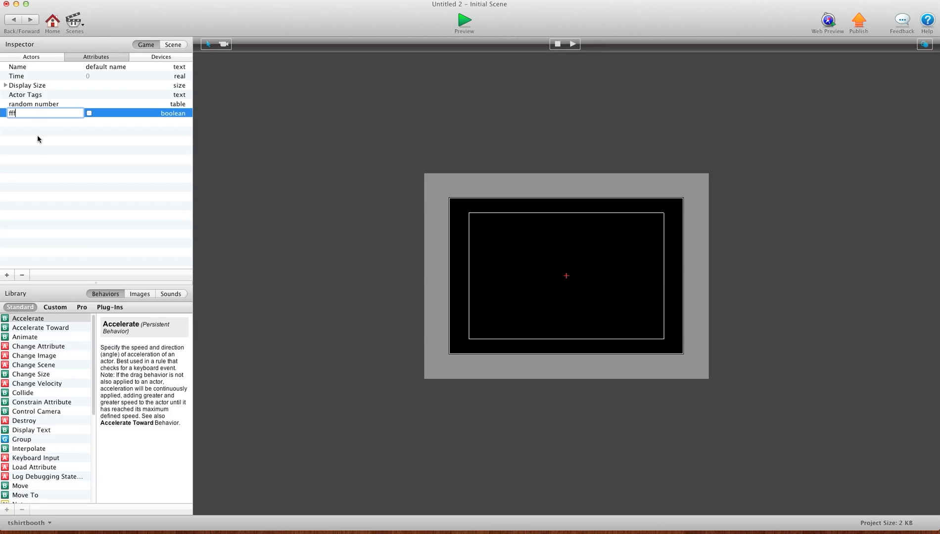
pyautogui.click(53, 20)
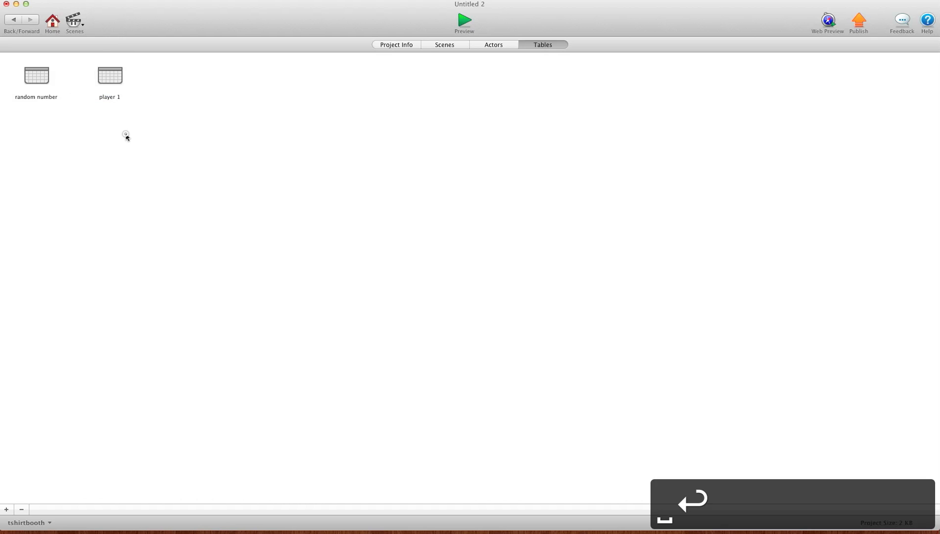
# - Reopen Actor 1's Change Attribute picker and confirm game attributes fff and player 1 appear
pyautogui.click(443, 45)
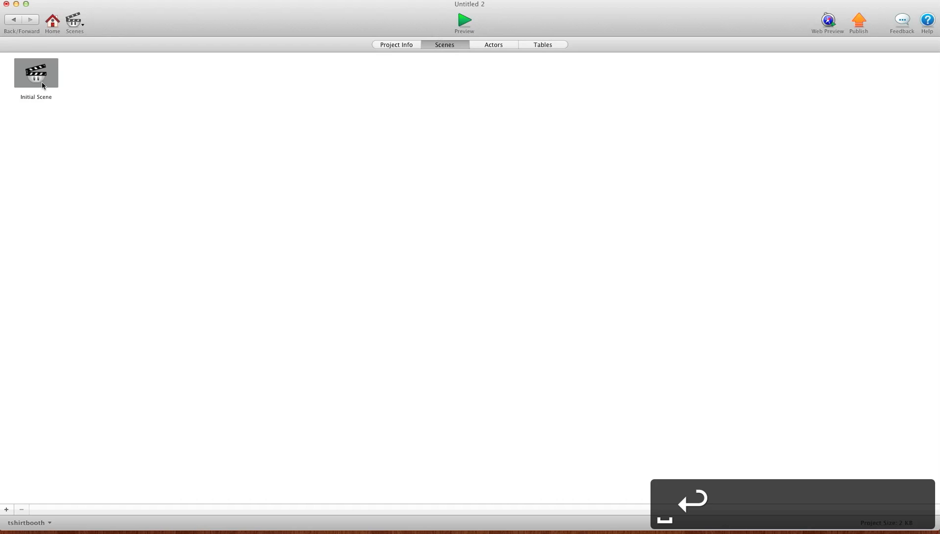
pyautogui.doubleClick(35, 72)
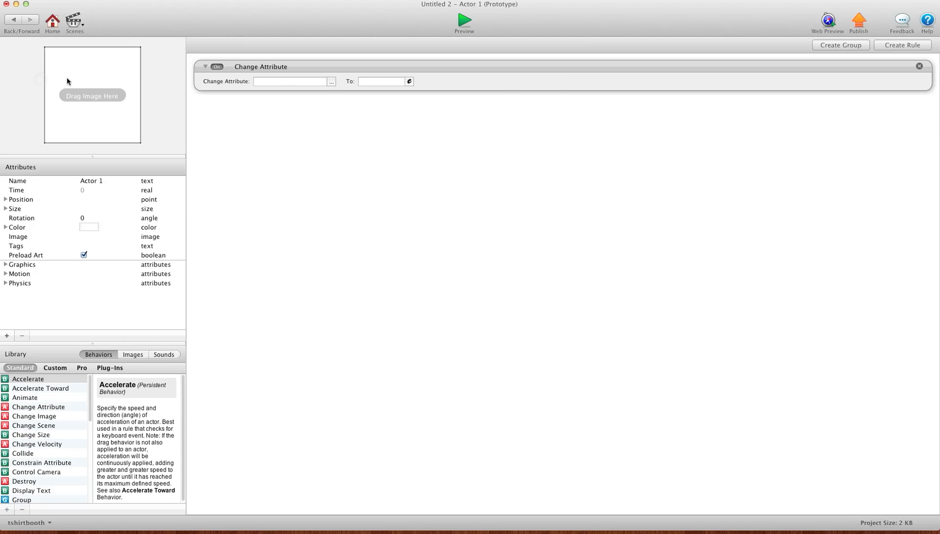
pyautogui.click(331, 82)
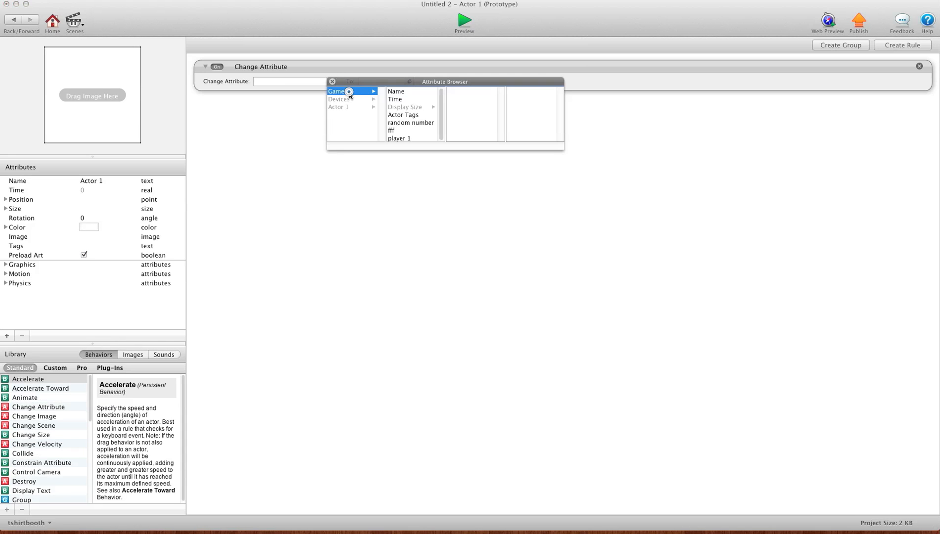
pyautogui.click(410, 123)
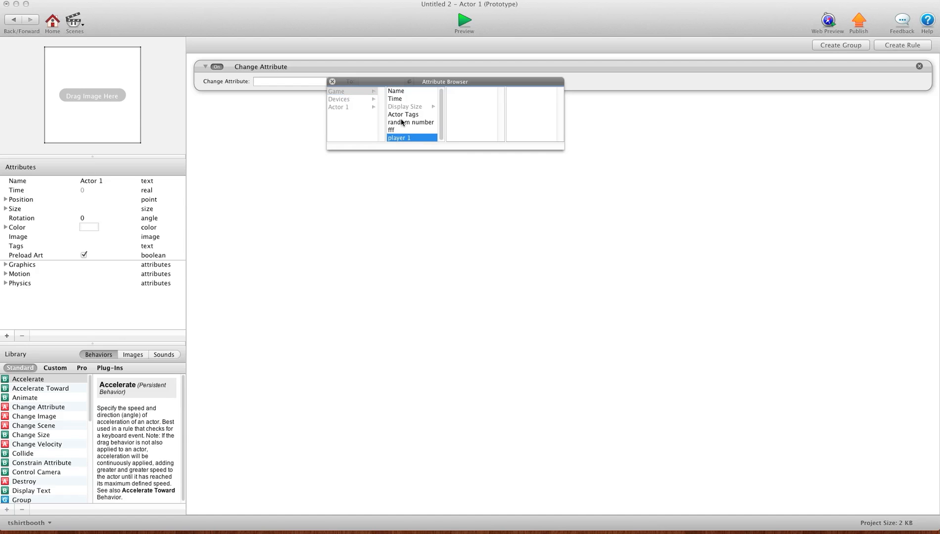
pyautogui.moveTo(396, 126)
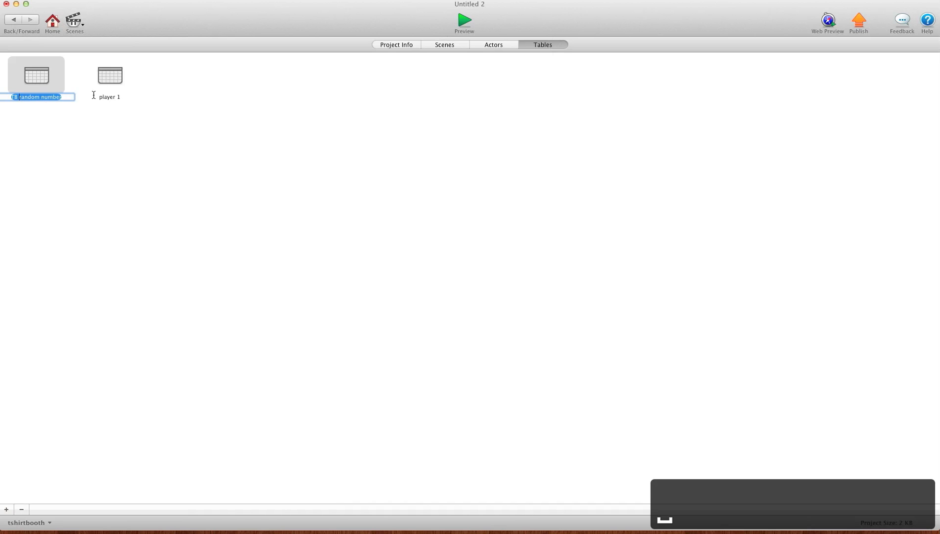
# - Prefix both tables with 'TB ' and verify TB random number and the boolean in the Attribute Browser
pyautogui.doubleClick(109, 97)
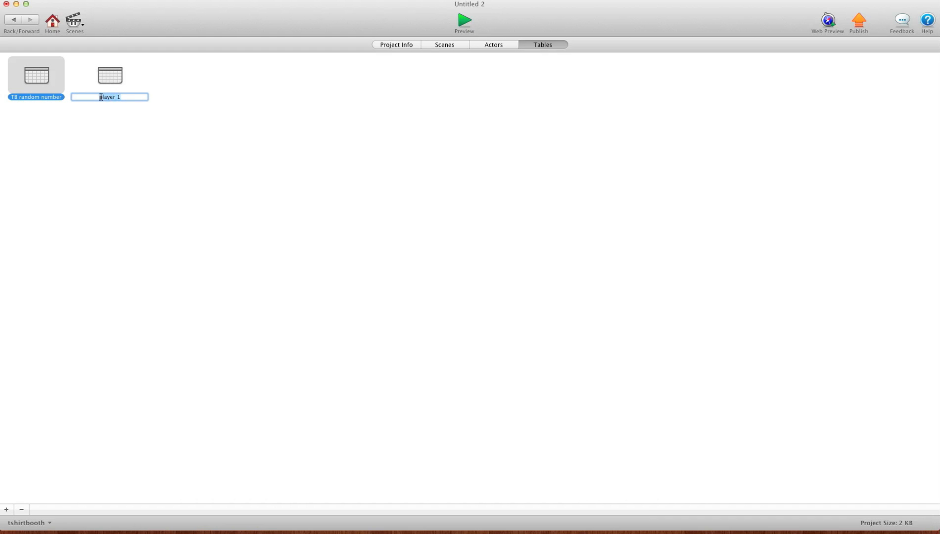
pyautogui.click(443, 45)
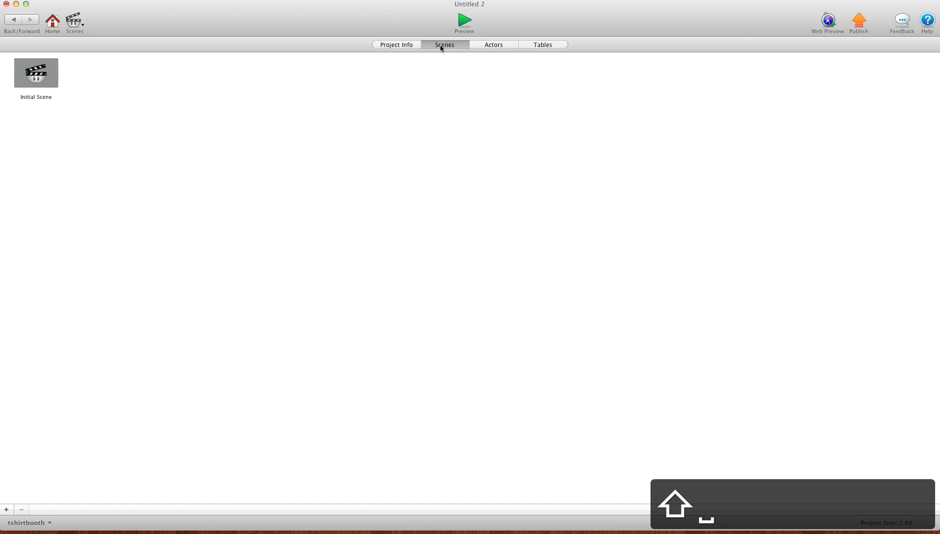
pyautogui.doubleClick(36, 73)
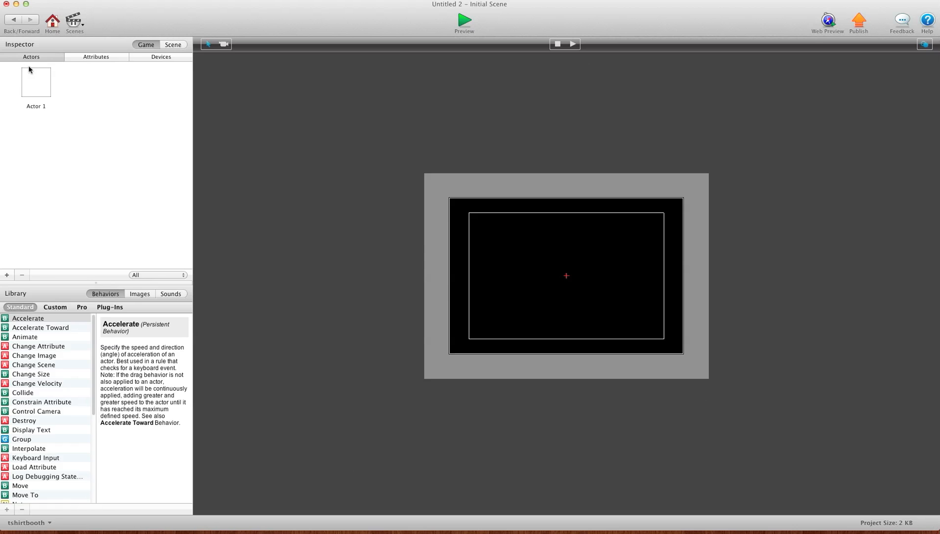
pyautogui.doubleClick(36, 82)
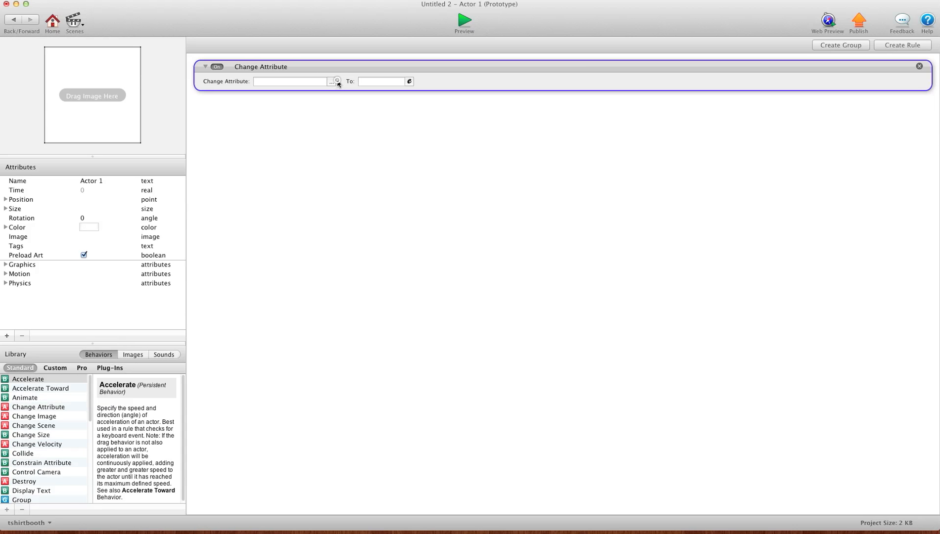
pyautogui.click(336, 82)
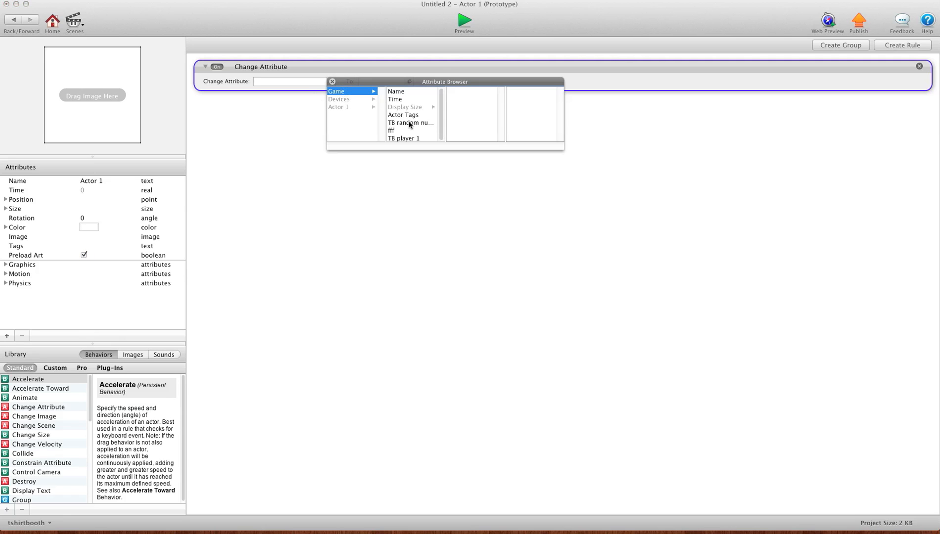
pyautogui.click(409, 123)
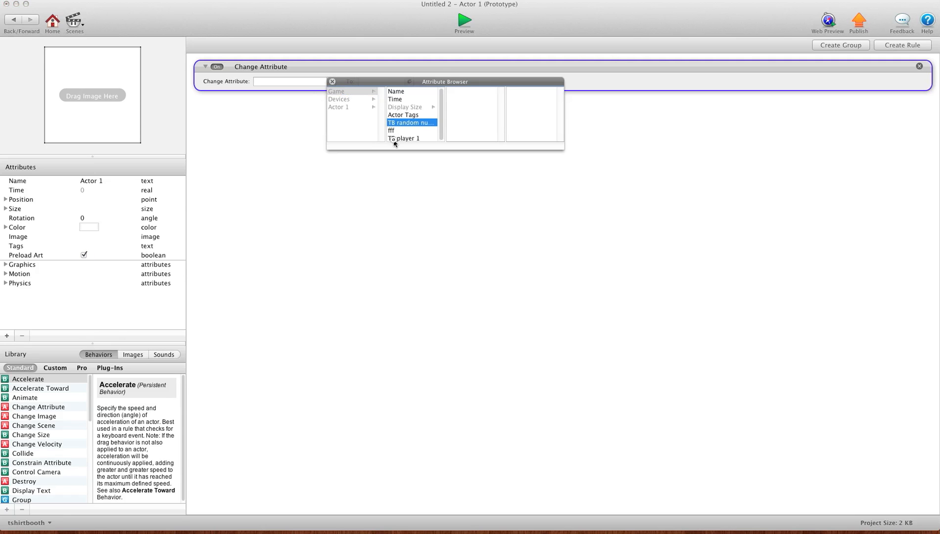
pyautogui.click(411, 130)
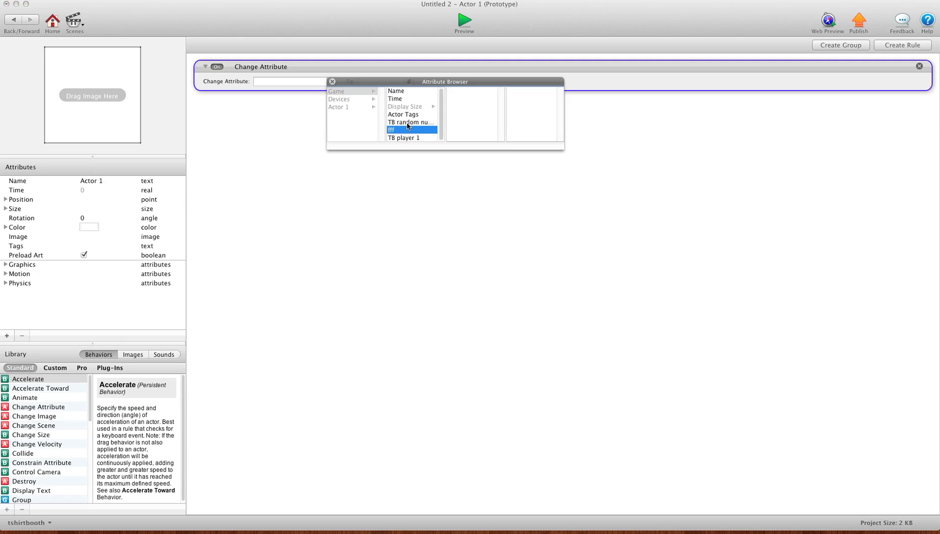
pyautogui.moveTo(395, 124)
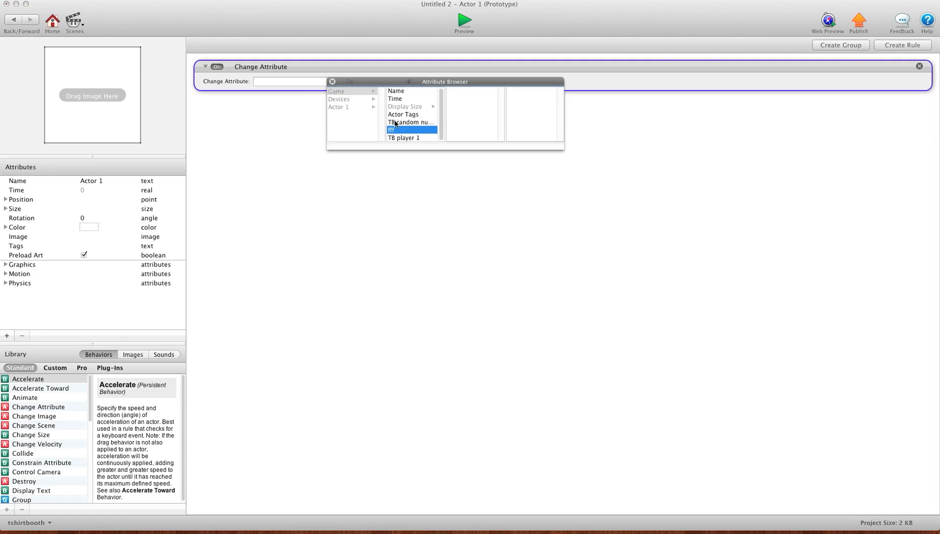
pyautogui.moveTo(397, 142)
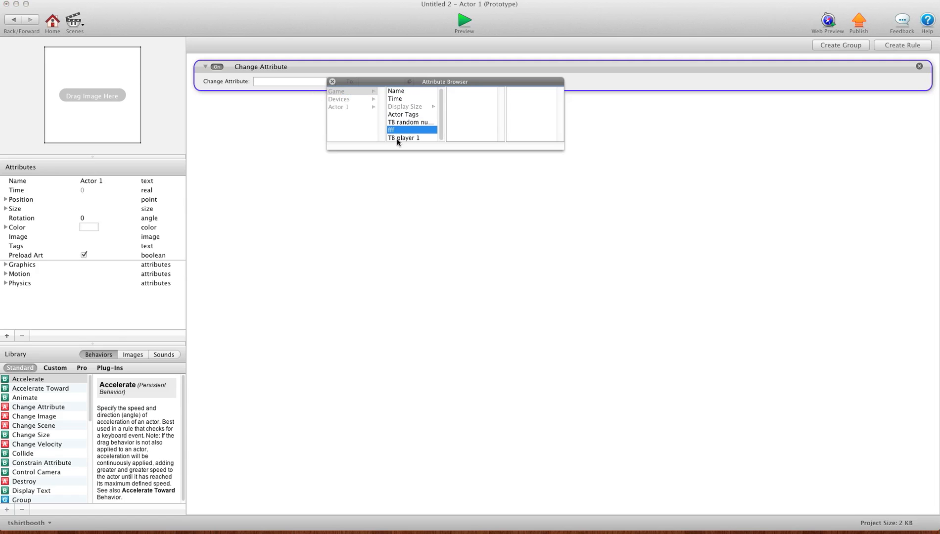
pyautogui.moveTo(400, 144)
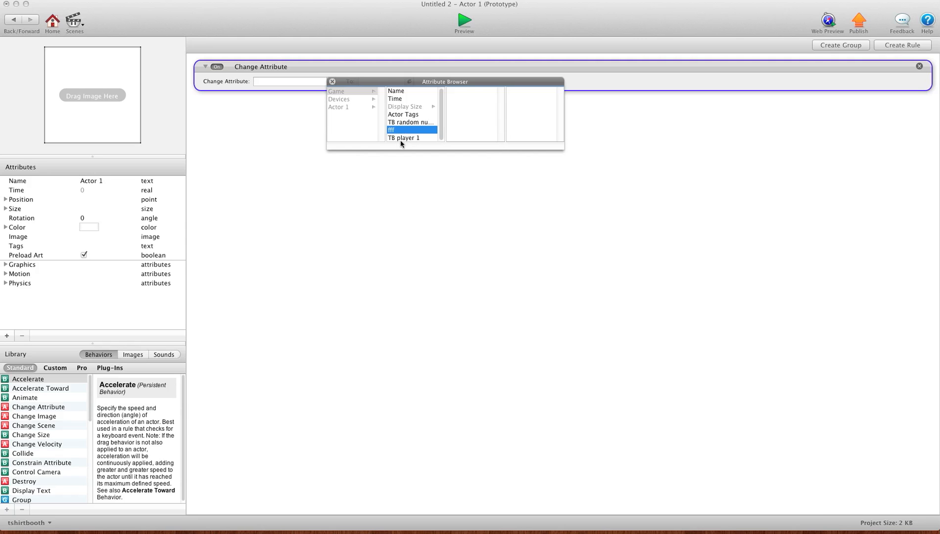
pyautogui.moveTo(396, 141)
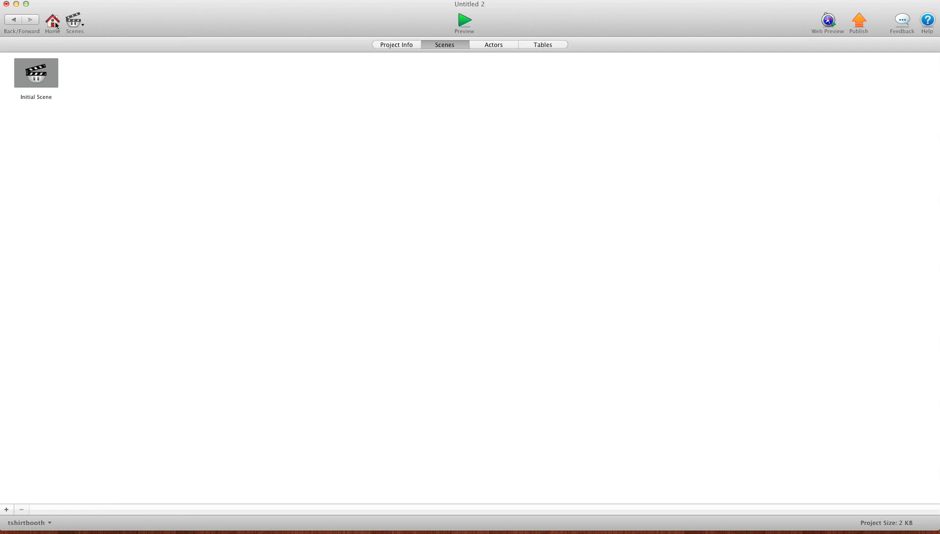
# - Open TB random number in the Table Editor and select its single row and column
pyautogui.click(541, 45)
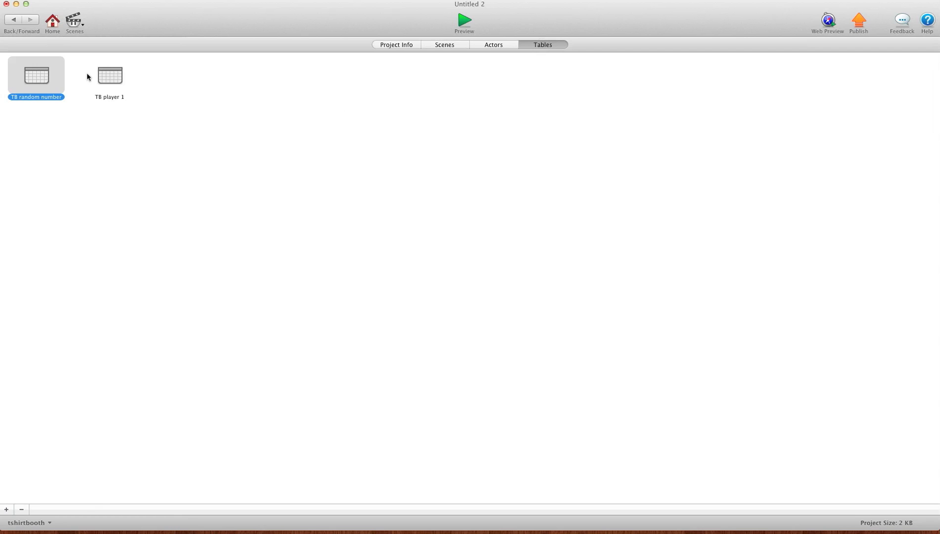
pyautogui.doubleClick(35, 75)
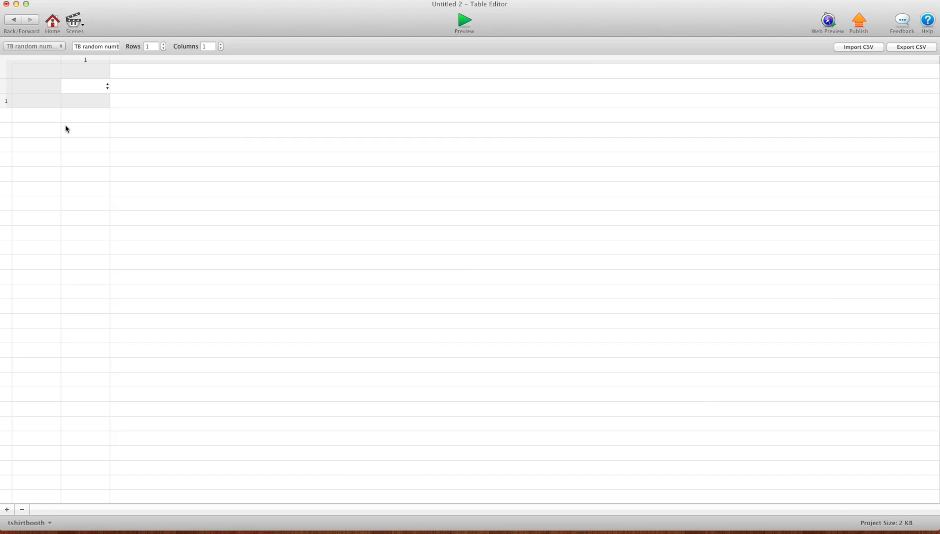
pyautogui.moveTo(85, 82)
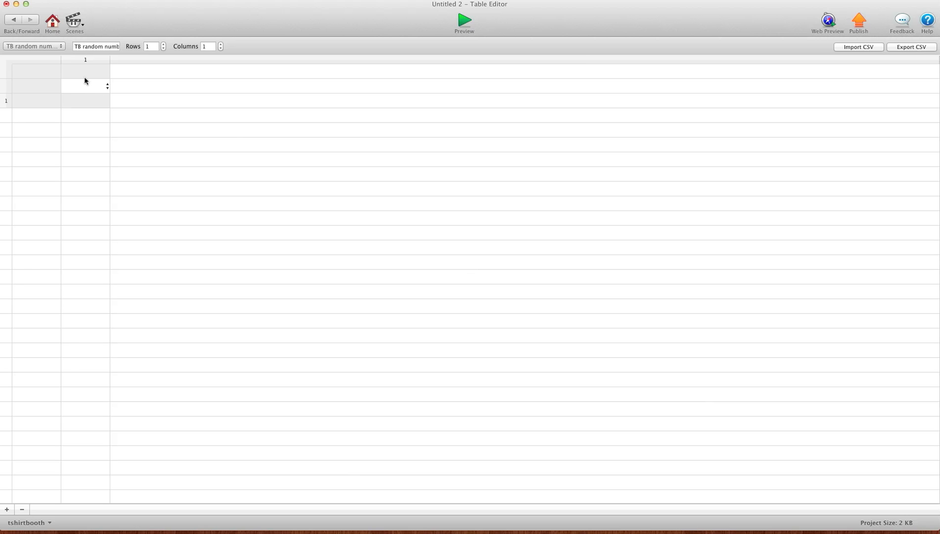
pyautogui.moveTo(27, 98)
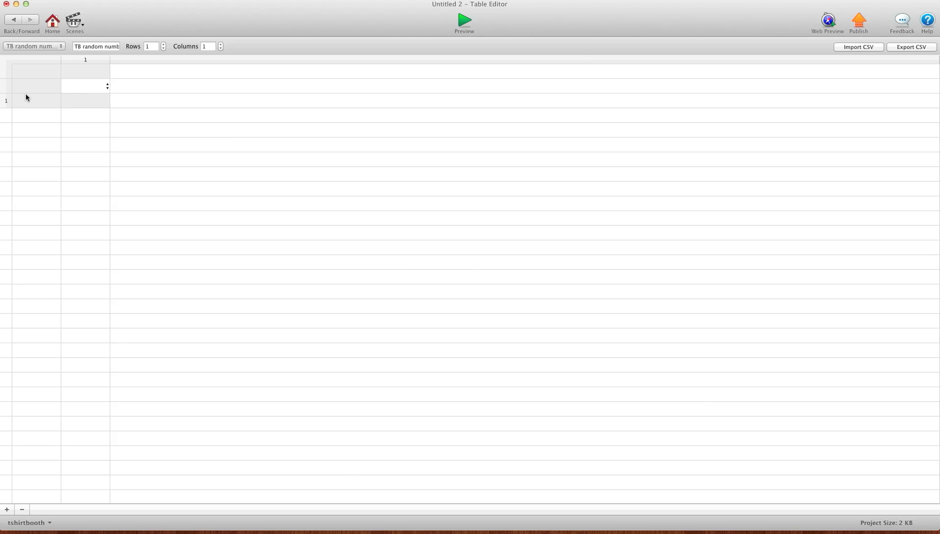
pyautogui.moveTo(99, 91)
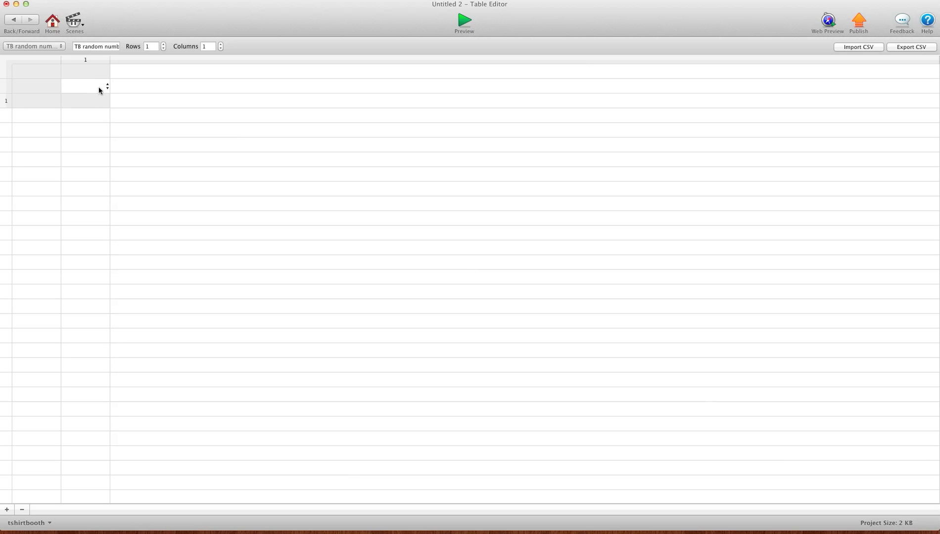
pyautogui.click(6, 99)
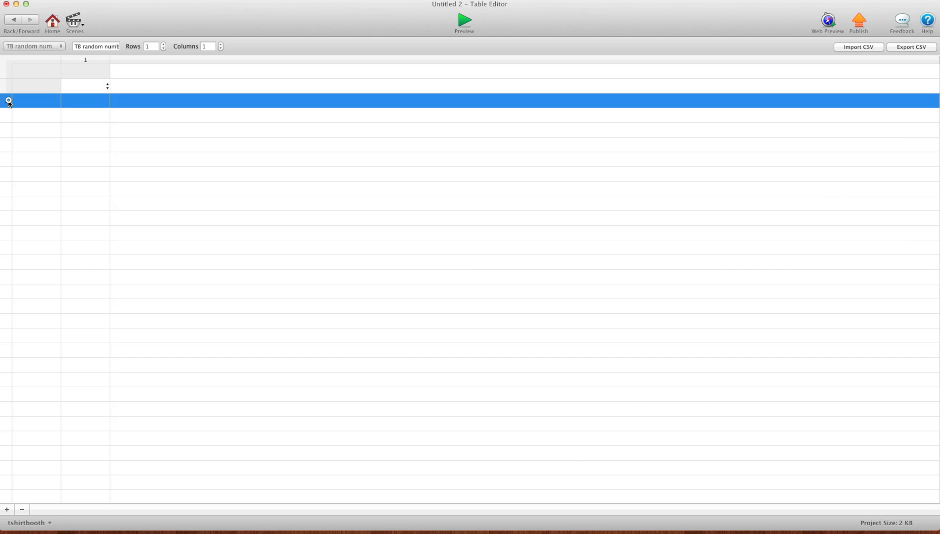
pyautogui.click(84, 59)
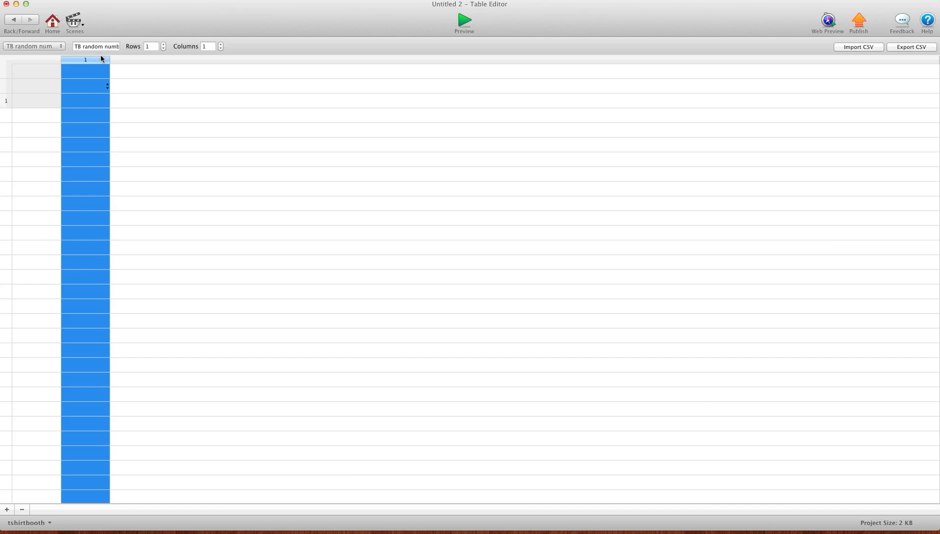
pyautogui.click(5, 100)
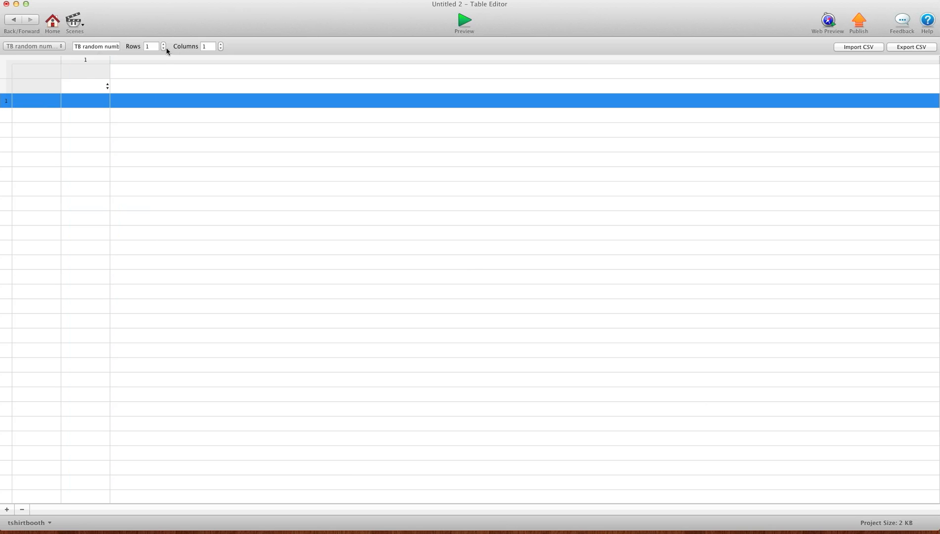
# - Resize the table to 6 rows and 7 columns, typing columns Text, Integer, Real and Angle
pyautogui.click(164, 44)
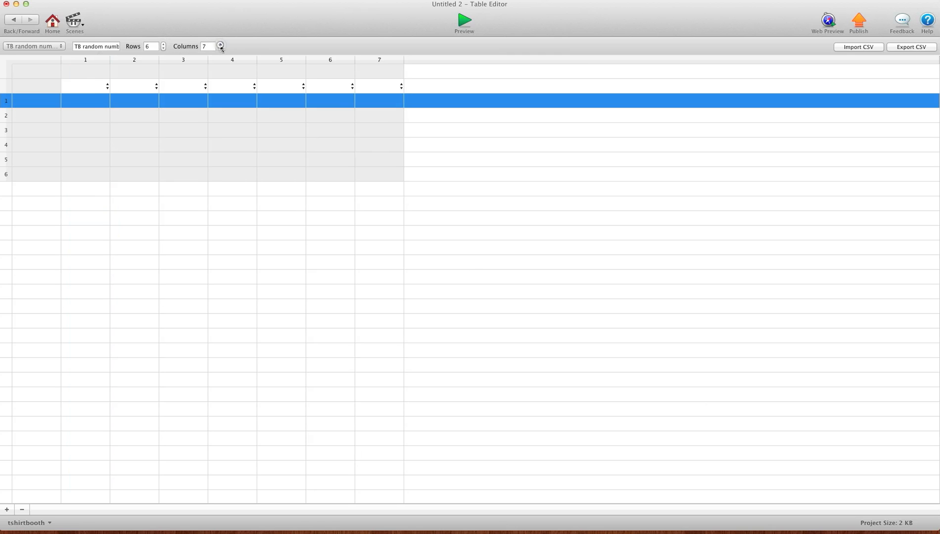
pyautogui.click(454, 184)
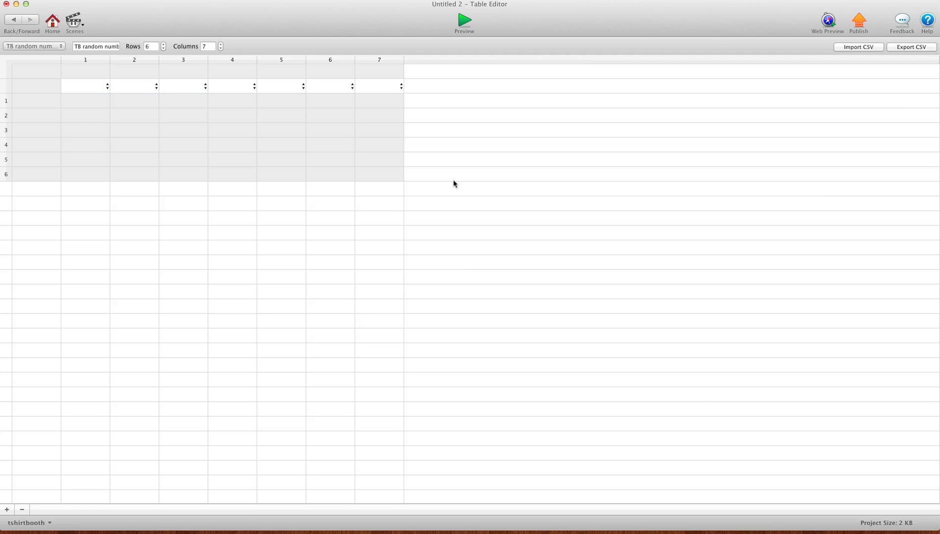
pyautogui.moveTo(96, 84)
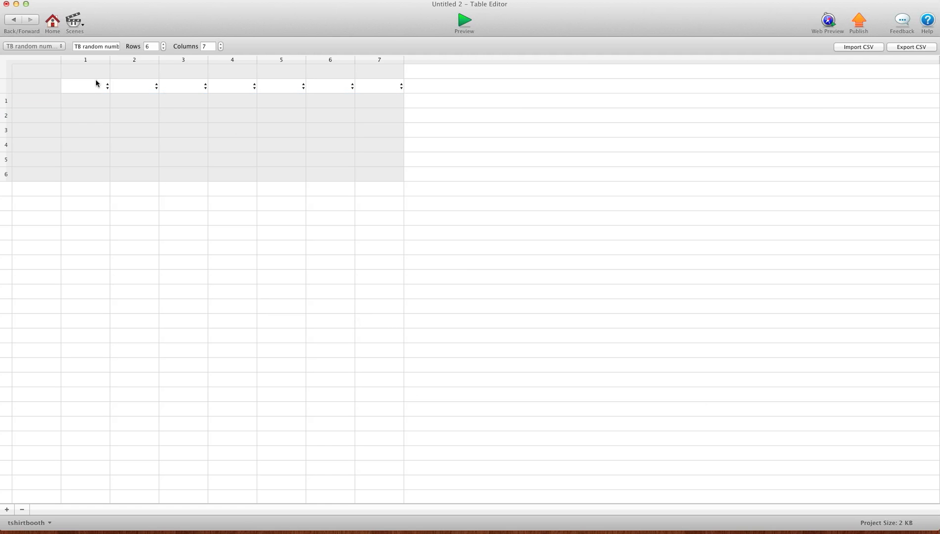
pyautogui.click(102, 86)
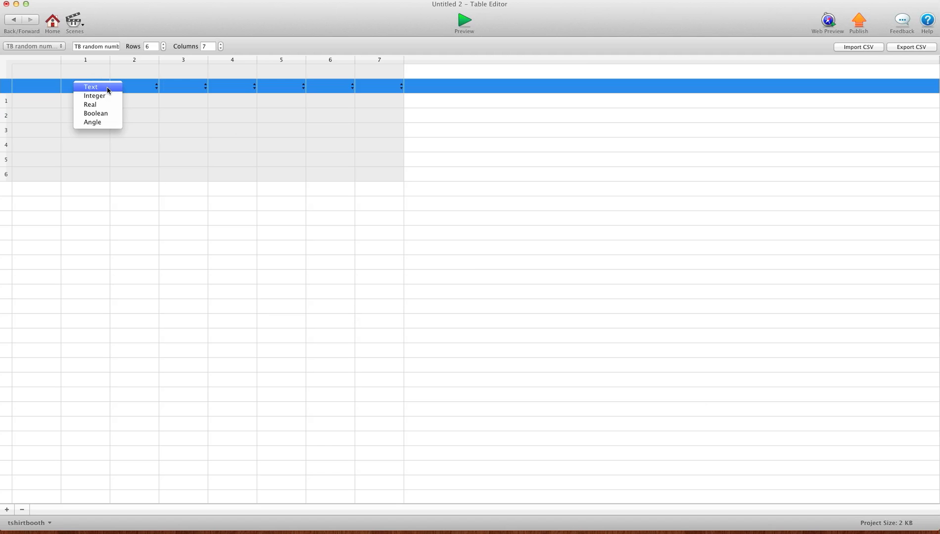
pyautogui.moveTo(102, 114)
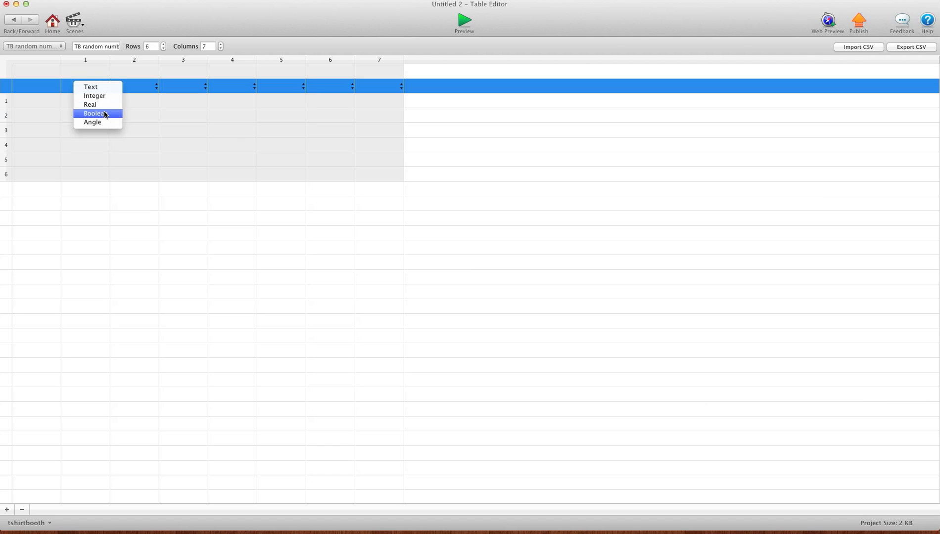
pyautogui.moveTo(93, 121)
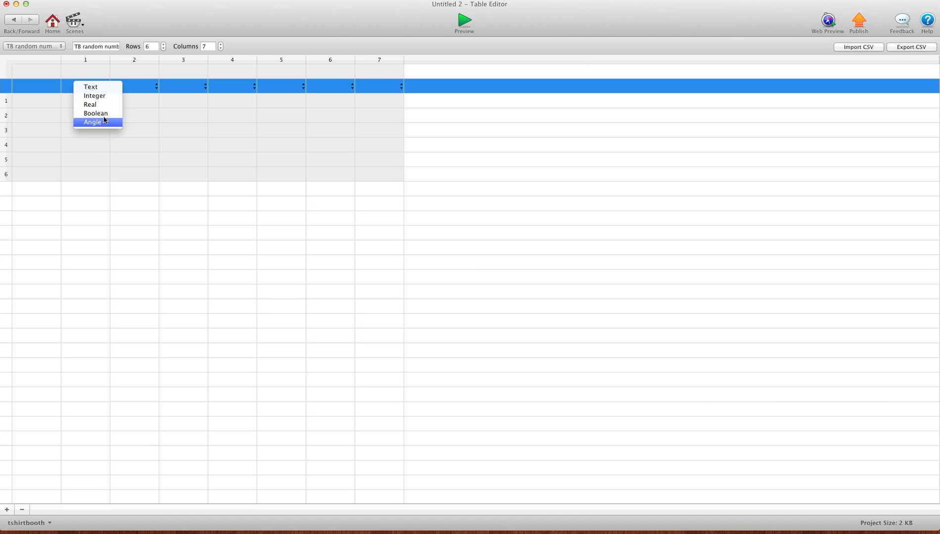
pyautogui.moveTo(99, 96)
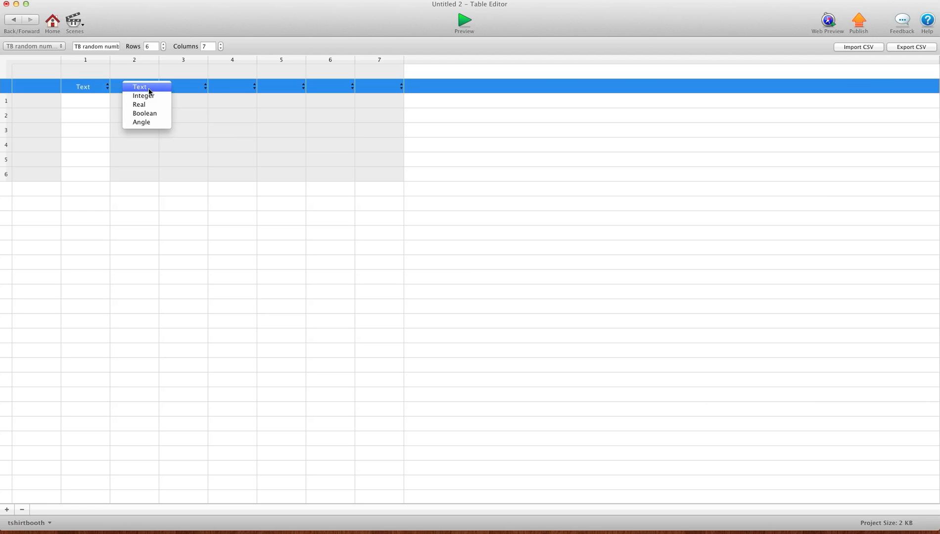
pyautogui.click(143, 95)
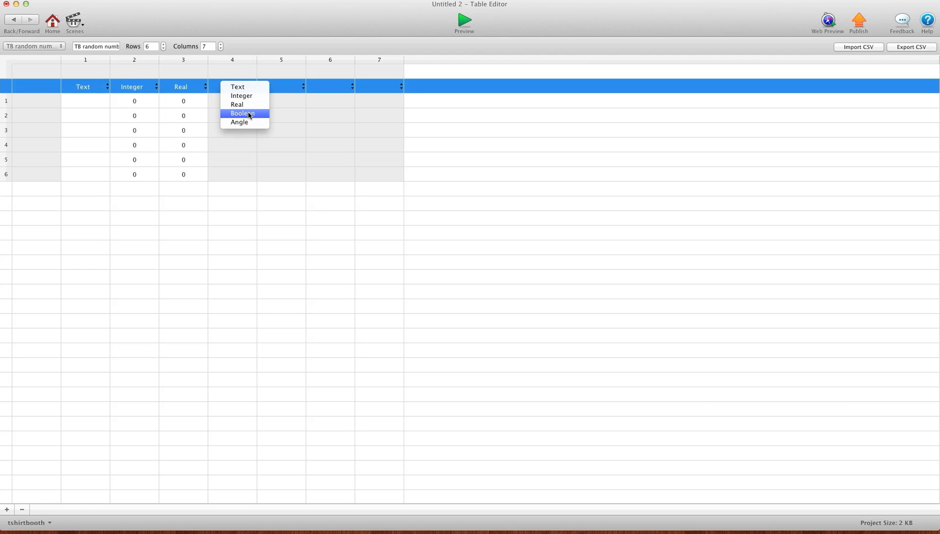
pyautogui.click(239, 123)
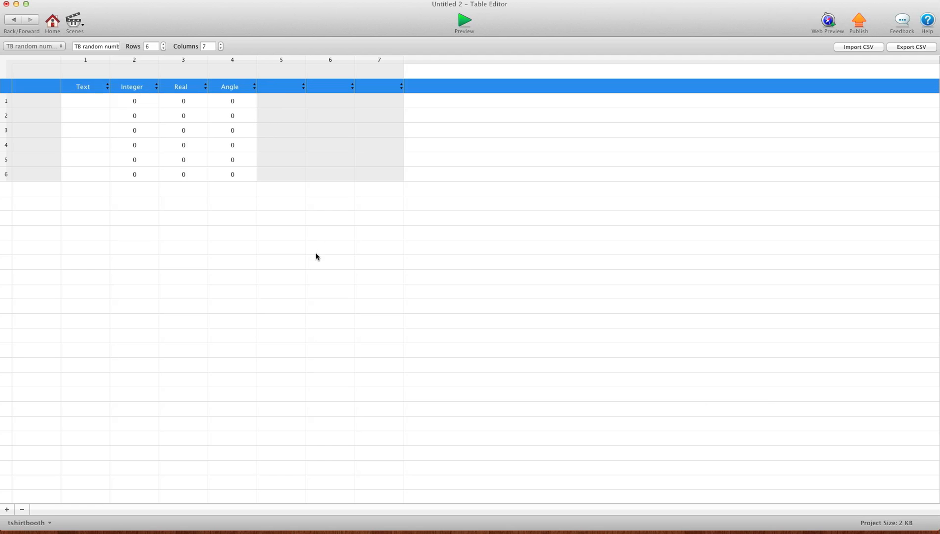
# - Enter row 1 sample values fsdfjh3, 12, 12.577 and 360 under the four typed columns
pyautogui.click(133, 101)
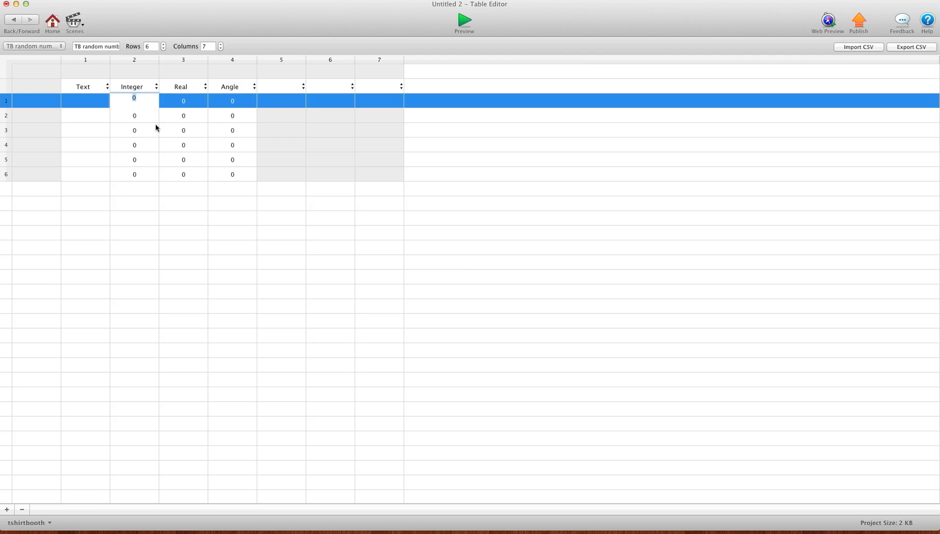
pyautogui.write('12')
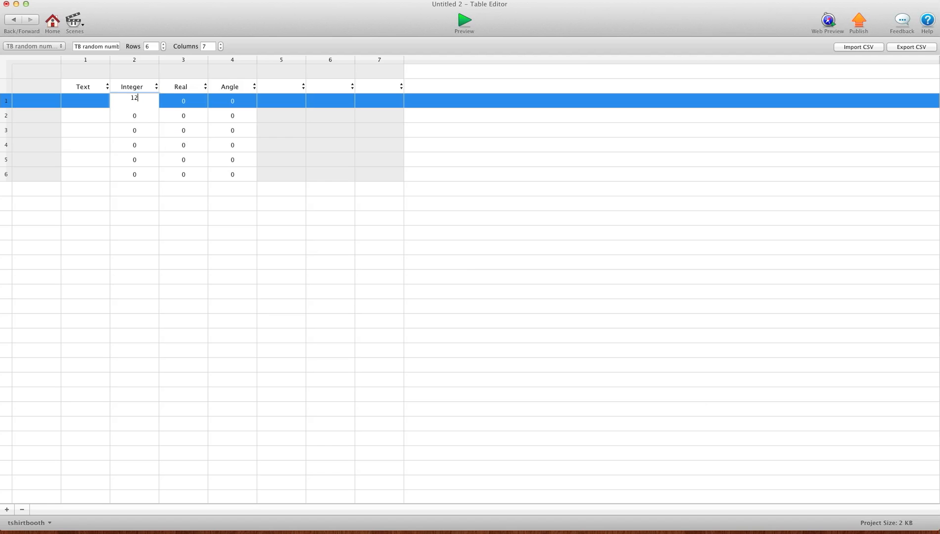
pyautogui.write('.46363')
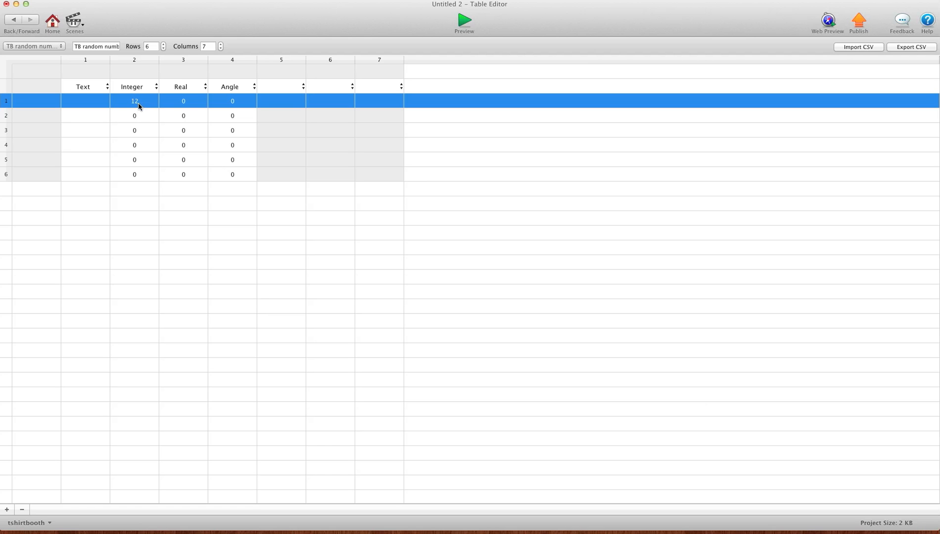
pyautogui.moveTo(182, 103)
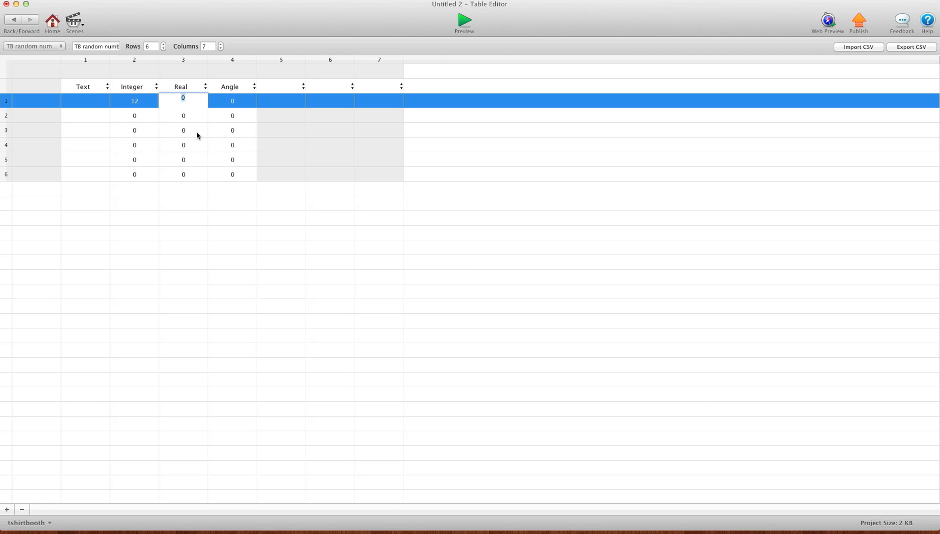
pyautogui.write('12.57678')
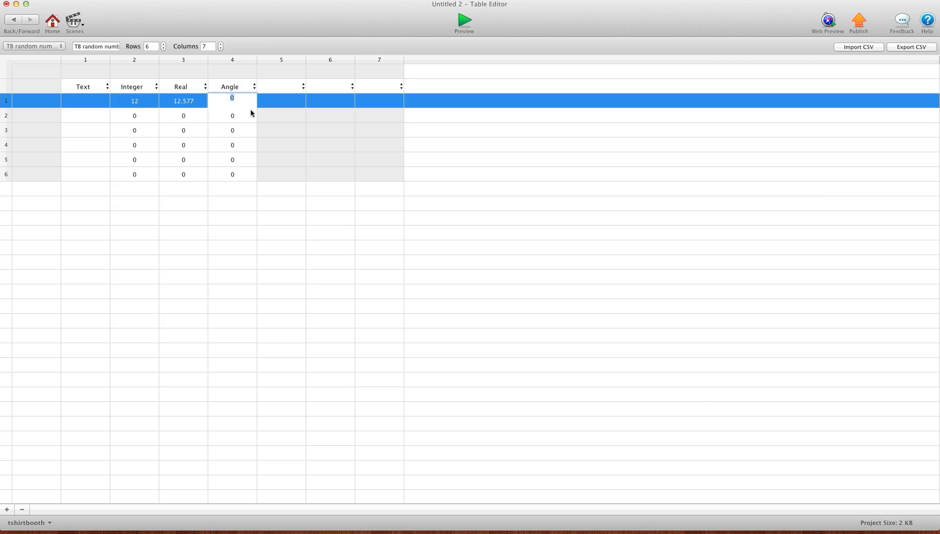
pyautogui.write('390')
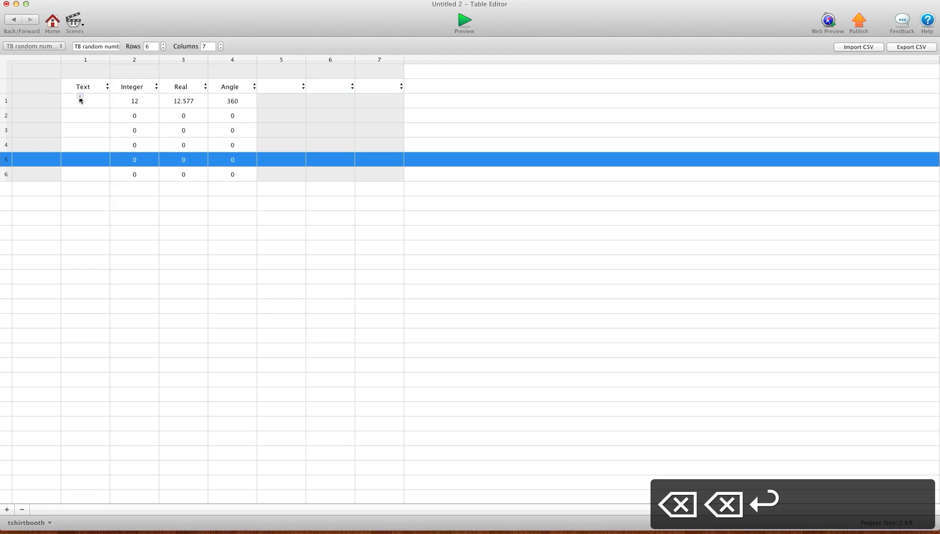
pyautogui.write('fsdfjh3')
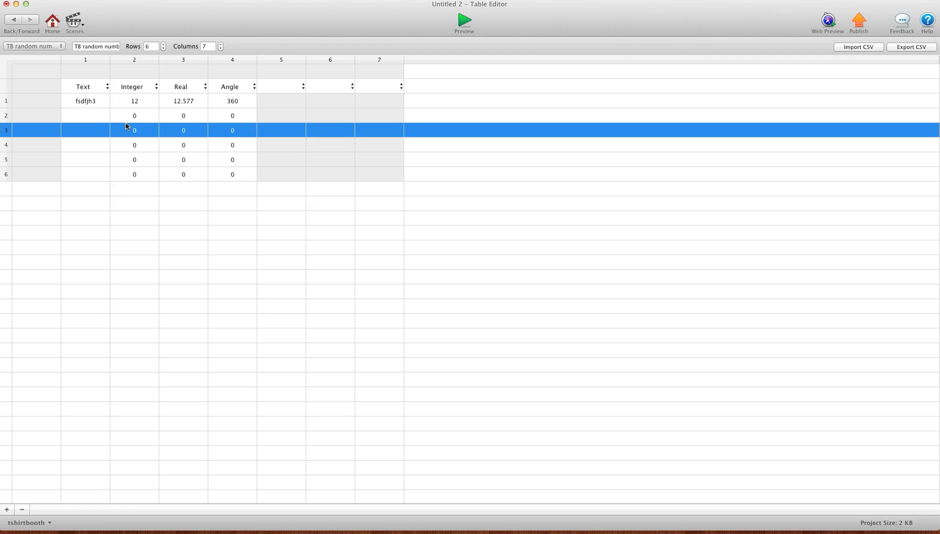
pyautogui.moveTo(172, 114)
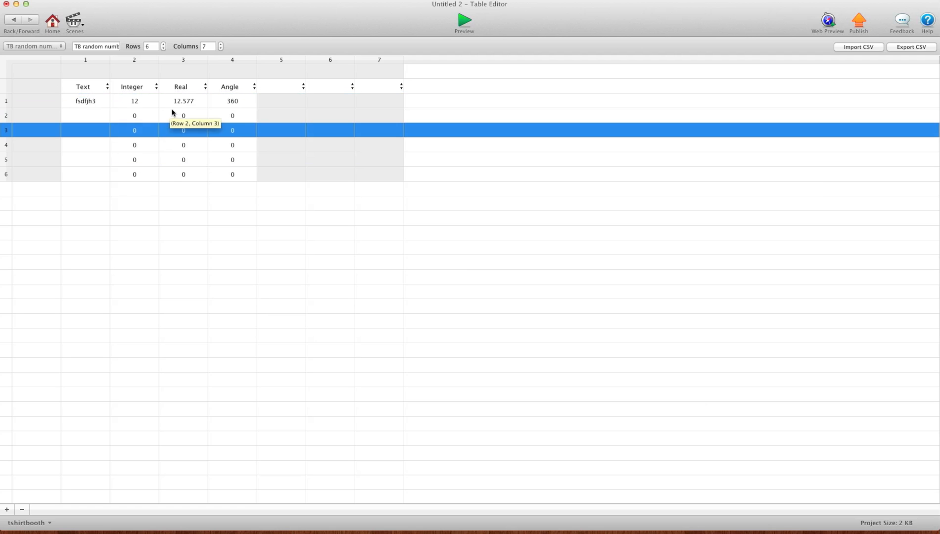
pyautogui.moveTo(247, 214)
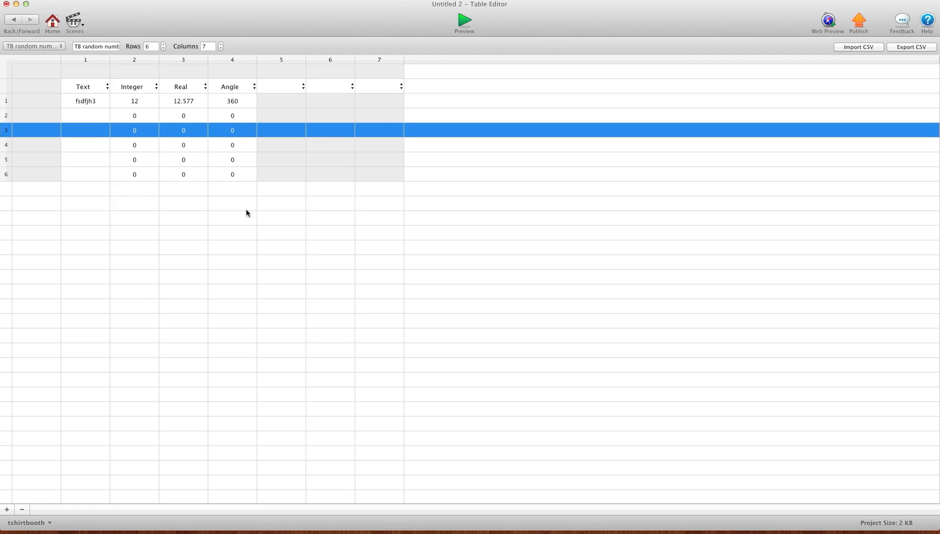
pyautogui.moveTo(250, 218)
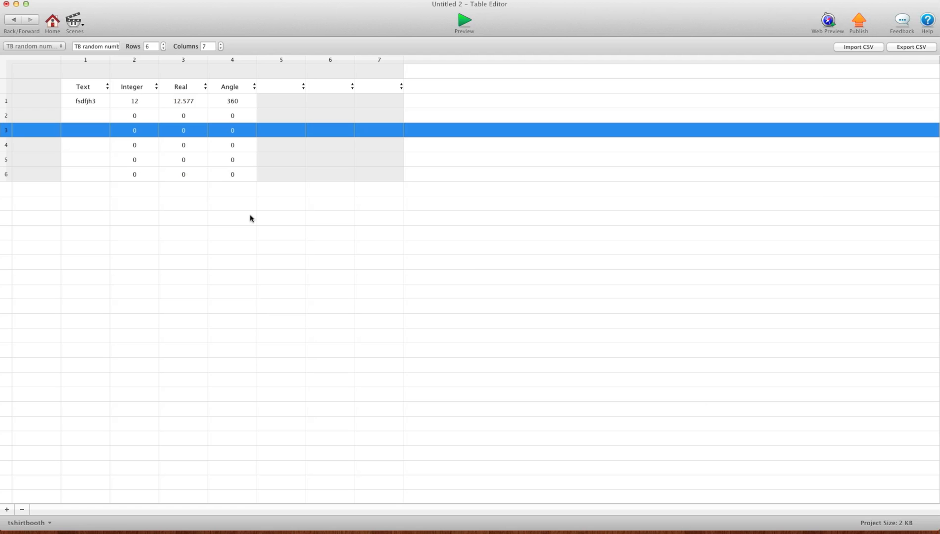
pyautogui.moveTo(166, 139)
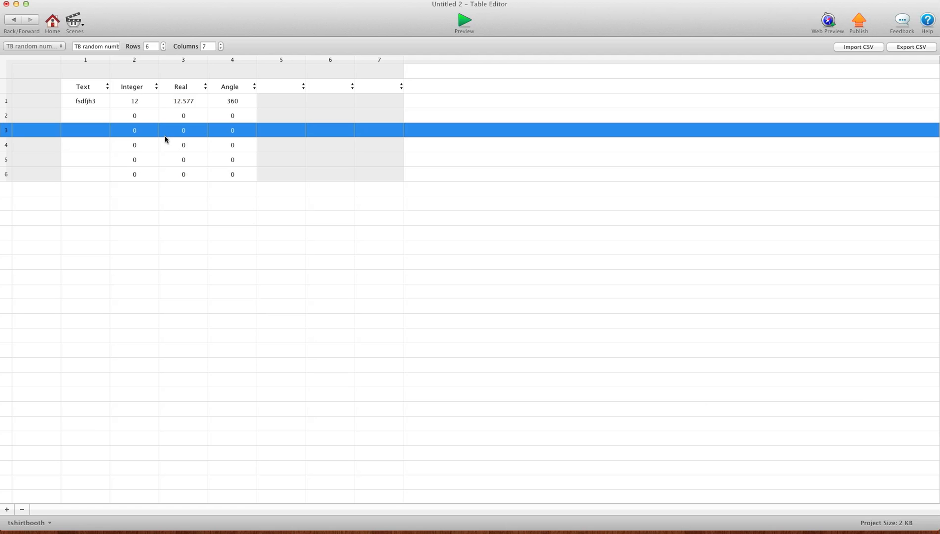
pyautogui.moveTo(114, 83)
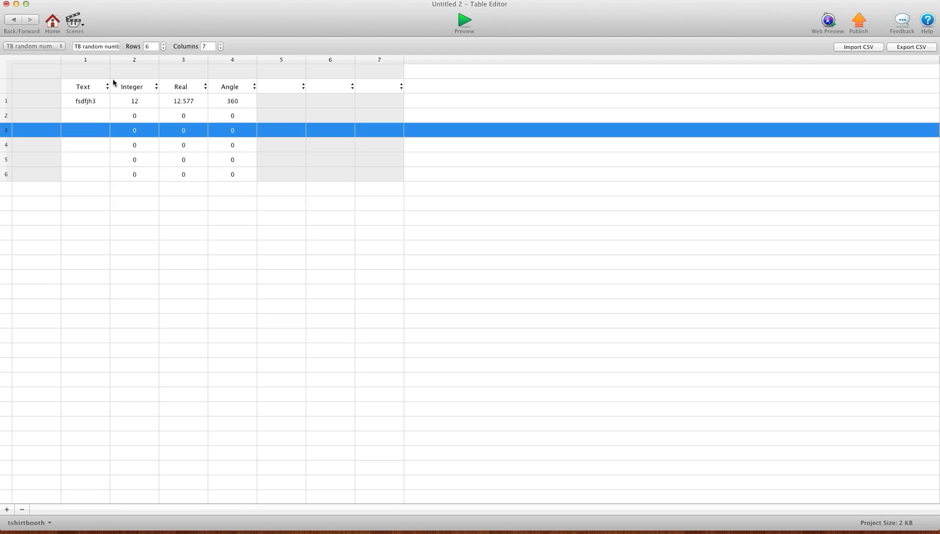
pyautogui.moveTo(140, 100)
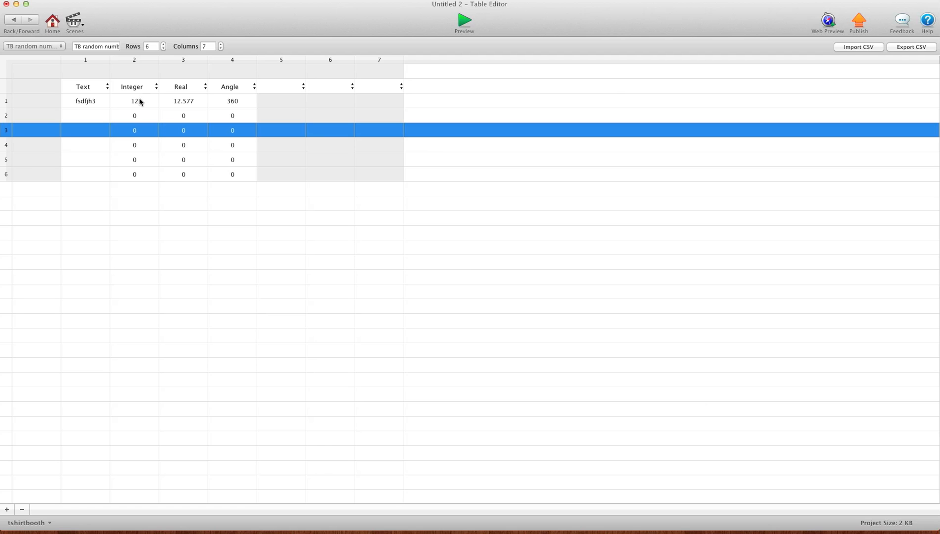
pyautogui.moveTo(64, 111)
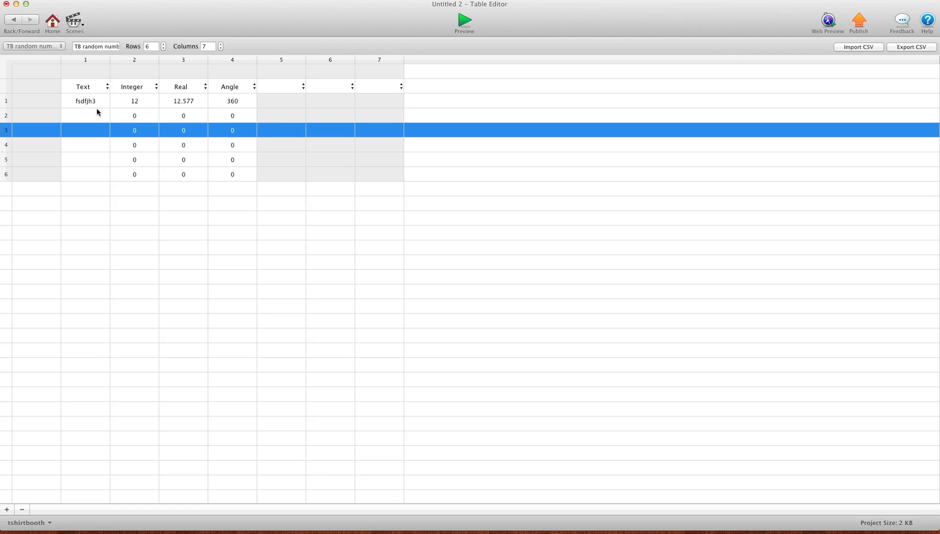
pyautogui.moveTo(157, 99)
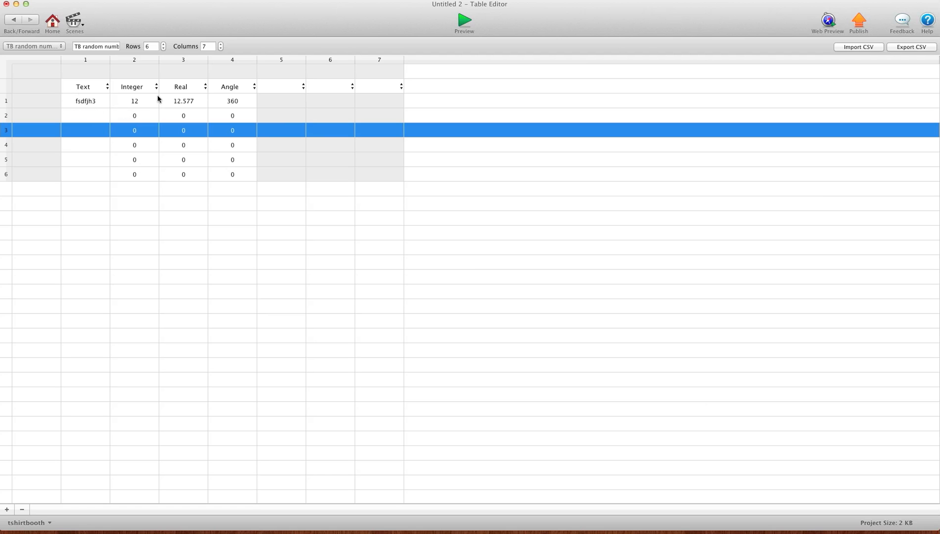
pyautogui.moveTo(305, 57)
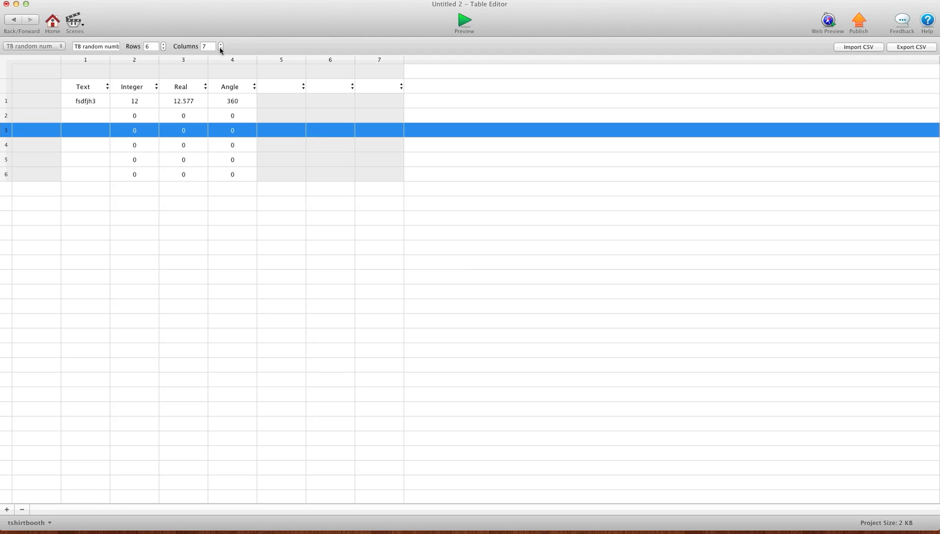
# - Reduce the table to 4 columns, dropping the three empty ones
pyautogui.click(220, 48)
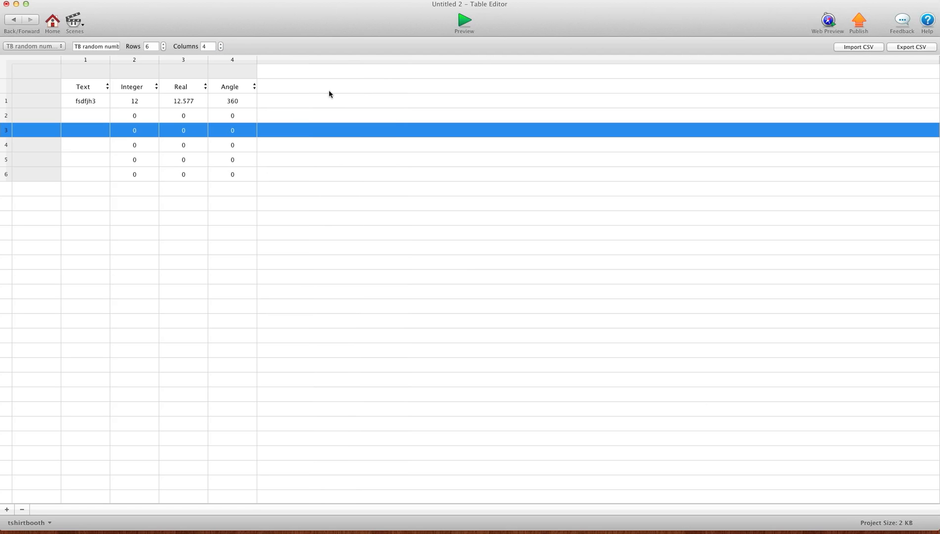
pyautogui.moveTo(265, 132)
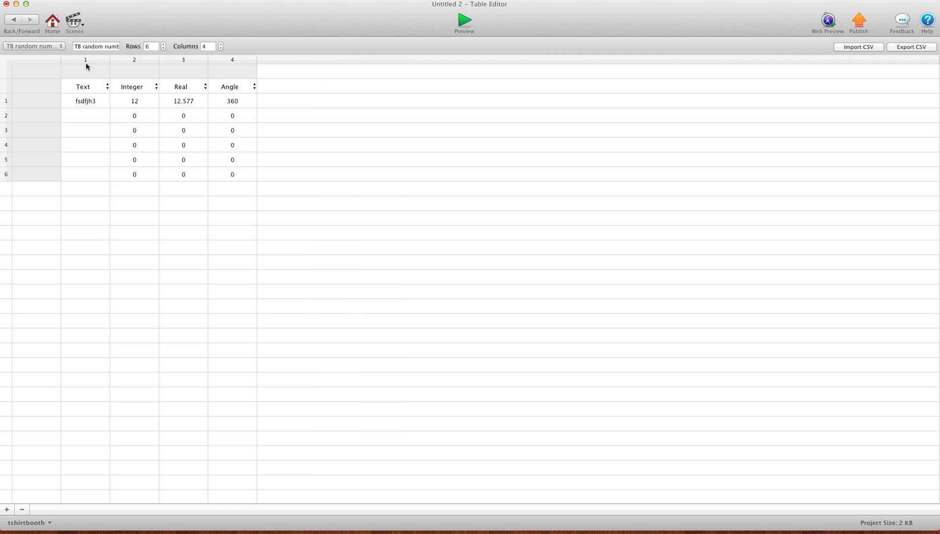
pyautogui.click(85, 59)
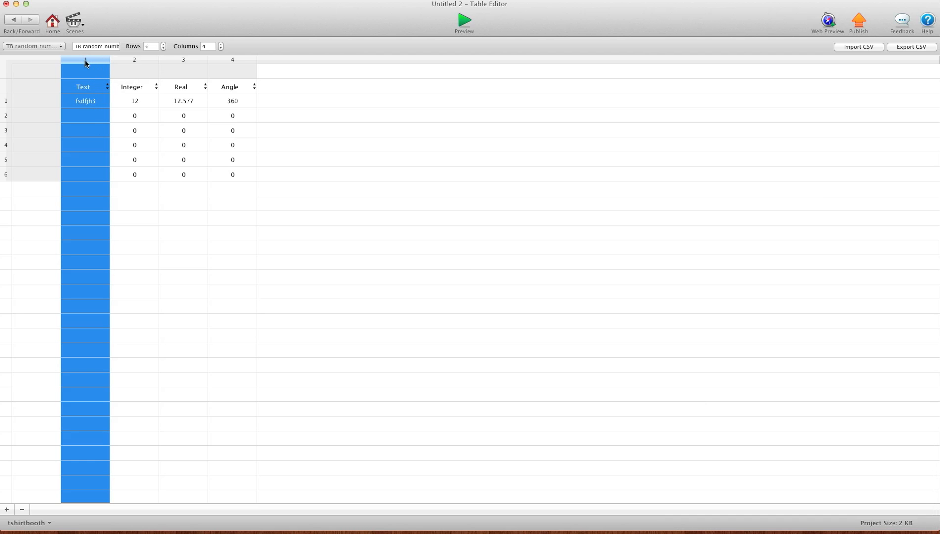
# - Remove the Text column and reorder the remaining columns as Angle, Integer, Real
pyautogui.moveTo(86, 60); pyautogui.dragTo(270, 60)
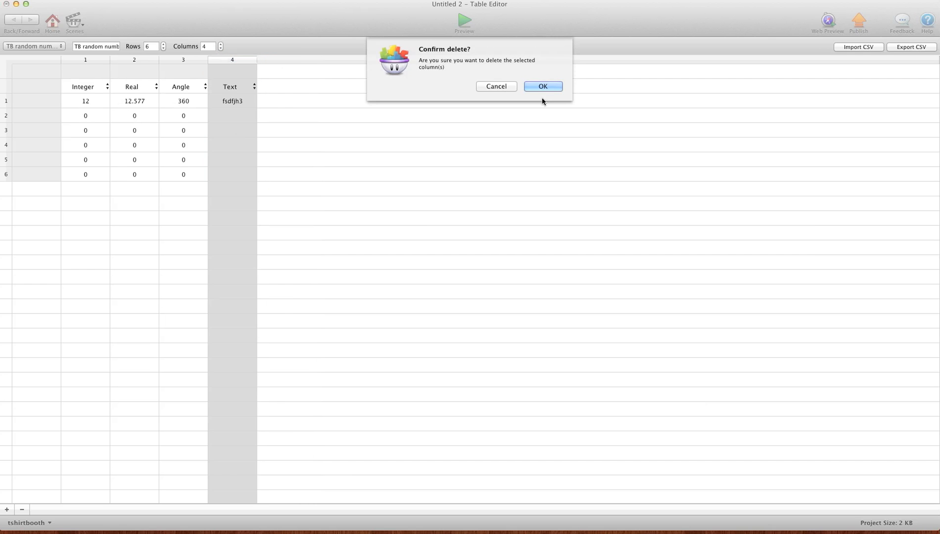
pyautogui.click(542, 86)
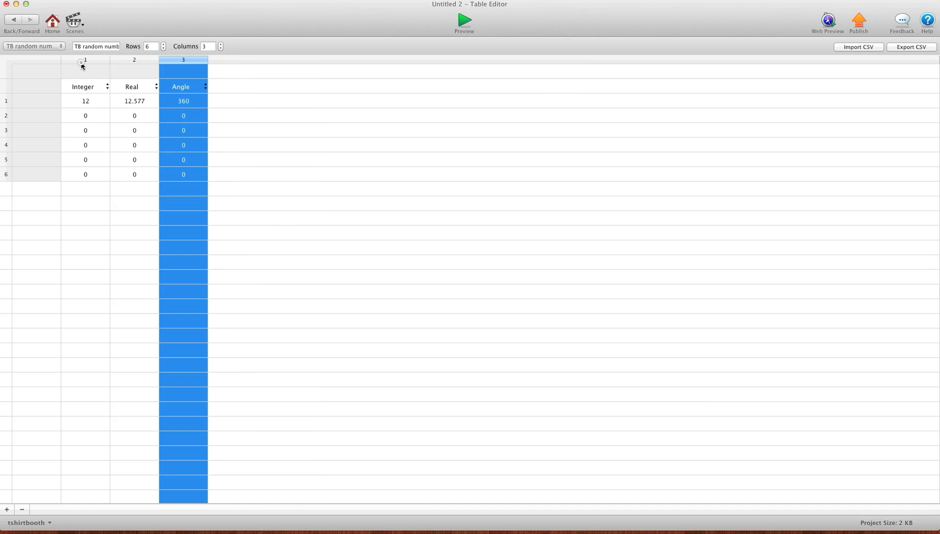
pyautogui.click(85, 59)
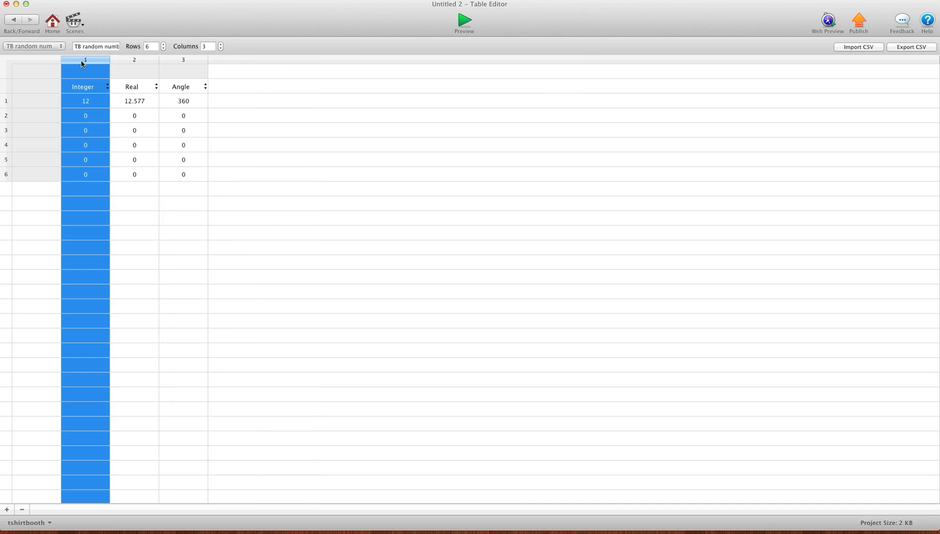
pyautogui.moveTo(84, 59); pyautogui.dragTo(134, 59)
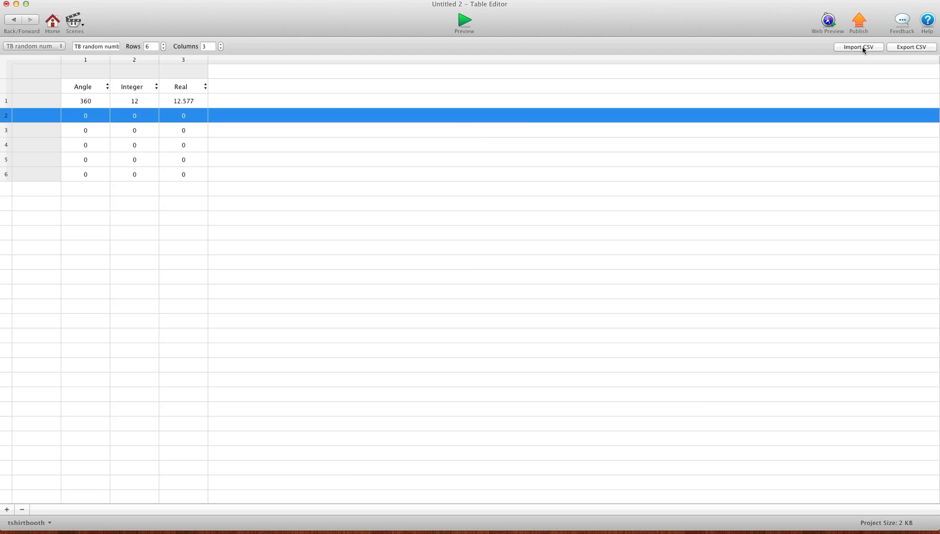
pyautogui.moveTo(336, 101)
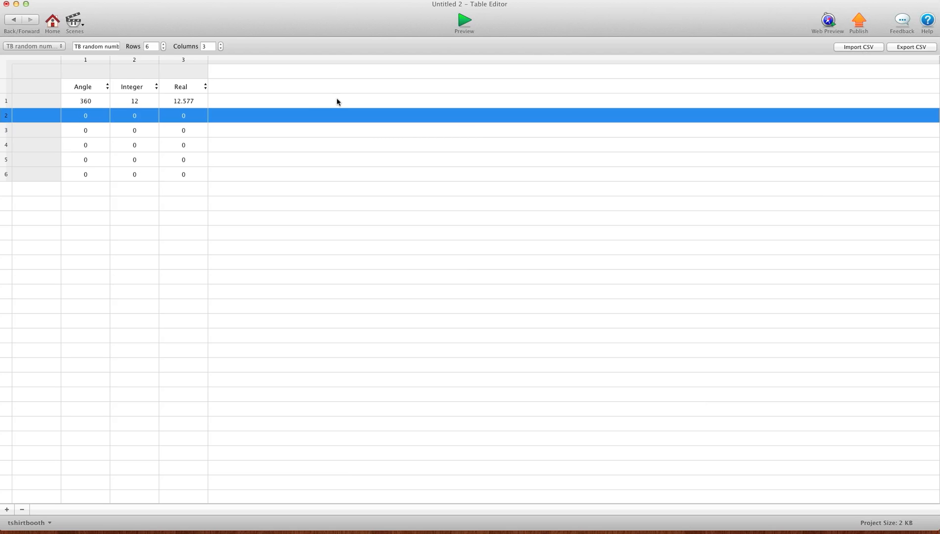
pyautogui.moveTo(172, 256)
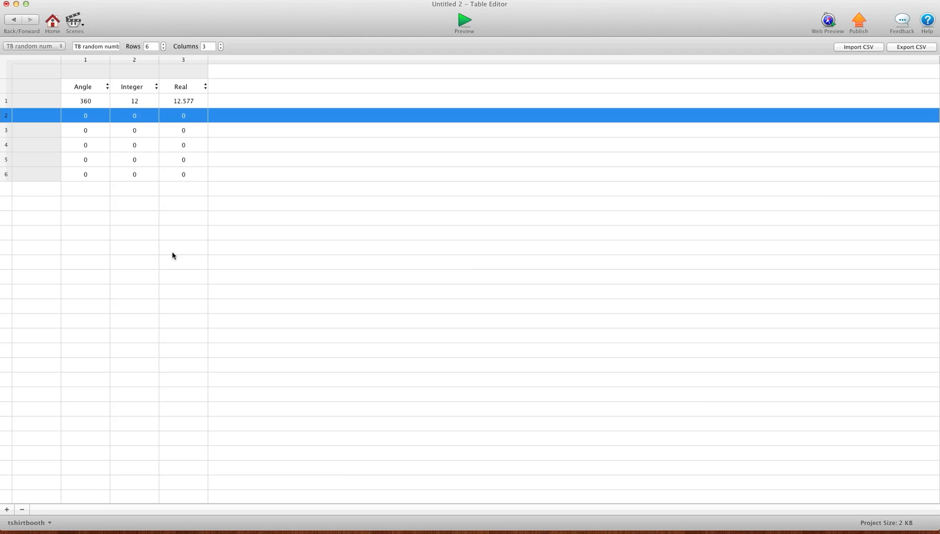
pyautogui.moveTo(169, 256)
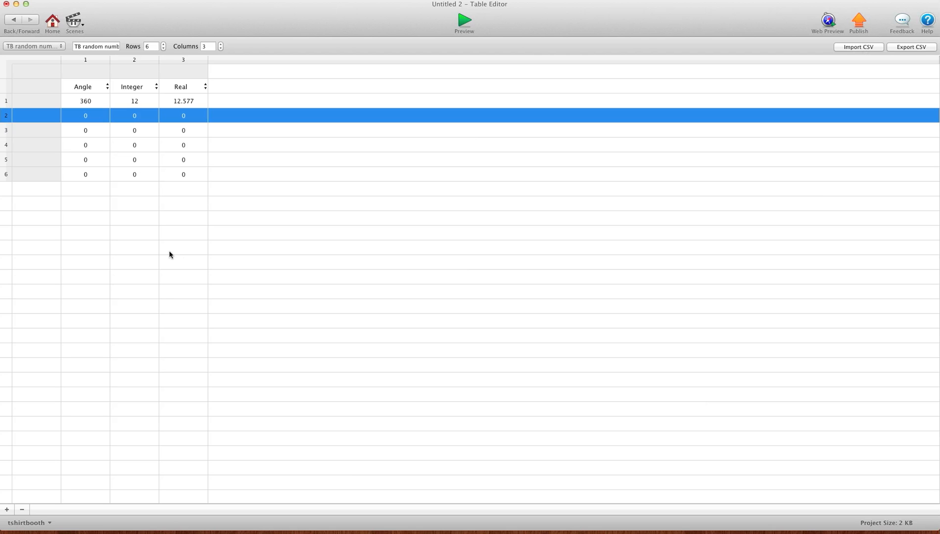
pyautogui.moveTo(179, 249)
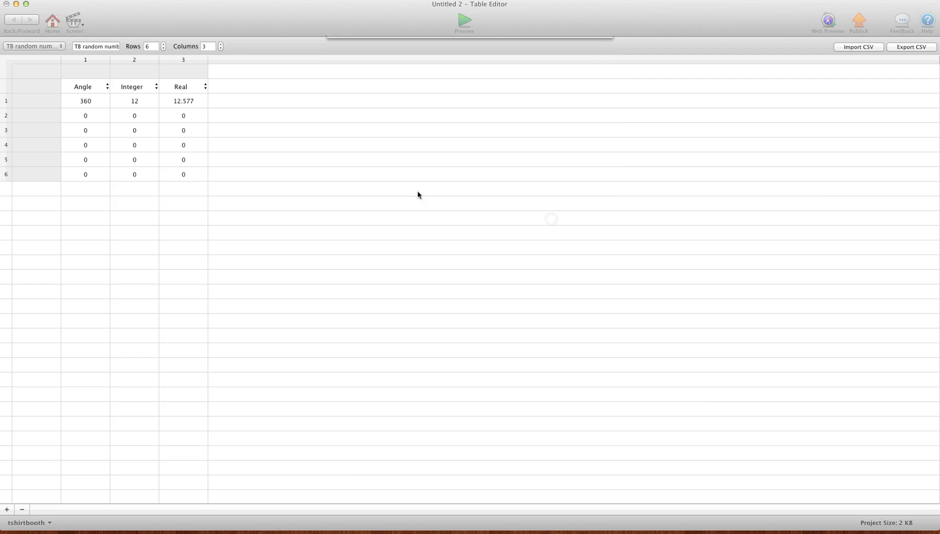
# - Delete the Real and Integer columns and set the remaining column's type to Text
pyautogui.click(5, 174)
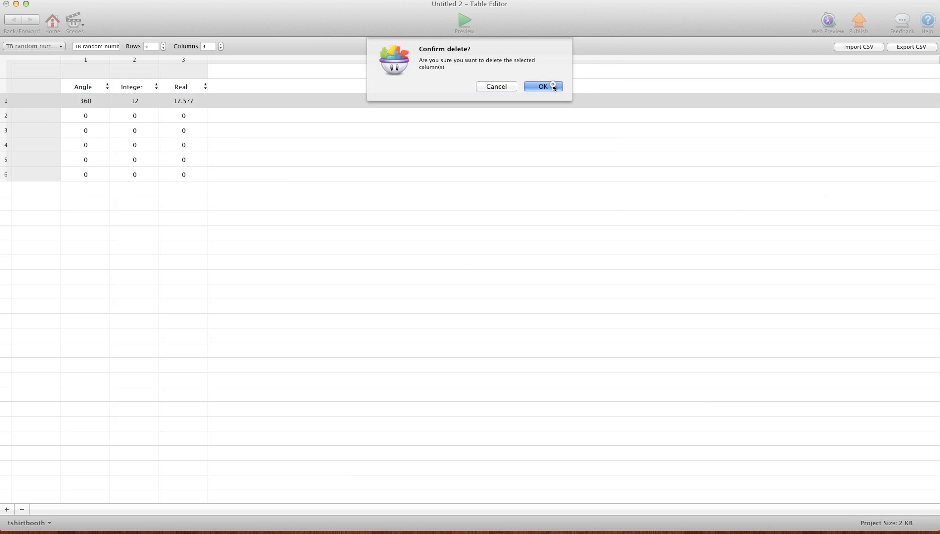
pyautogui.click(541, 86)
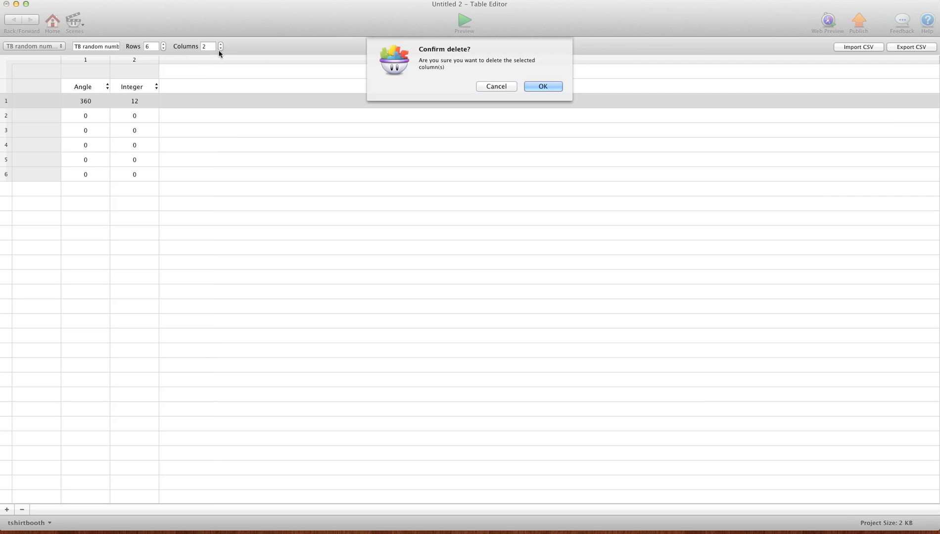
pyautogui.click(542, 86)
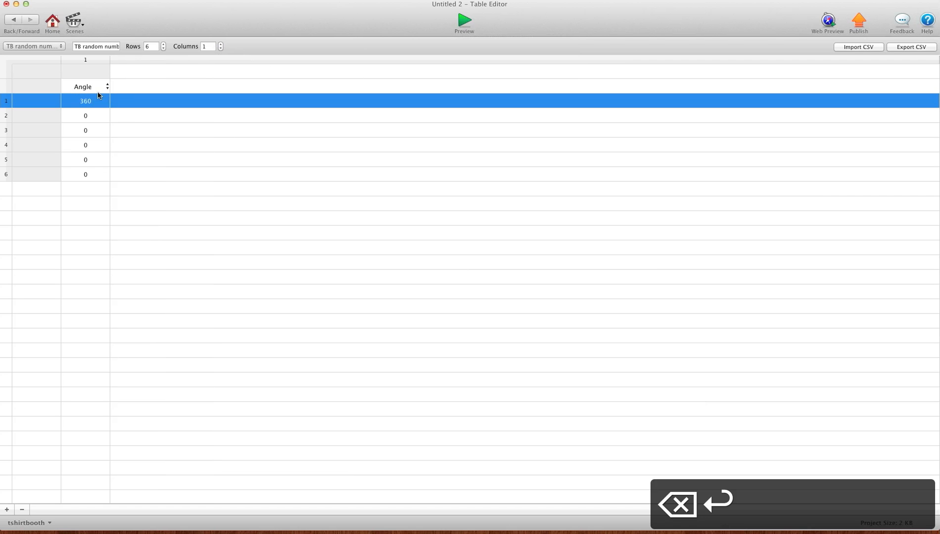
pyautogui.click(87, 86)
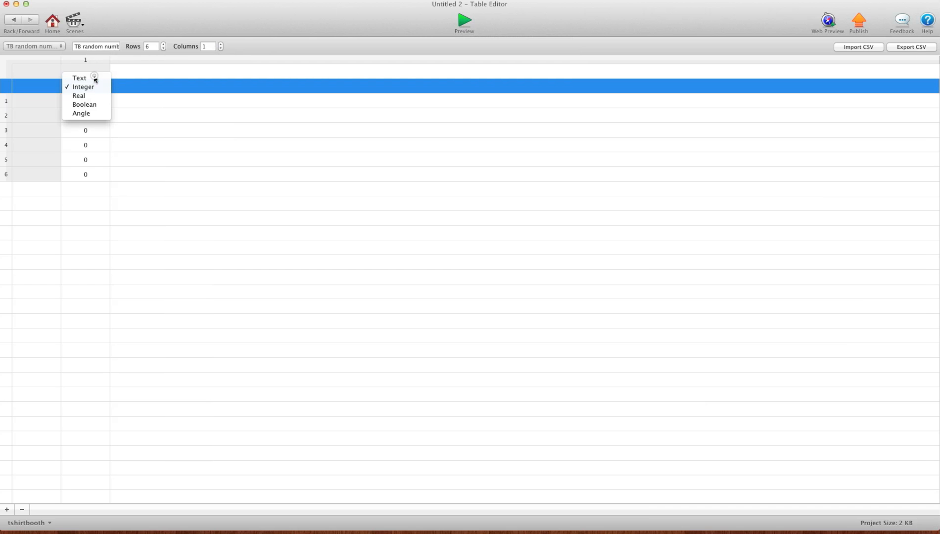
pyautogui.click(79, 78)
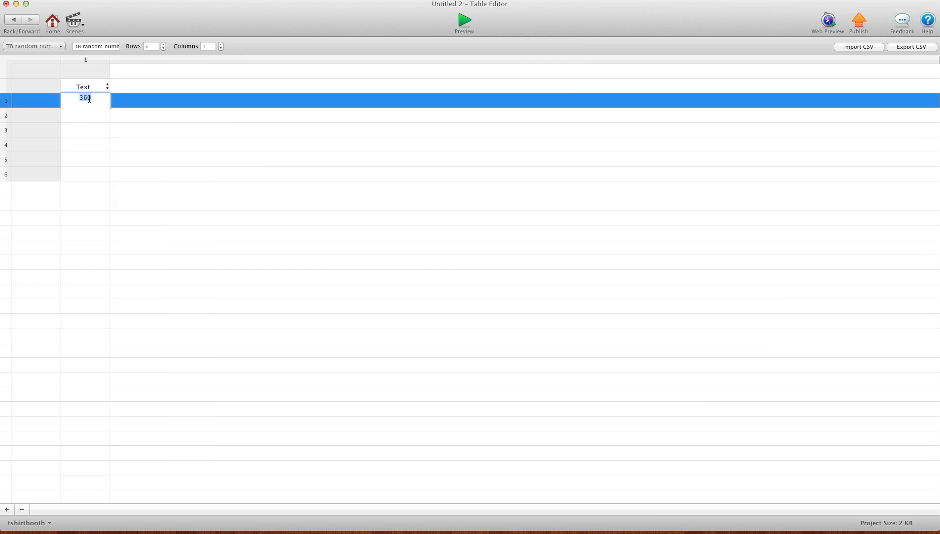
# - Fill the rows with the words time, balls, blocks, blue, green and five
pyautogui.write('9')
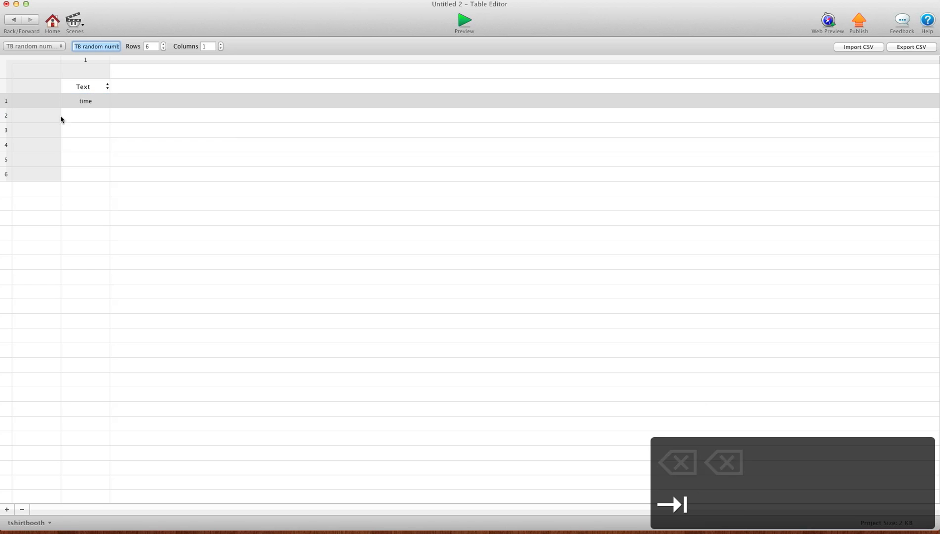
pyautogui.click(85, 115)
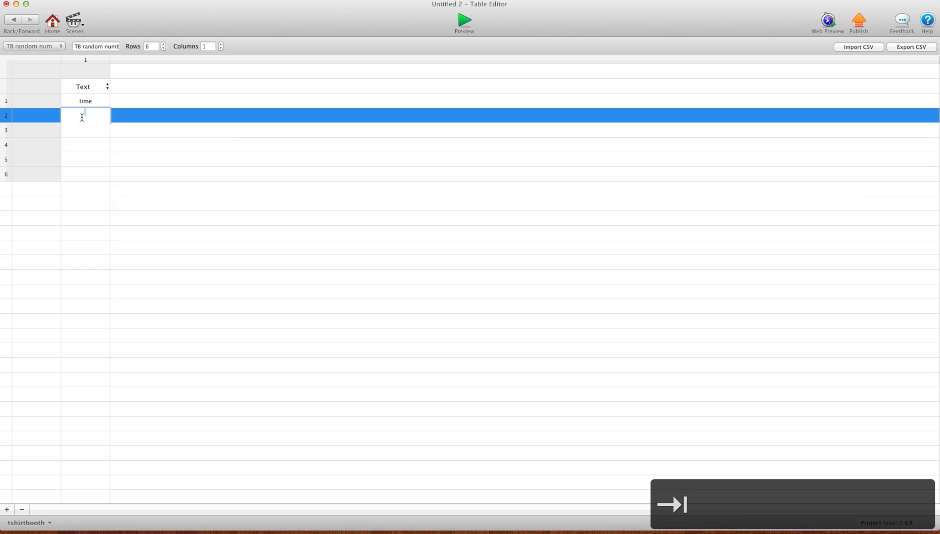
pyautogui.write('balls')
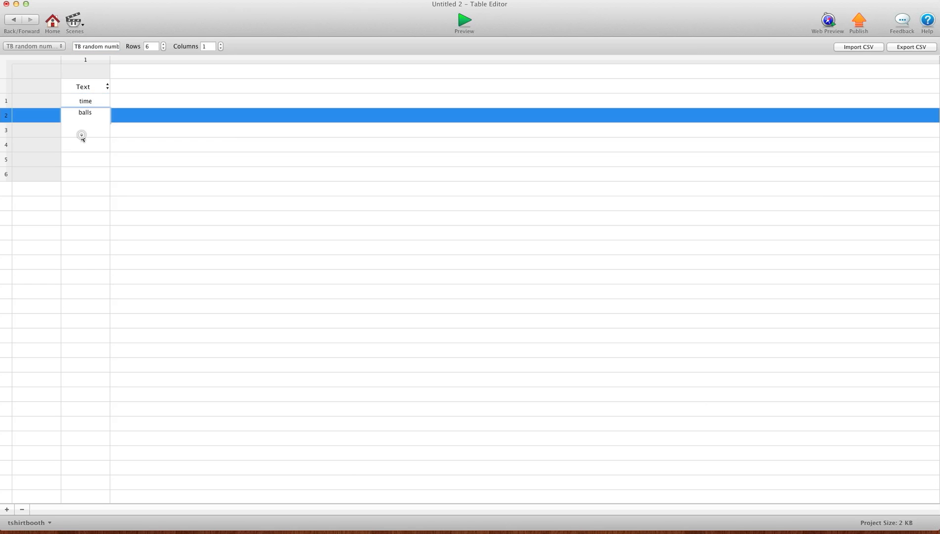
pyautogui.write('blocks')
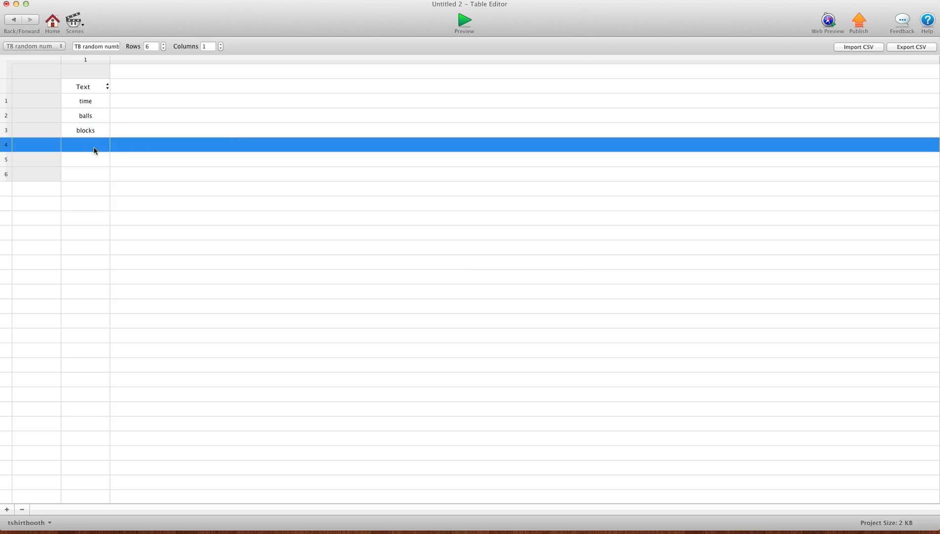
pyautogui.write('blue')
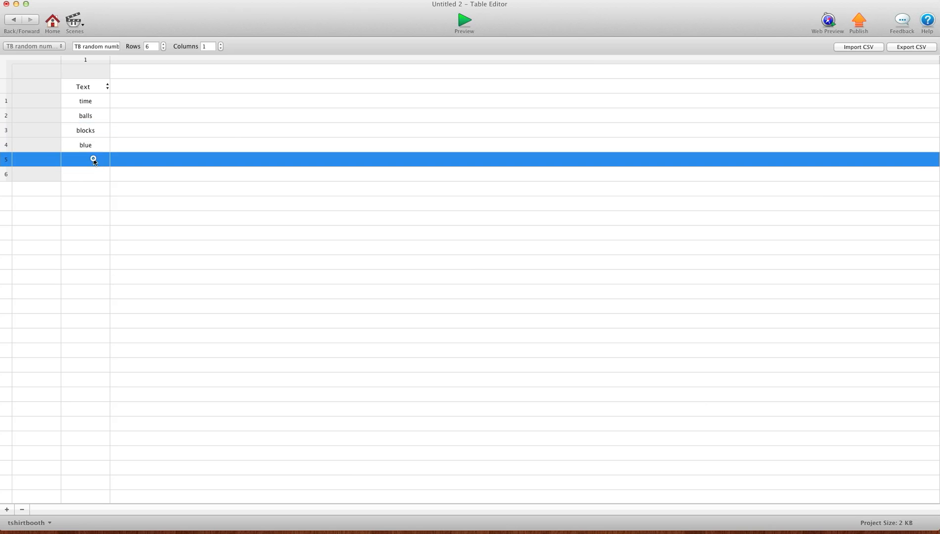
pyautogui.write('green')
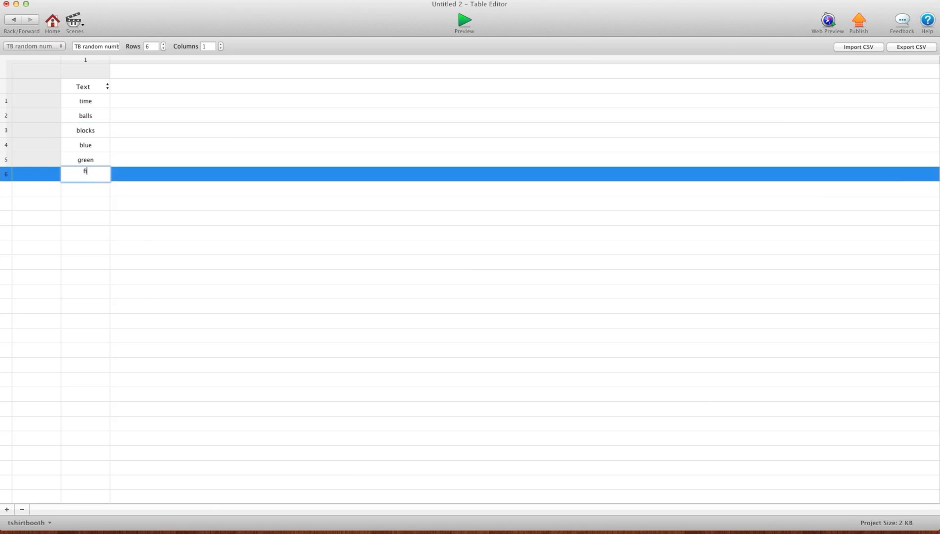
pyautogui.write('five')
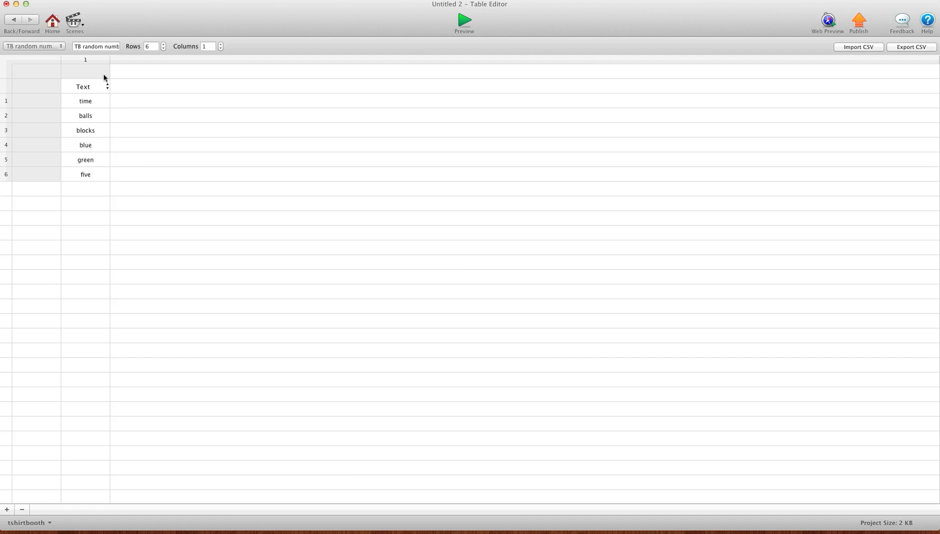
pyautogui.moveTo(98, 194)
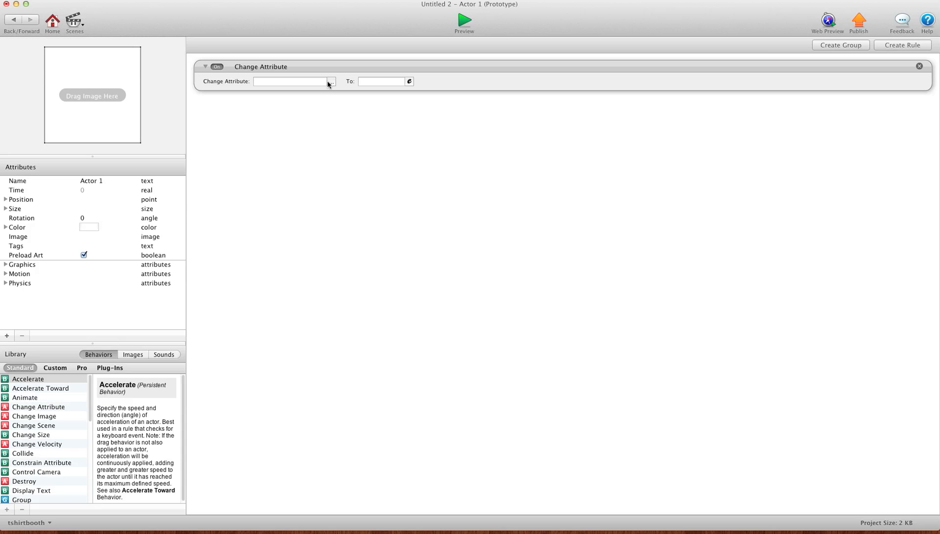
# - Add a Display Text behaviour to Actor 1 with game.TB random number as its text
pyautogui.click(329, 81)
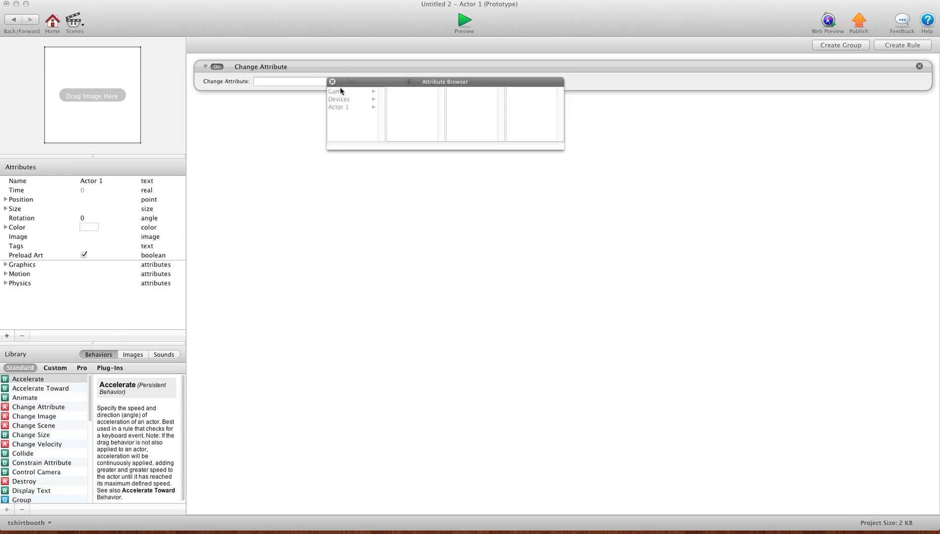
pyautogui.moveTo(346, 95)
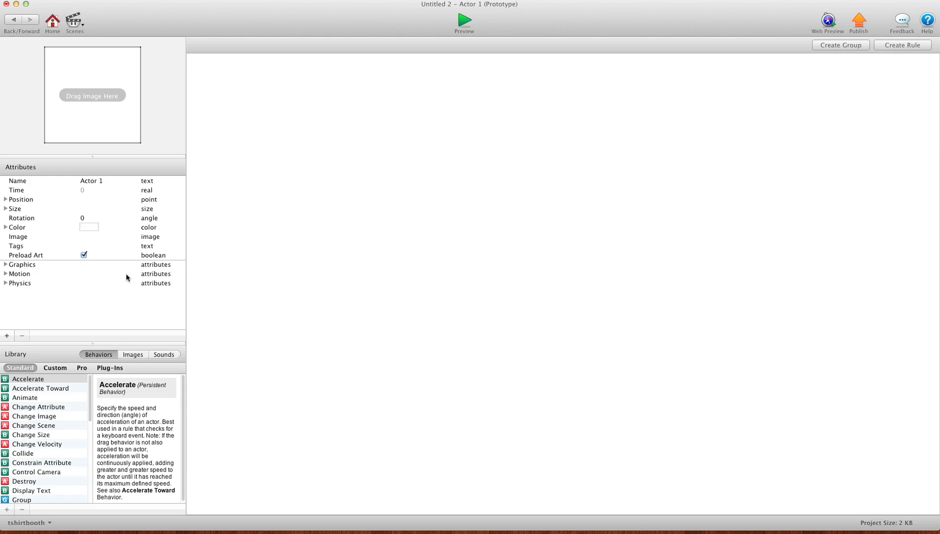
pyautogui.scroll(-3)
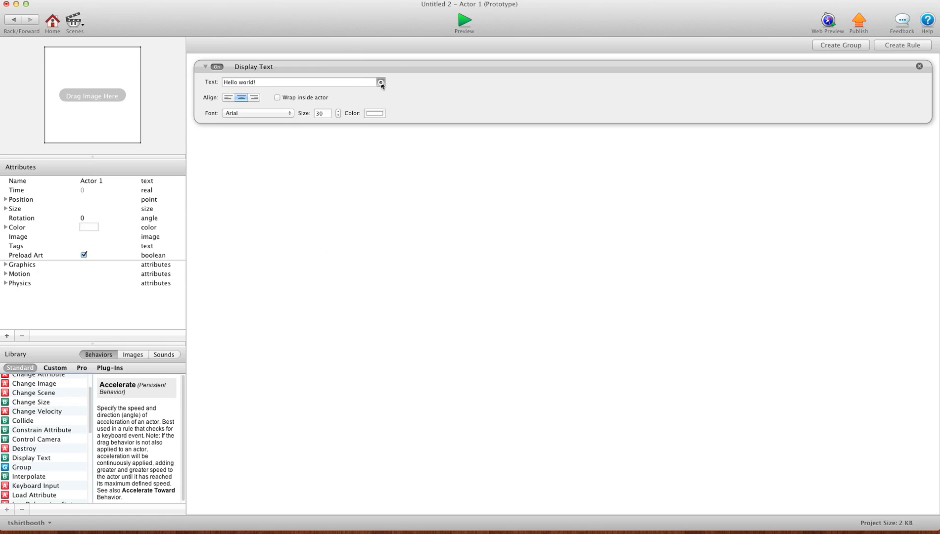
pyautogui.click(380, 82)
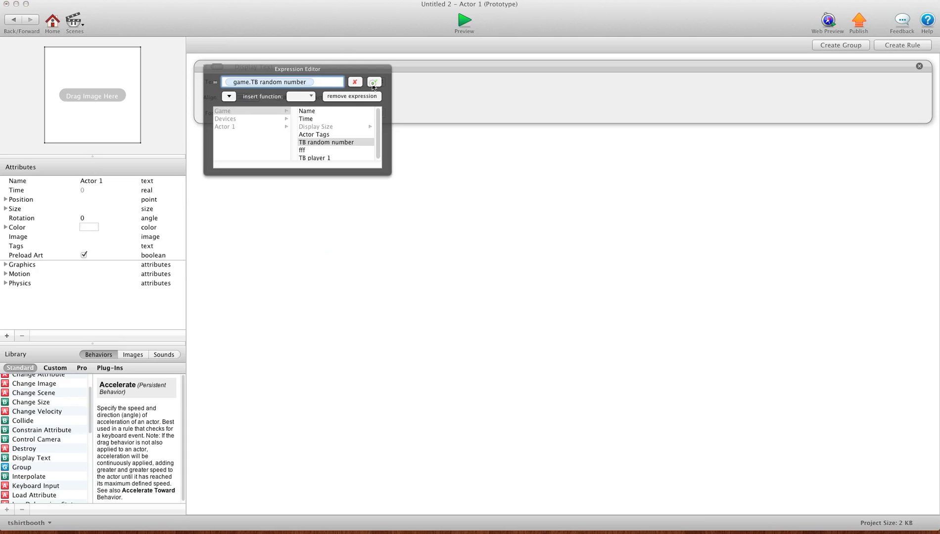
pyautogui.click(373, 82)
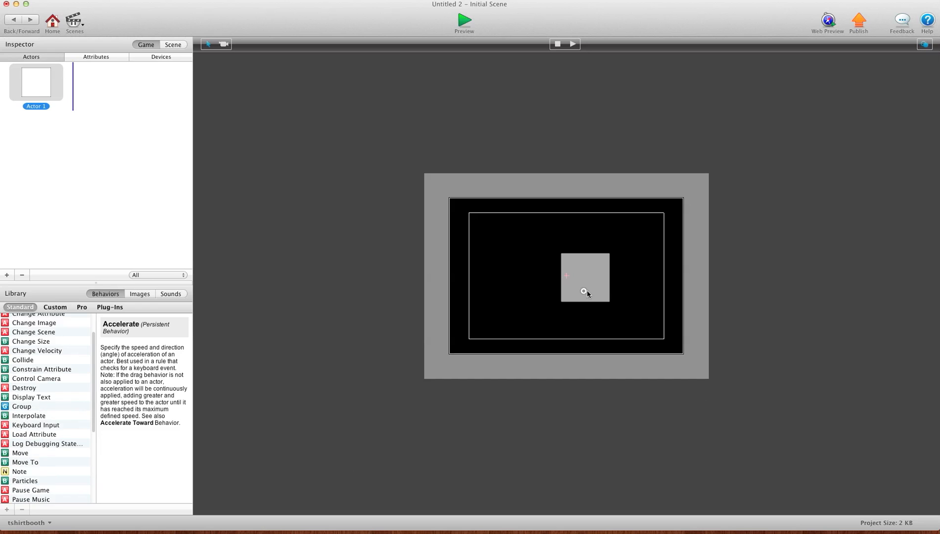
pyautogui.click(463, 21)
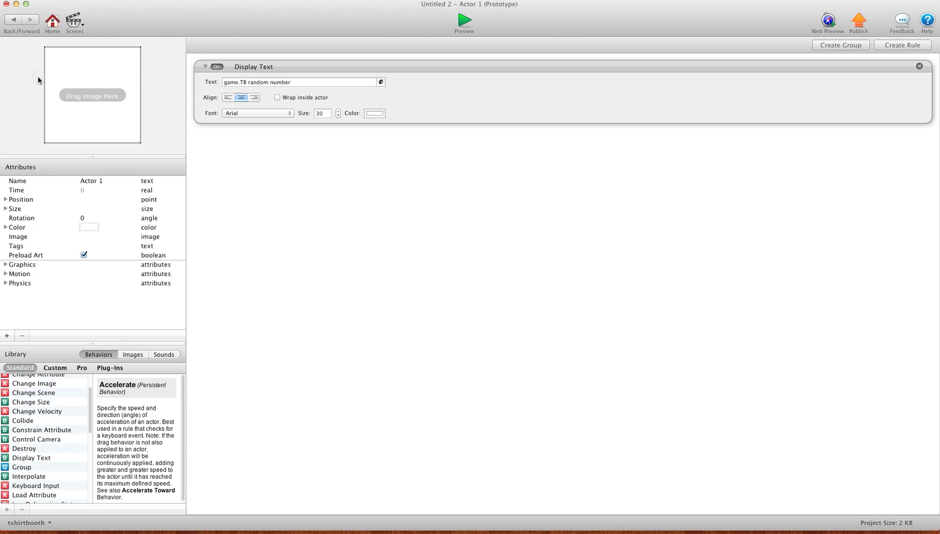
# - Replace the expression with tableCellValue(game.TB random number,1,1)
pyautogui.click(381, 82)
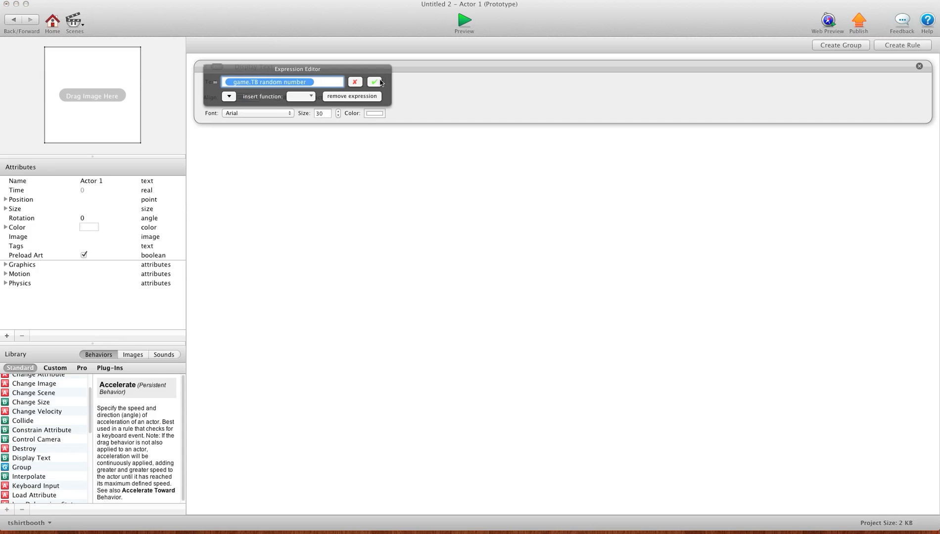
pyautogui.click(301, 96)
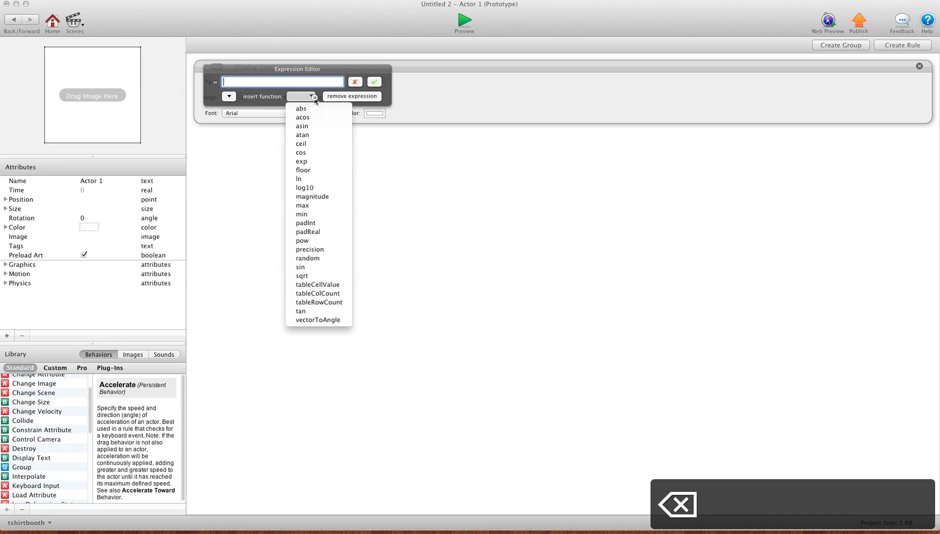
pyautogui.moveTo(318, 284)
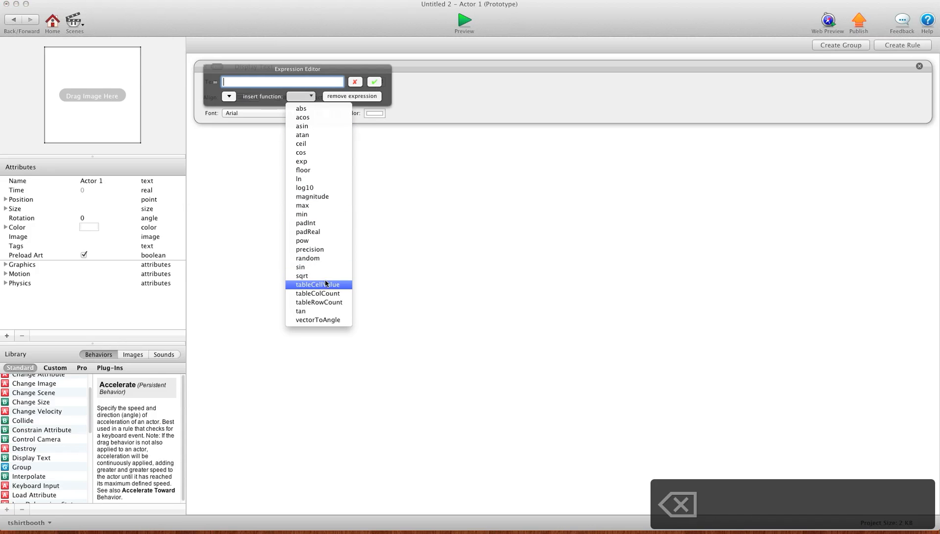
pyautogui.moveTo(317, 292)
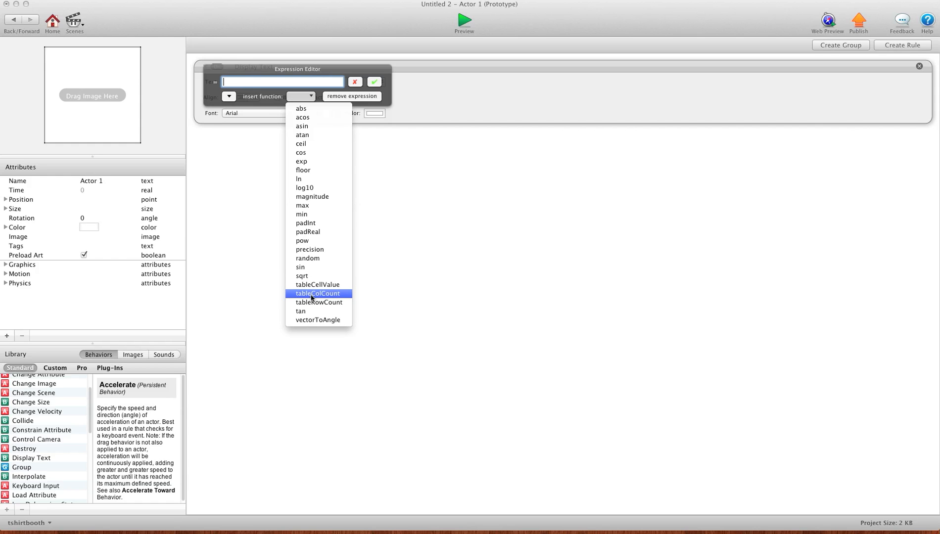
pyautogui.moveTo(319, 302)
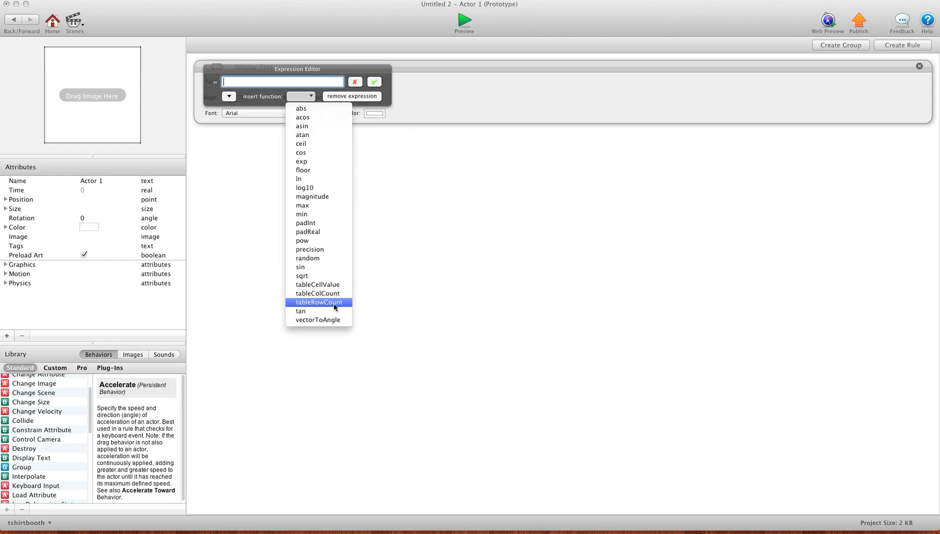
pyautogui.moveTo(319, 293)
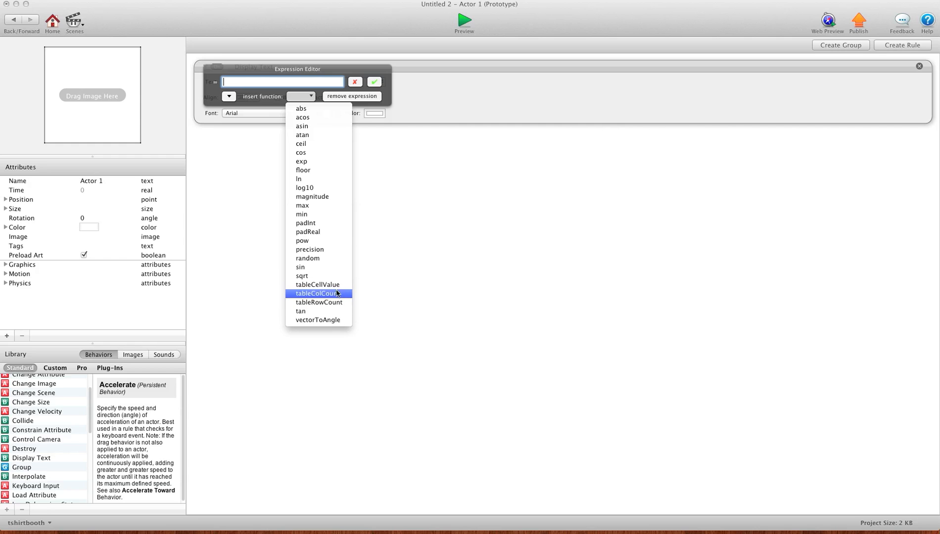
pyautogui.moveTo(317, 284)
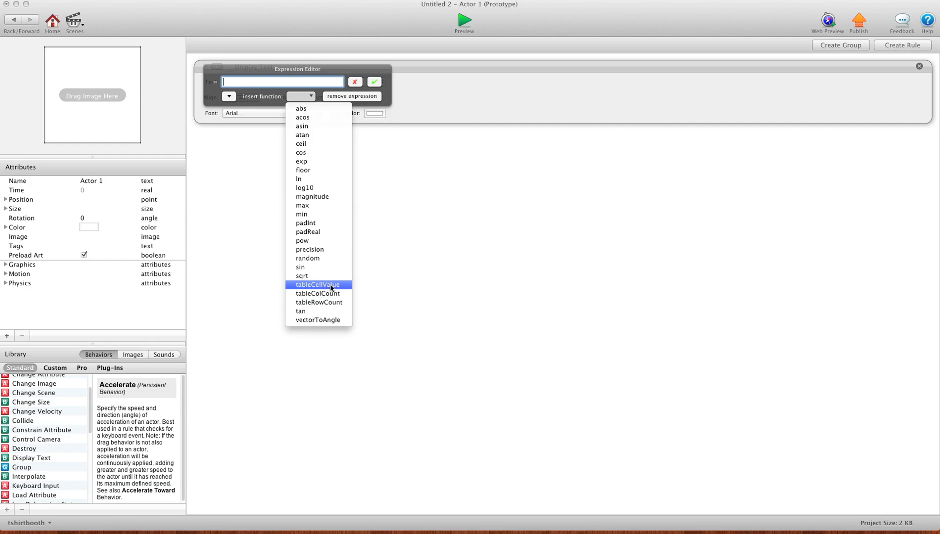
pyautogui.click(319, 284)
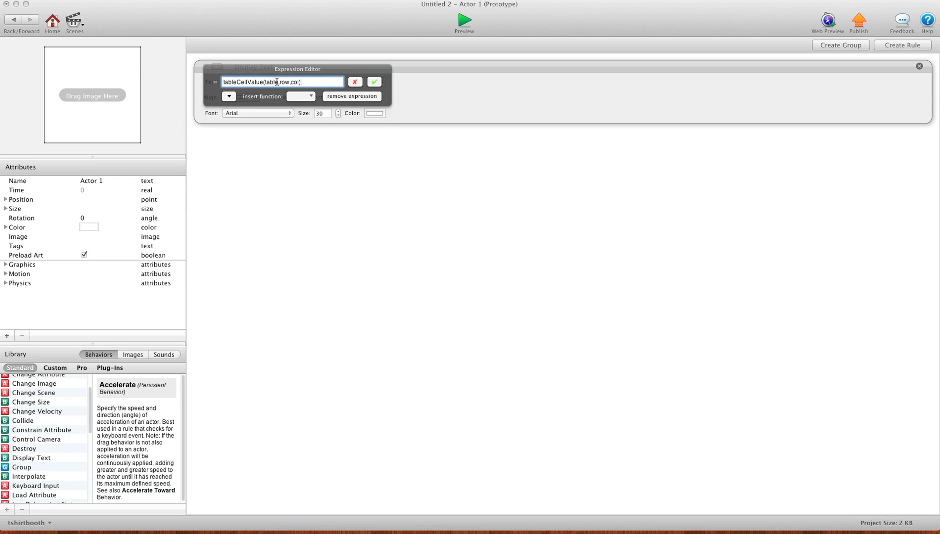
pyautogui.moveTo(268, 98)
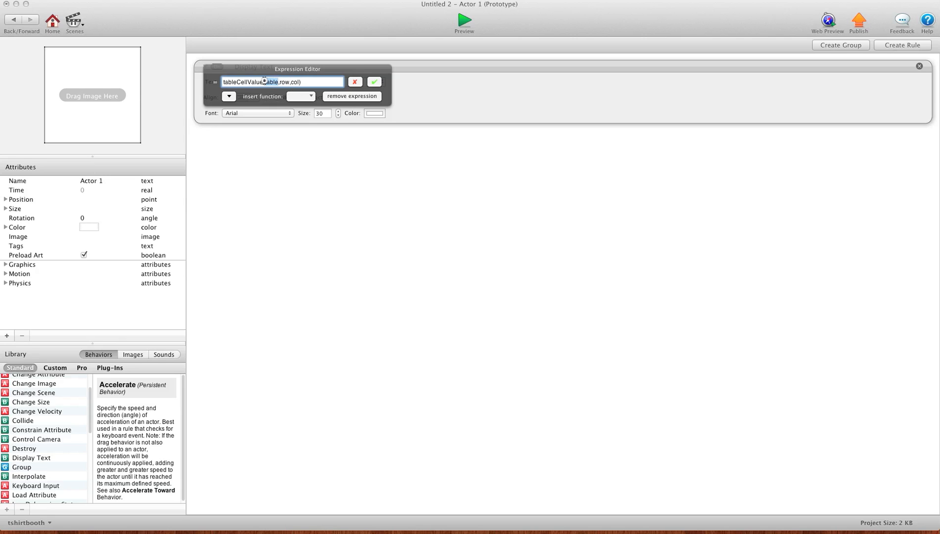
pyautogui.press('backspace')
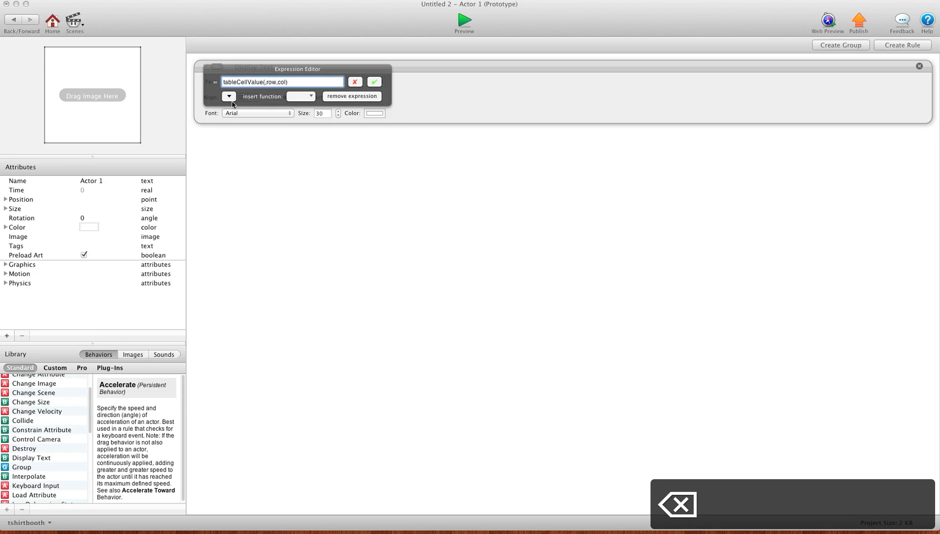
pyautogui.click(229, 97)
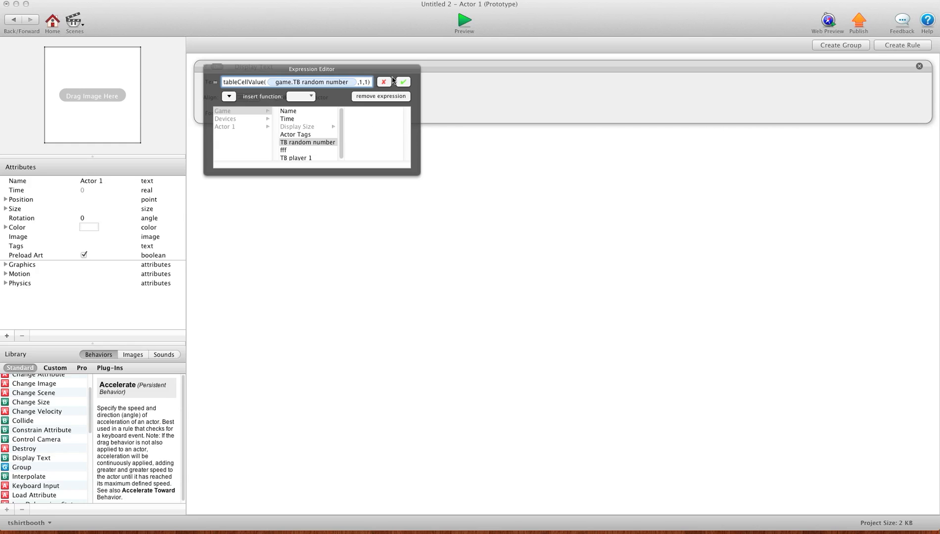
pyautogui.moveTo(378, 87)
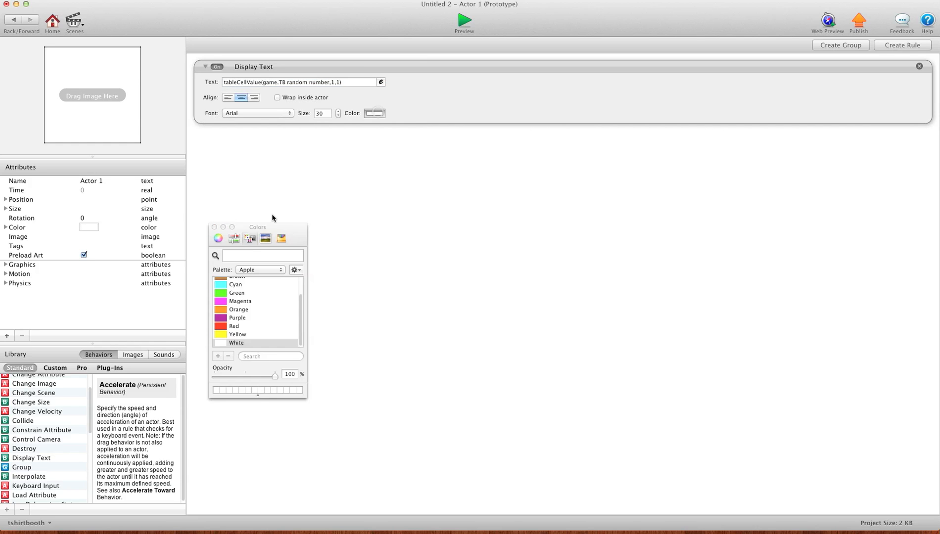
# - Preview the green word time, then change the row argument to 3 and reopen the expression
pyautogui.click(237, 293)
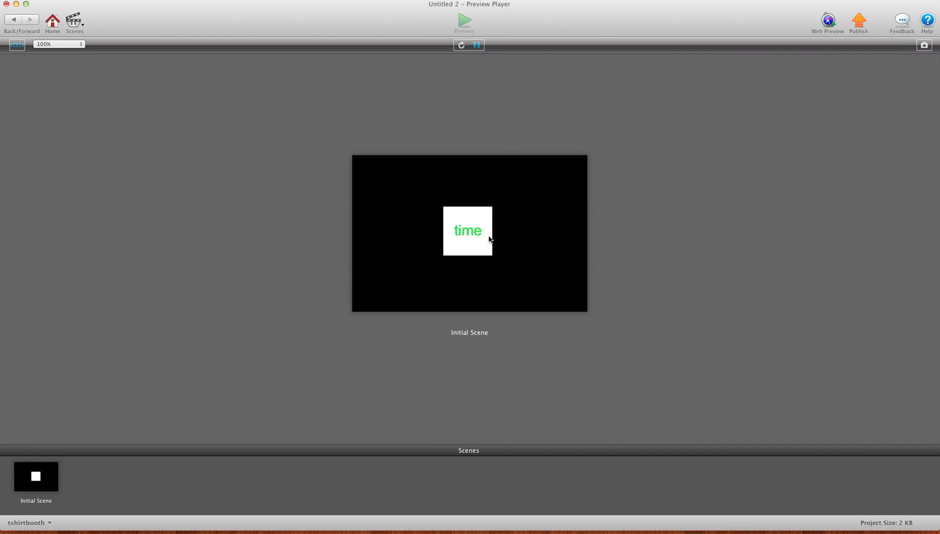
pyautogui.moveTo(448, 236)
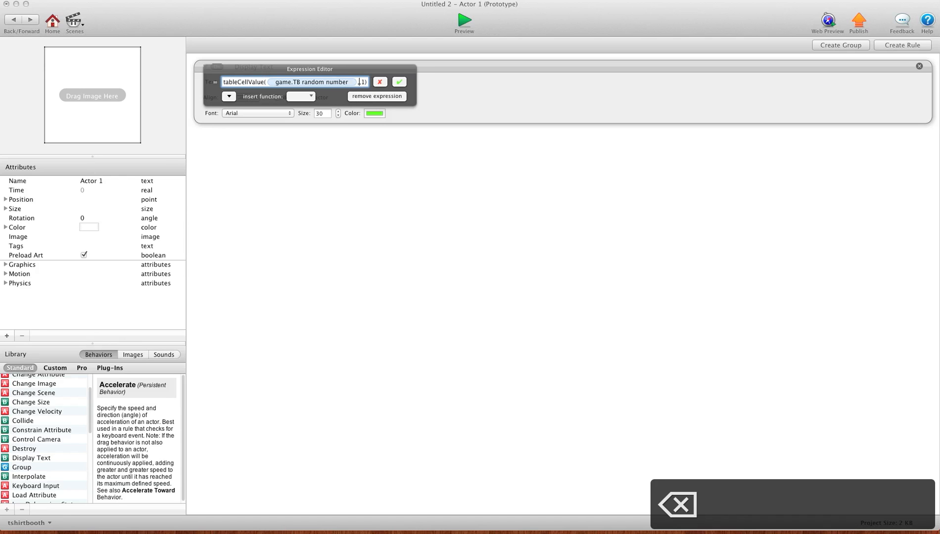
pyautogui.click(463, 20)
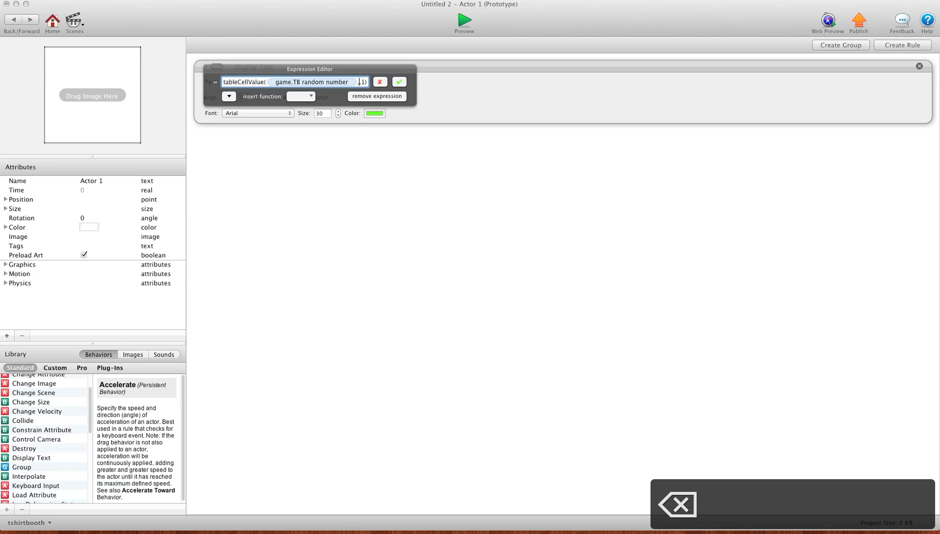
pyautogui.click(399, 81)
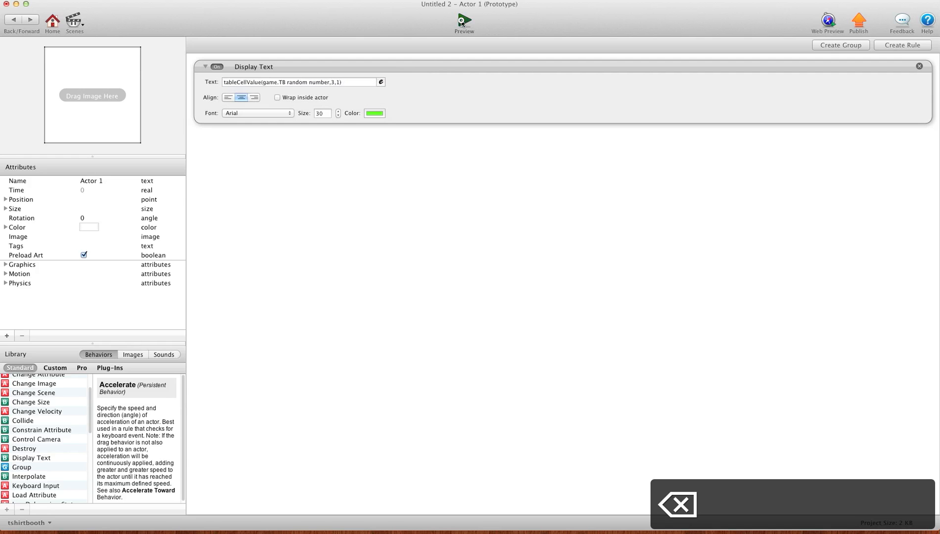
pyautogui.click(463, 19)
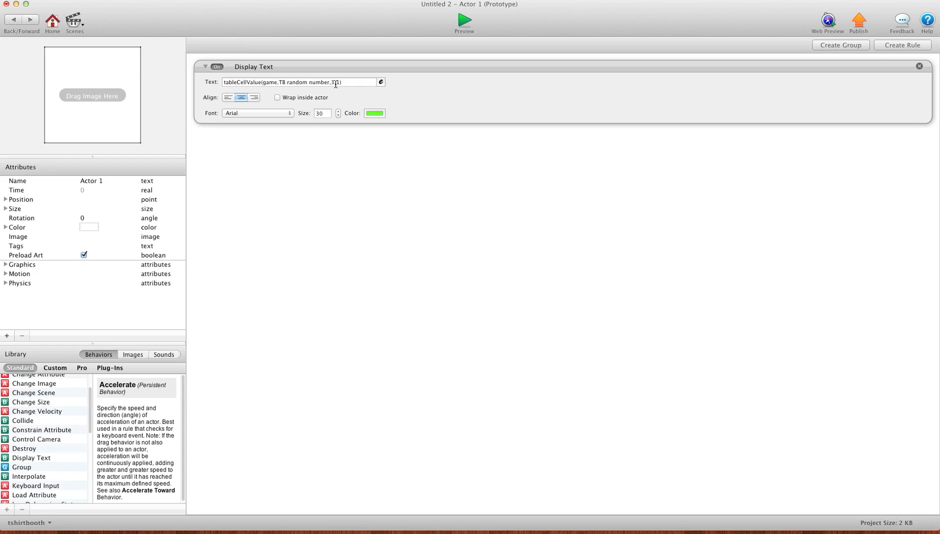
pyautogui.click(381, 82)
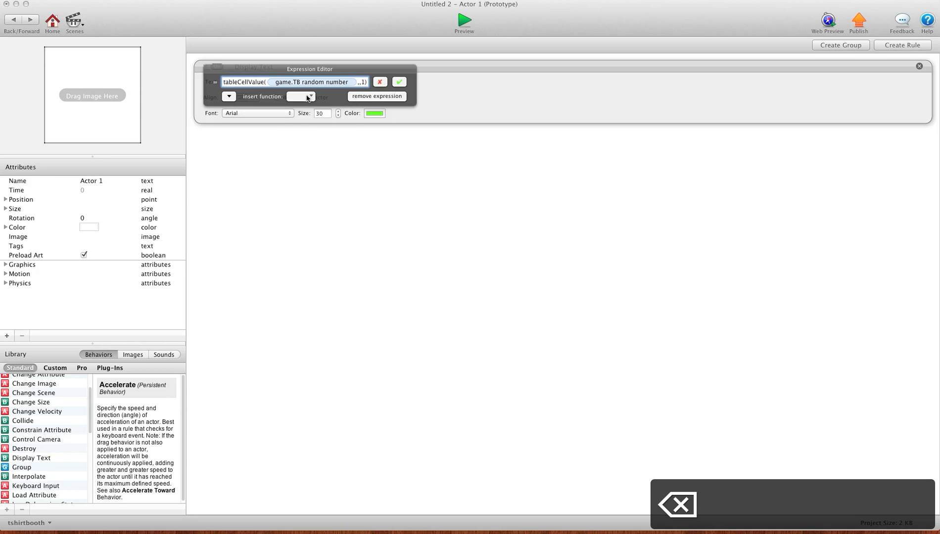
# - Make the row argument random(1,5) and confirm the preview shows the word green
pyautogui.click(301, 96)
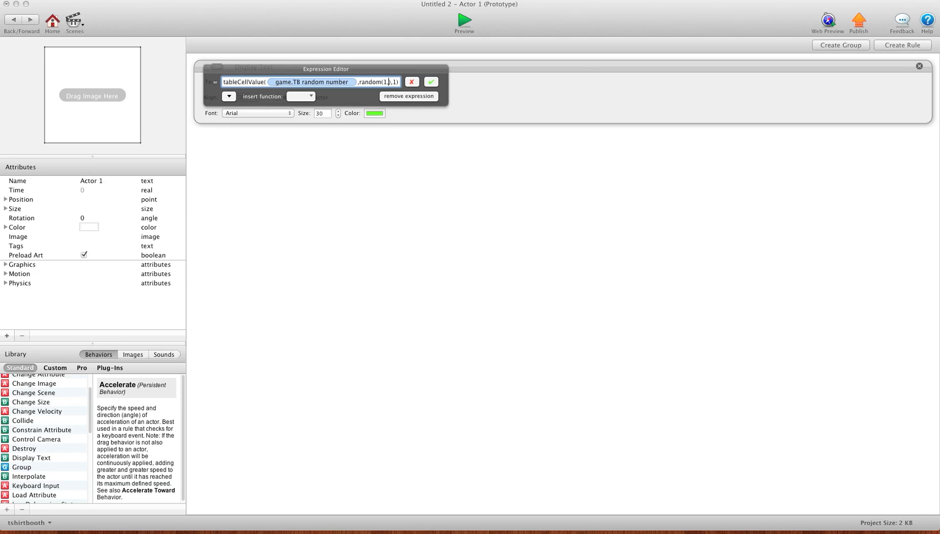
pyautogui.click(301, 96)
pyautogui.write('5,')
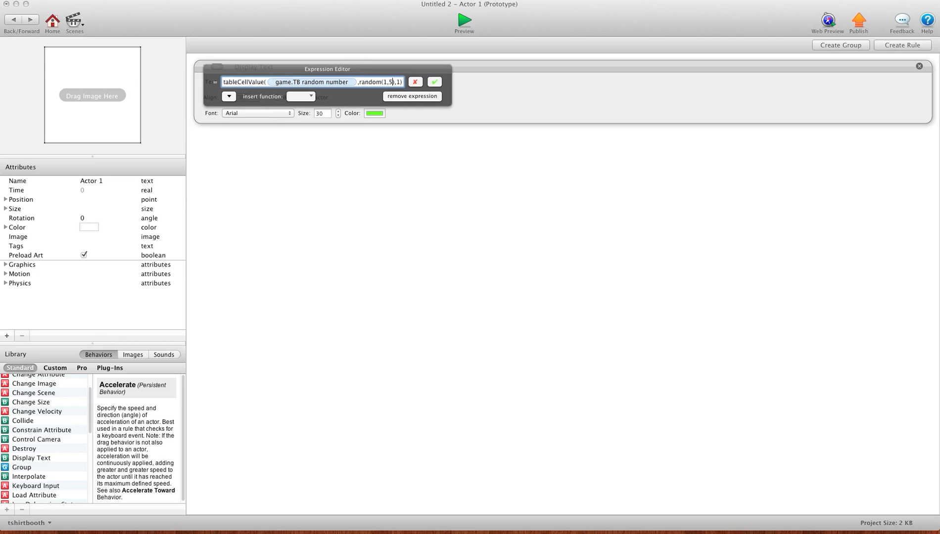
pyautogui.click(434, 82)
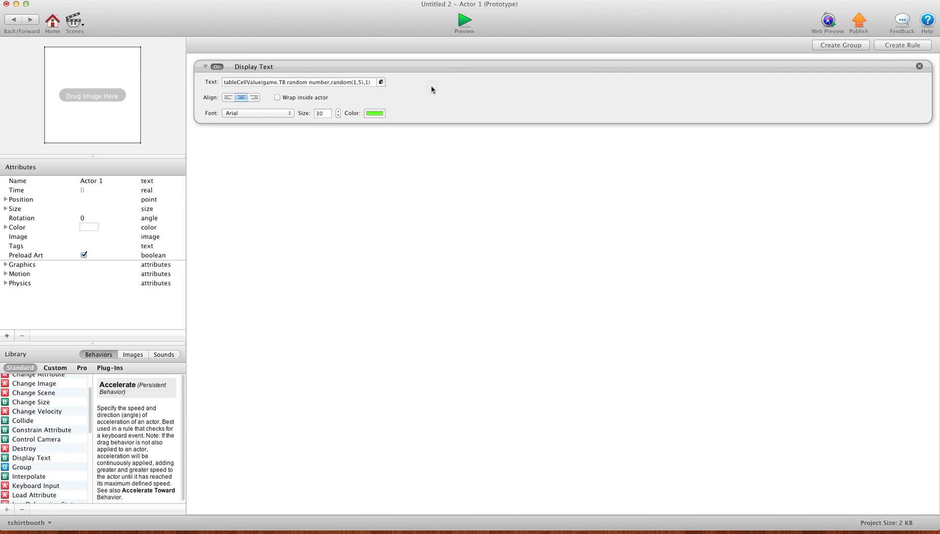
pyautogui.click(463, 19)
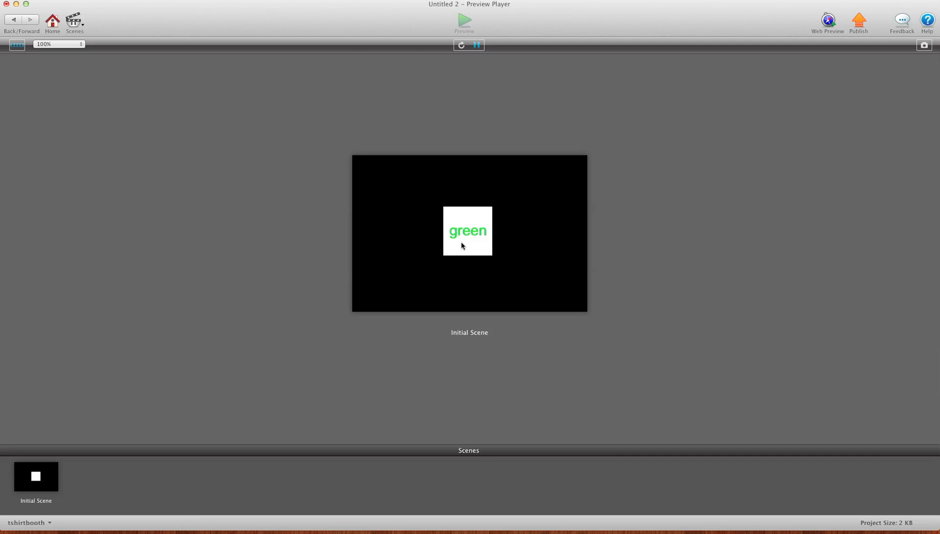
pyautogui.click(461, 45)
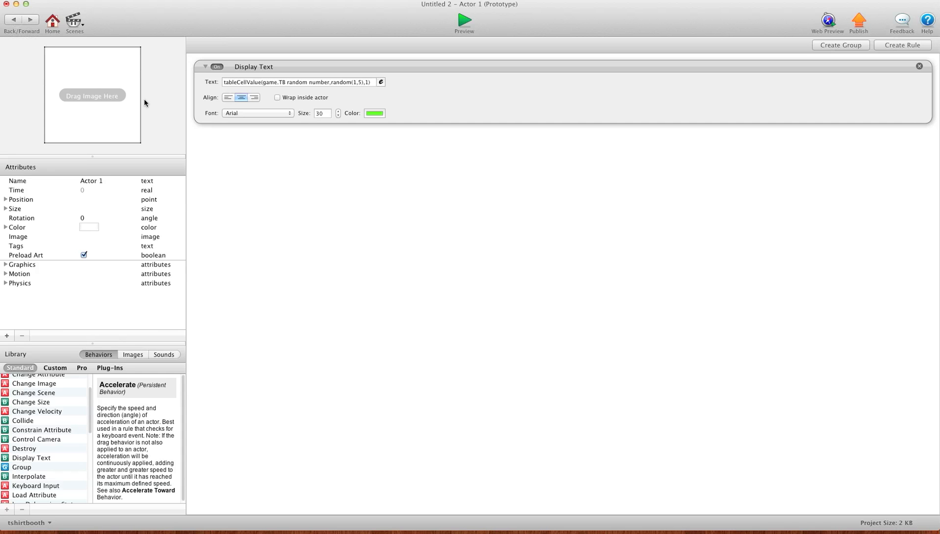
pyautogui.moveTo(355, 90)
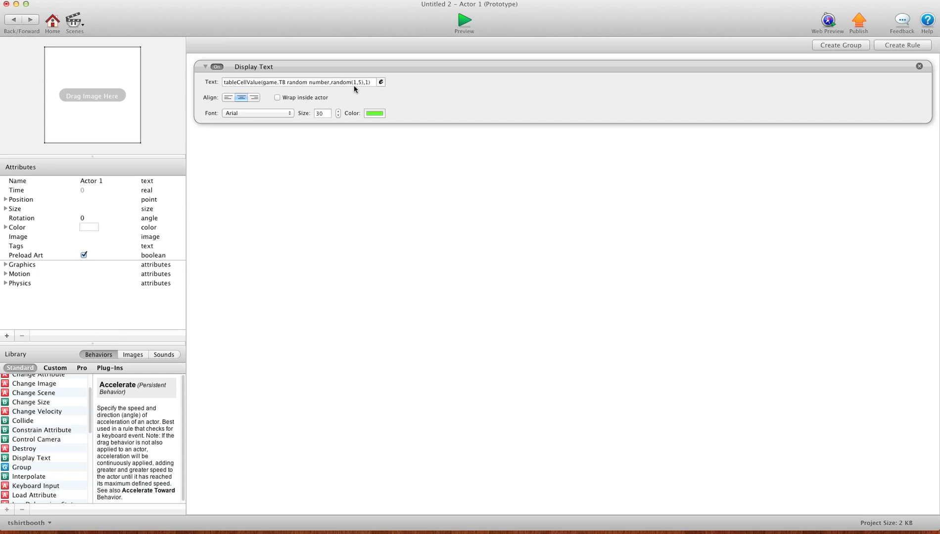
# - Set the row to random(1,tableRowCount(game.TB random number)) and preview, showing five
pyautogui.click(381, 81)
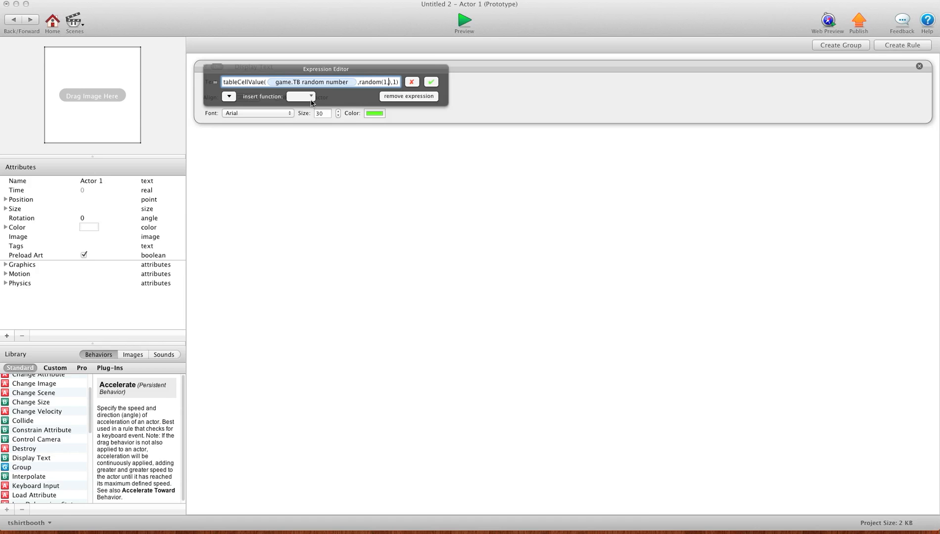
pyautogui.click(300, 96)
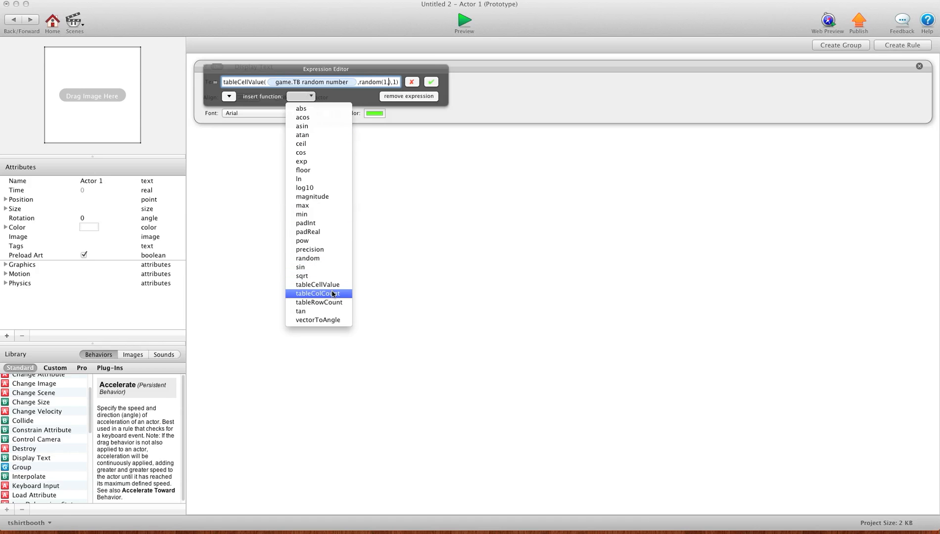
pyautogui.click(317, 294)
pyautogui.write('tableRowCount(),')
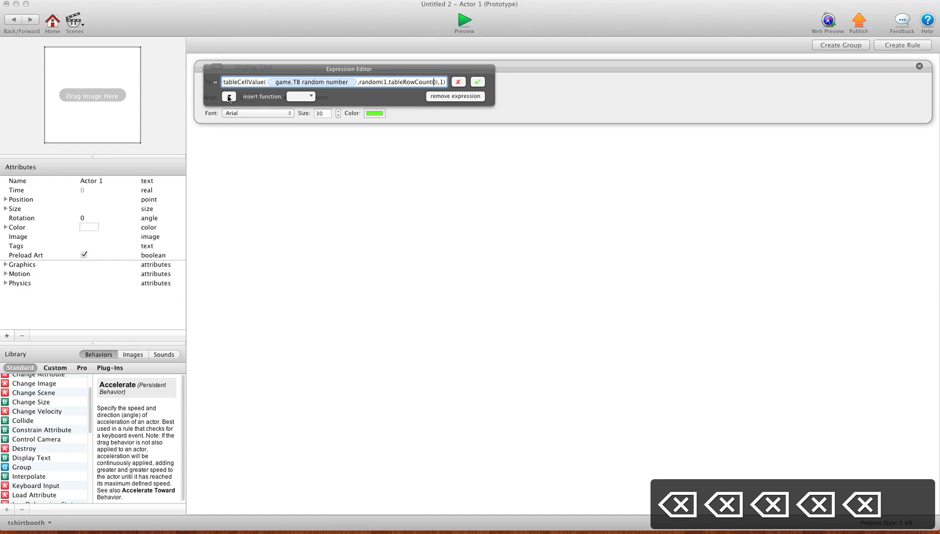
pyautogui.click(229, 97)
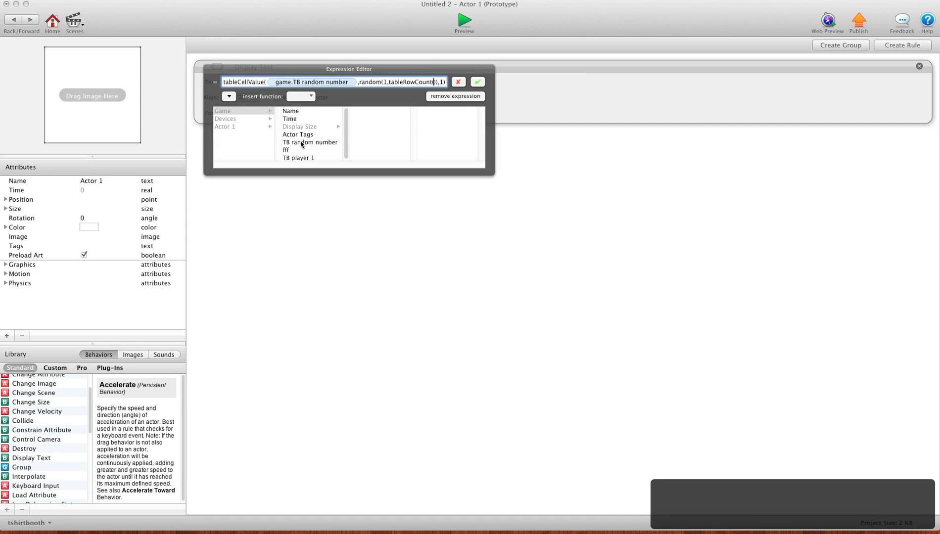
pyautogui.click(310, 142)
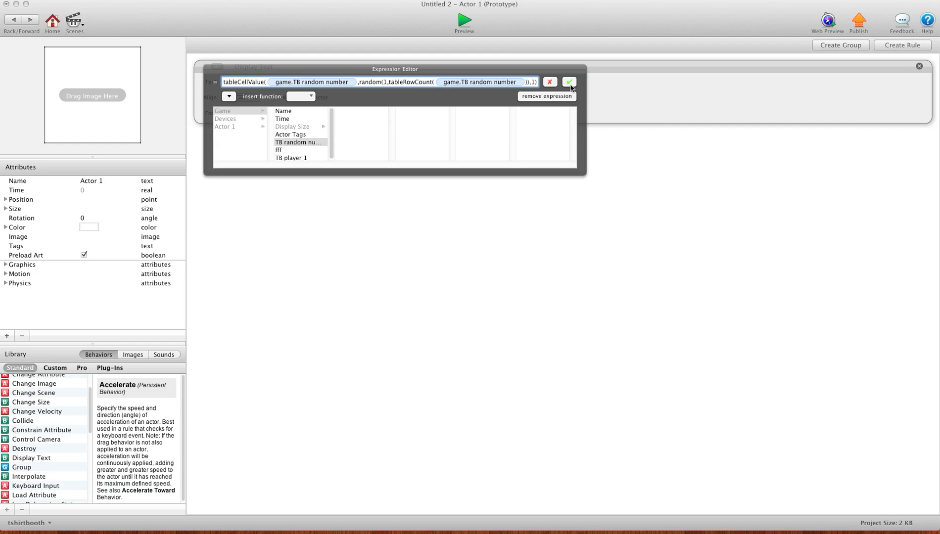
pyautogui.click(463, 20)
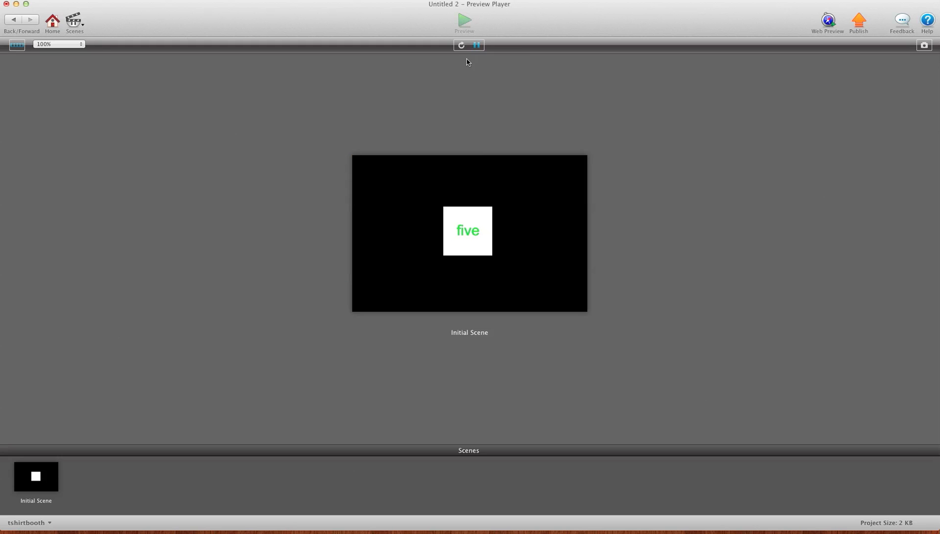
pyautogui.click(462, 45)
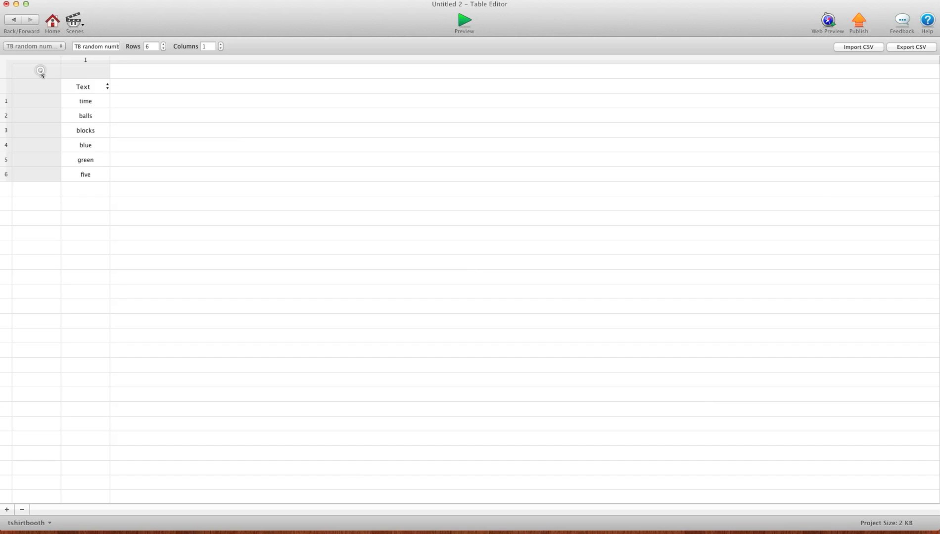
# - Raise the table to 11 rows and enter keyboard and nine in rows 7 and 8
pyautogui.click(163, 43)
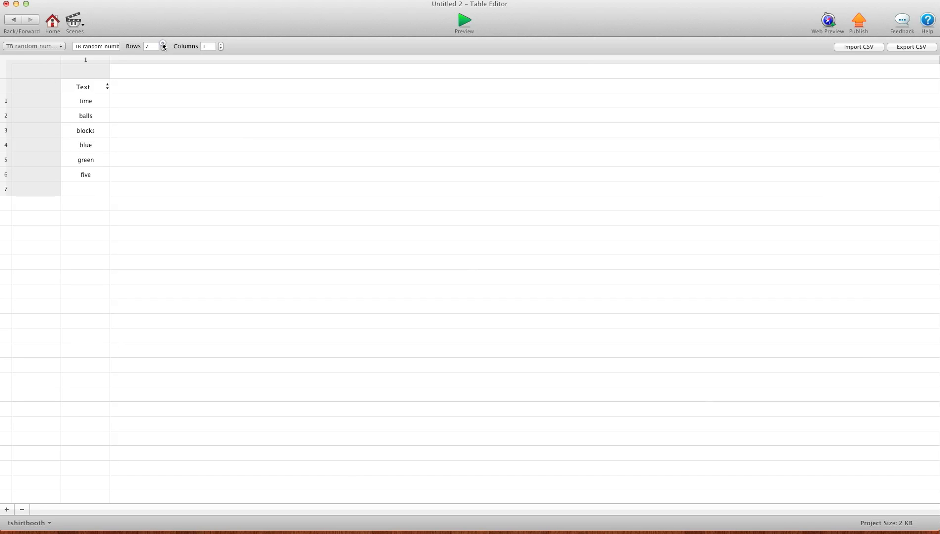
pyautogui.click(162, 45)
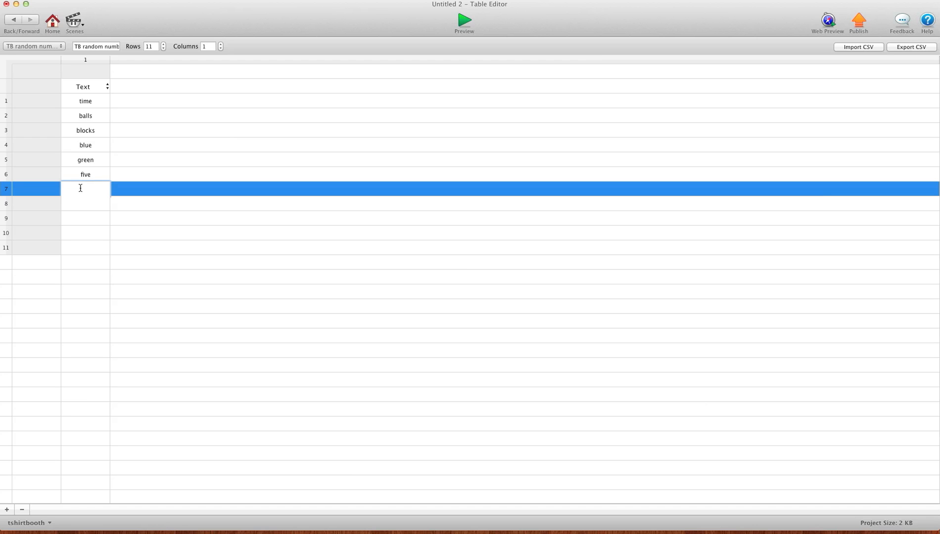
pyautogui.write('ke')
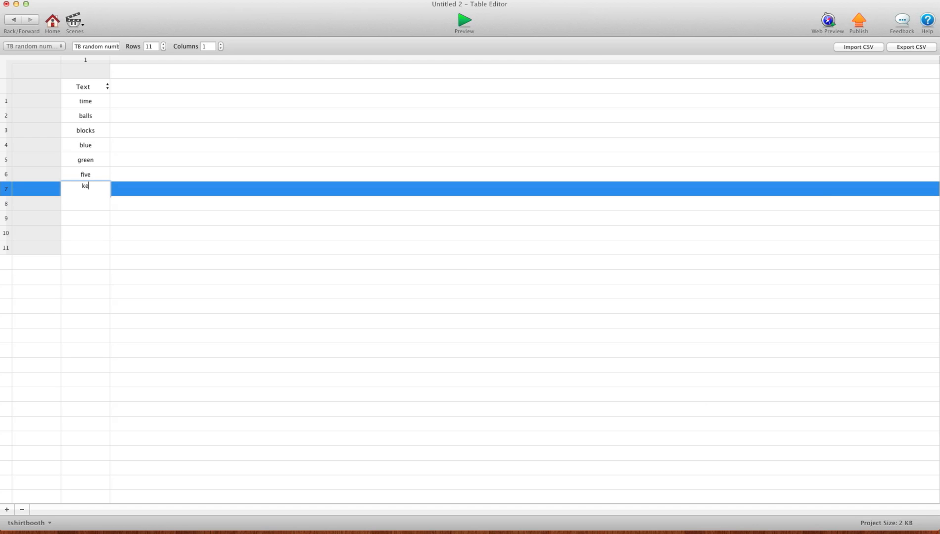
pyautogui.press('Tab')
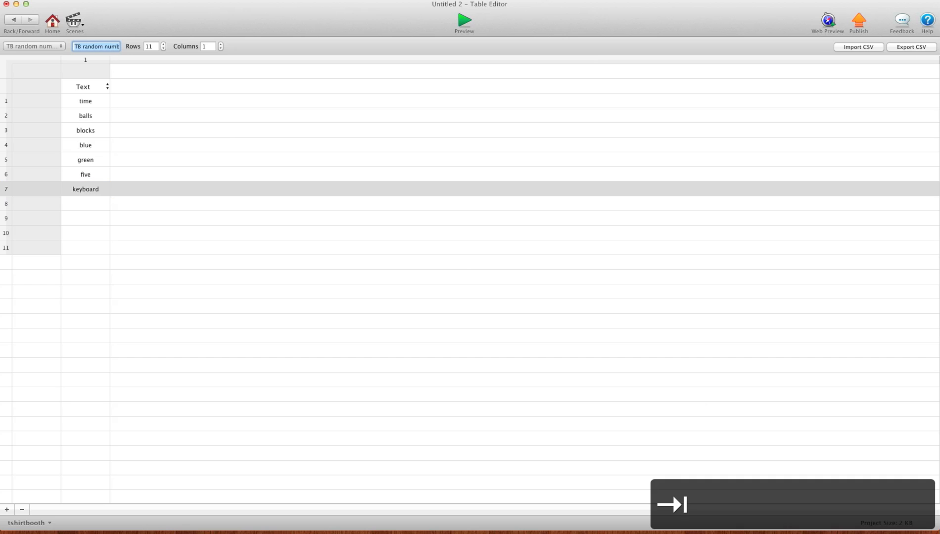
pyautogui.click(83, 202)
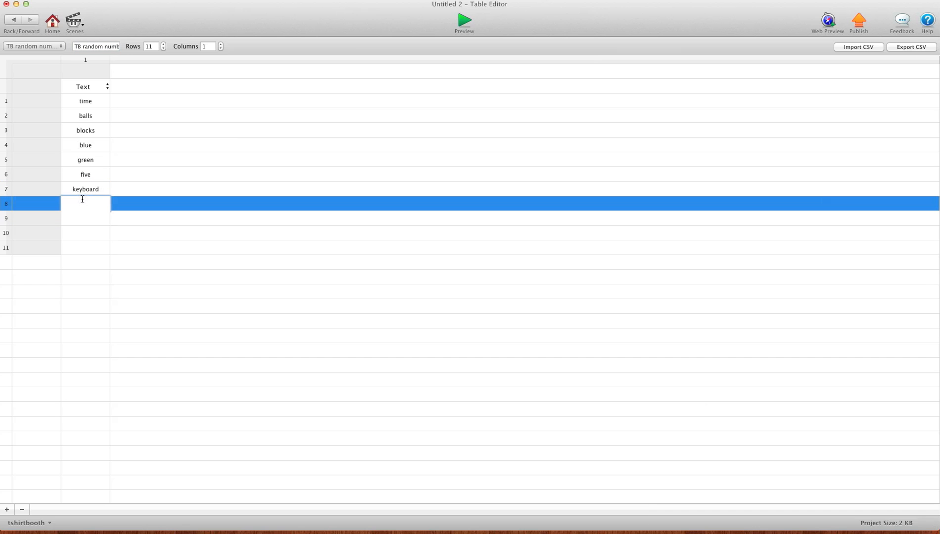
pyautogui.write('nibr')
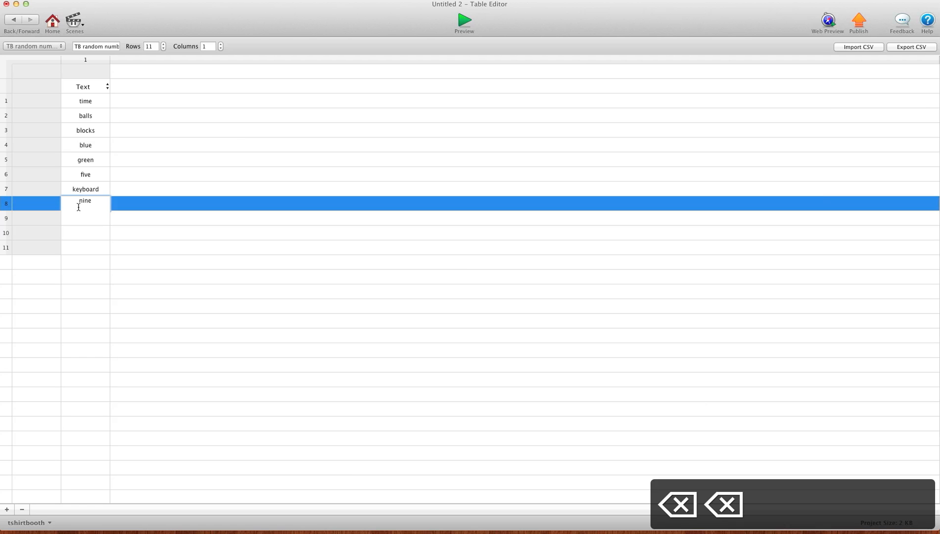
# - Enter glue, pepsi and cups in rows 9–11 and preview the scene, showing blocks
pyautogui.click(85, 218)
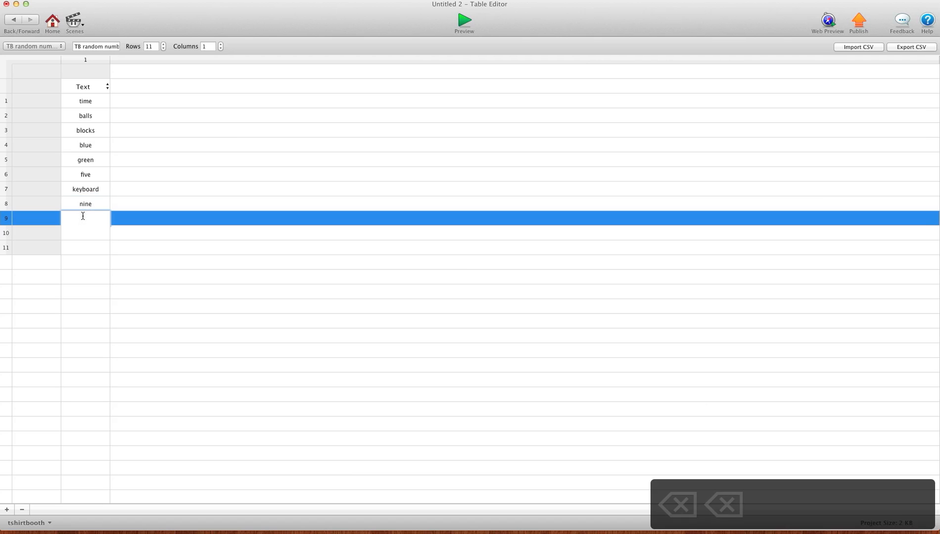
pyautogui.write('glue')
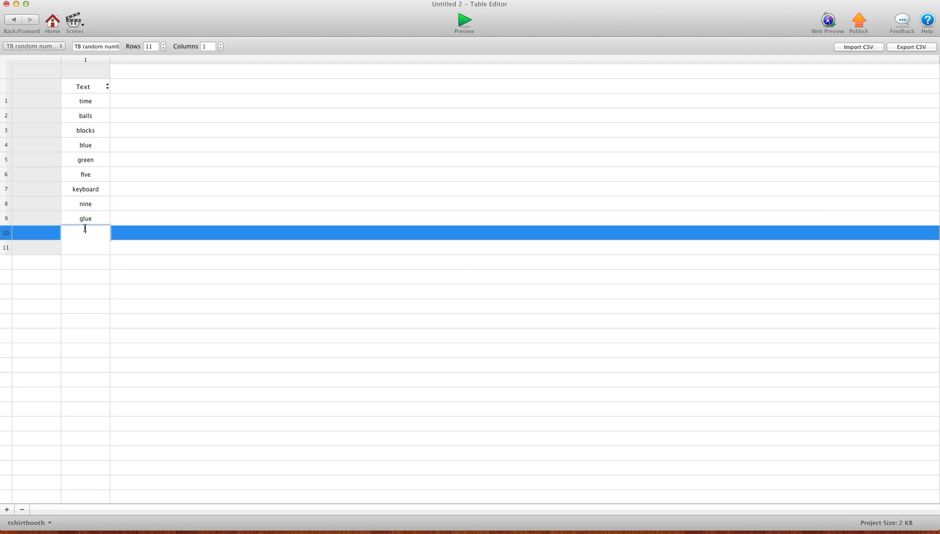
pyautogui.write('pepsi')
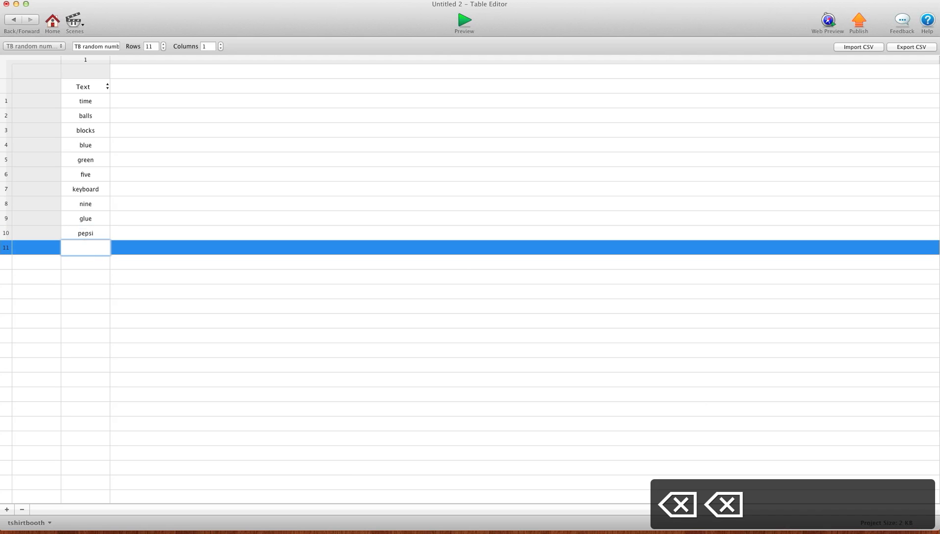
pyautogui.write('cups')
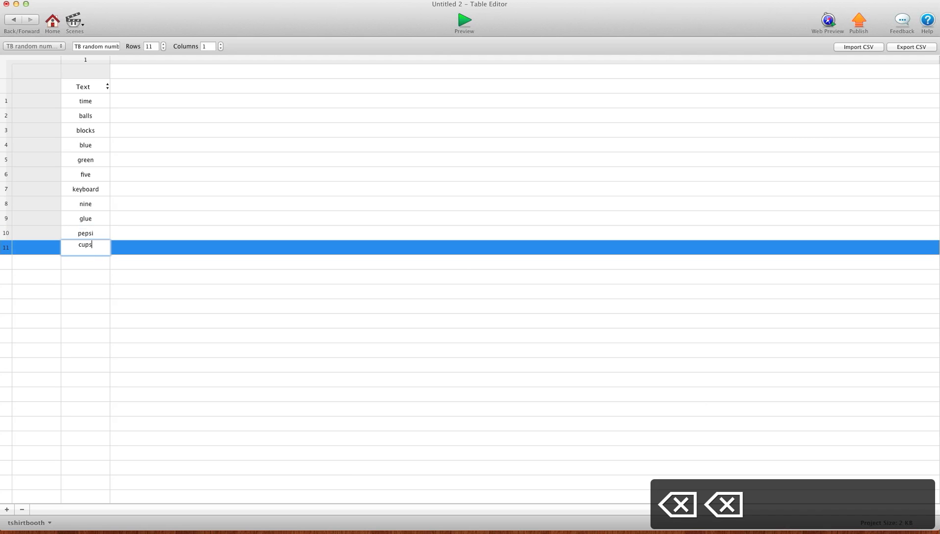
pyautogui.click(463, 19)
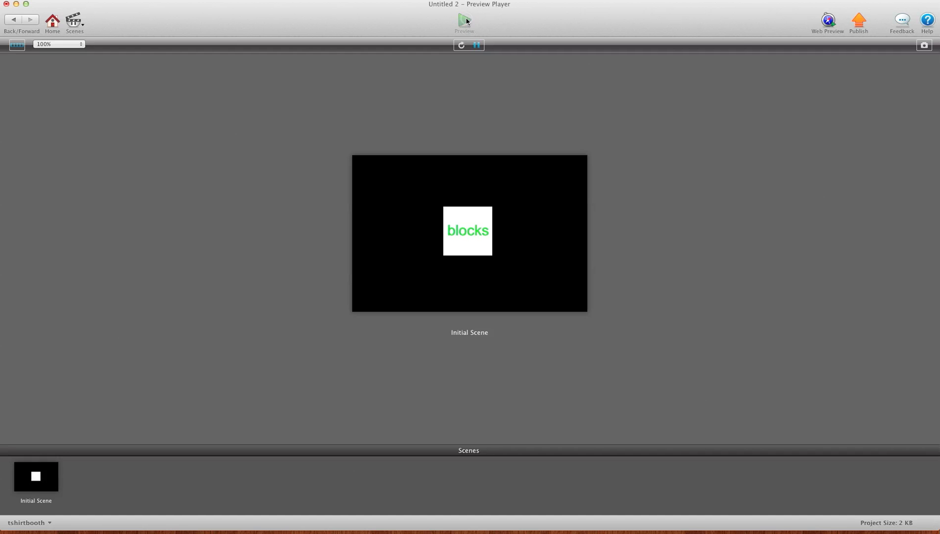
# - Restart the preview to see another word, blue, then return to the actor editor
pyautogui.click(462, 45)
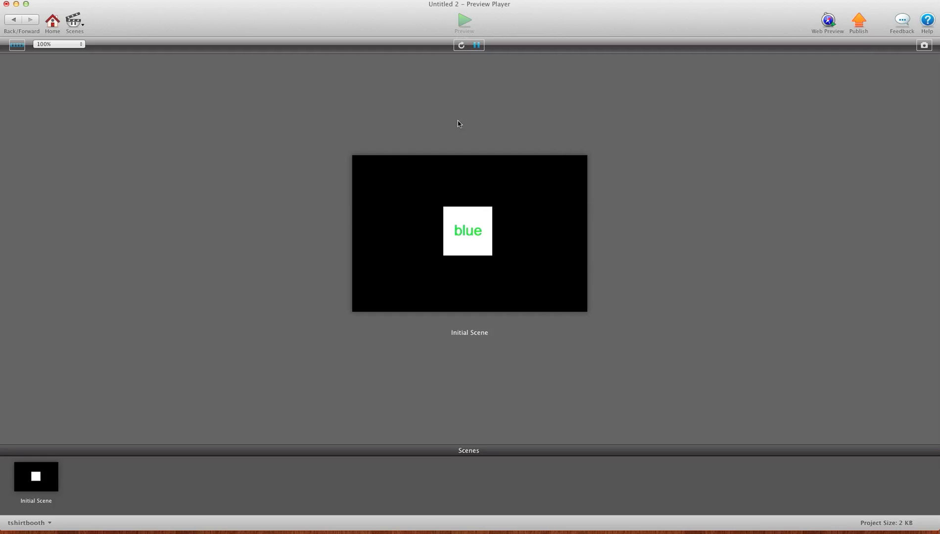
pyautogui.click(13, 18)
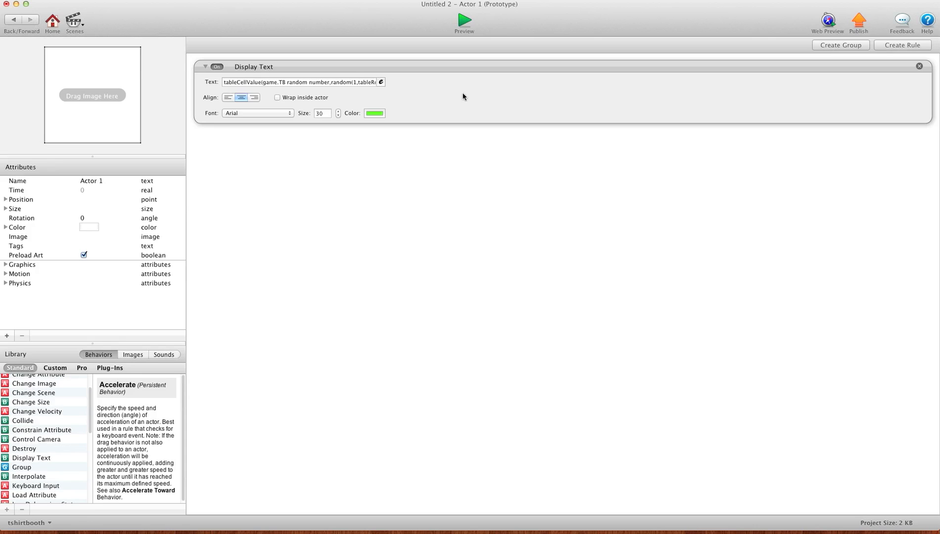
pyautogui.click(381, 81)
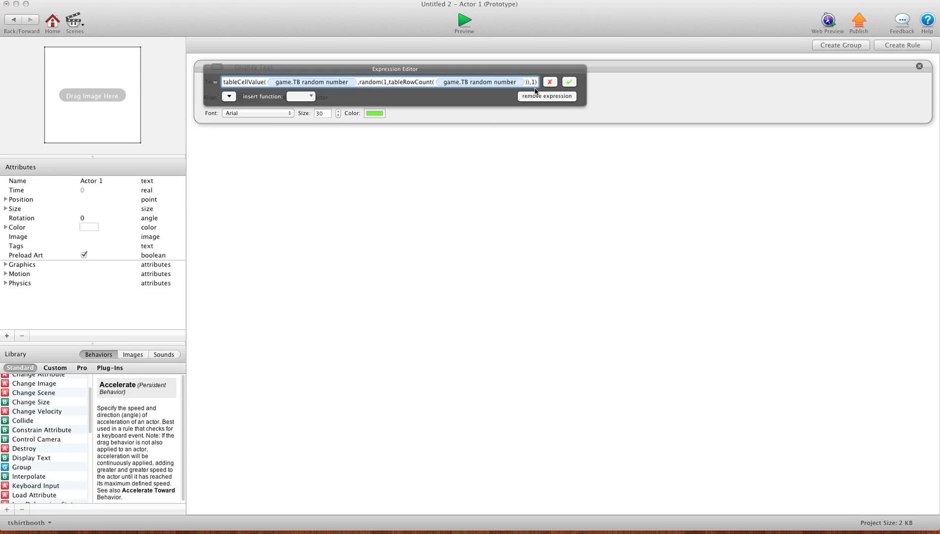
pyautogui.click(480, 82)
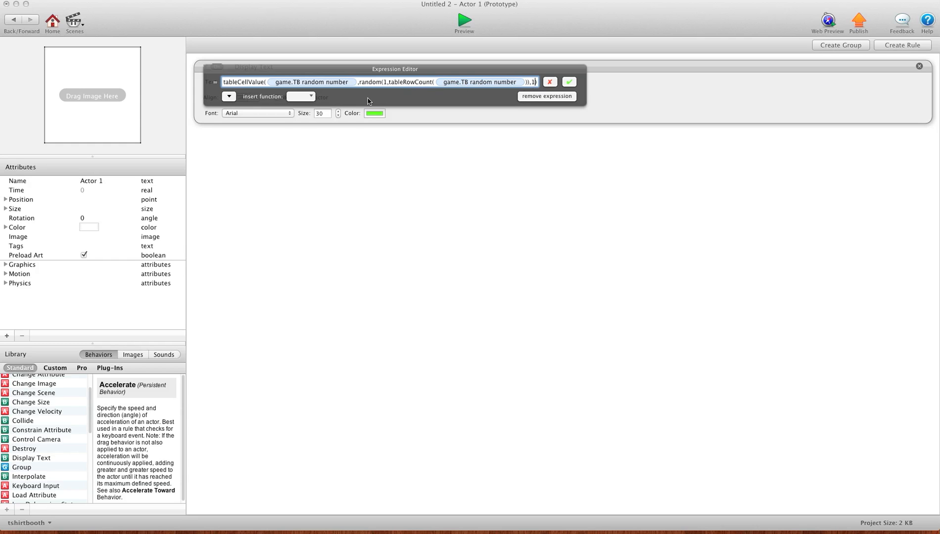
pyautogui.click(301, 96)
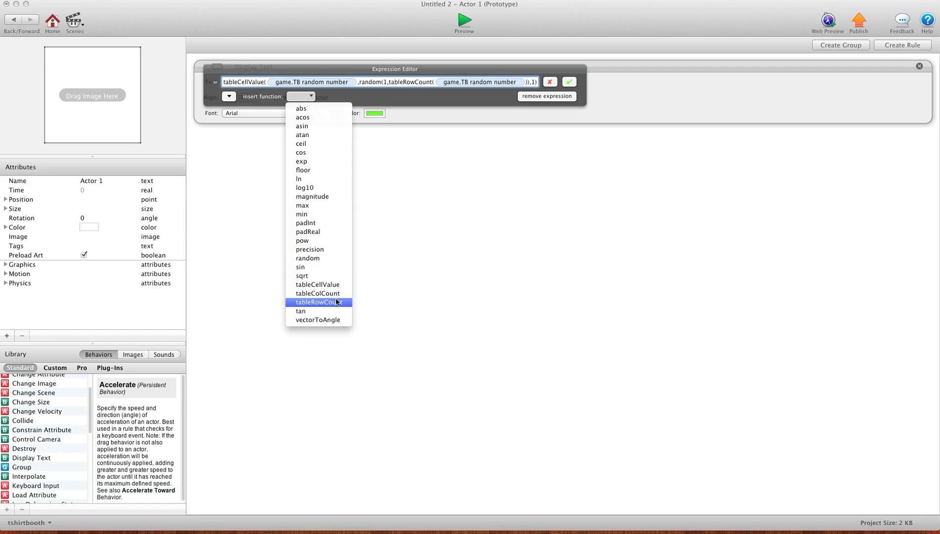
pyautogui.moveTo(316, 293)
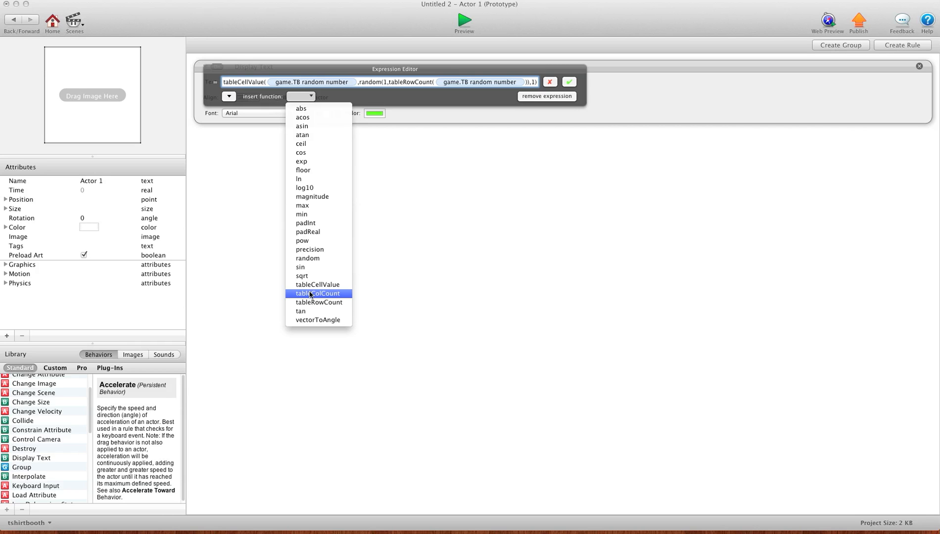
pyautogui.moveTo(554, 87)
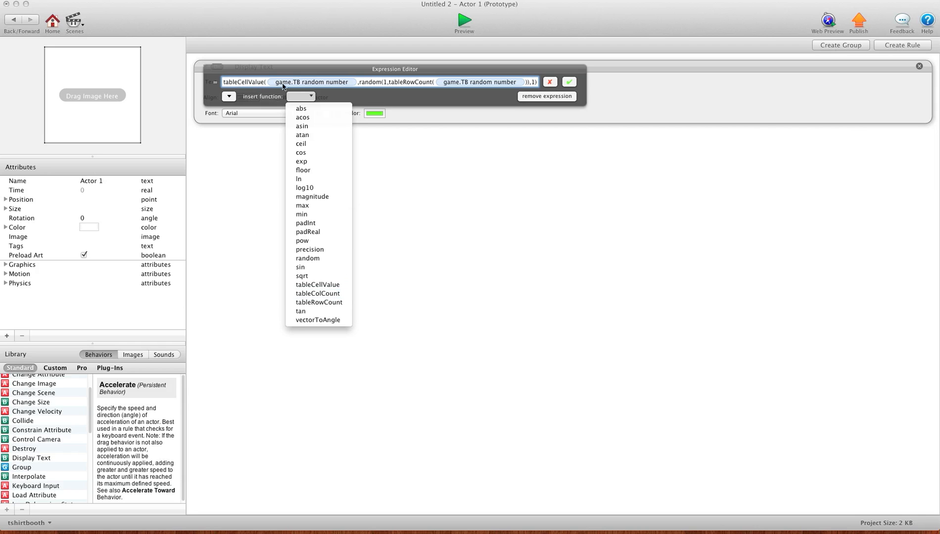
pyautogui.moveTo(446, 83)
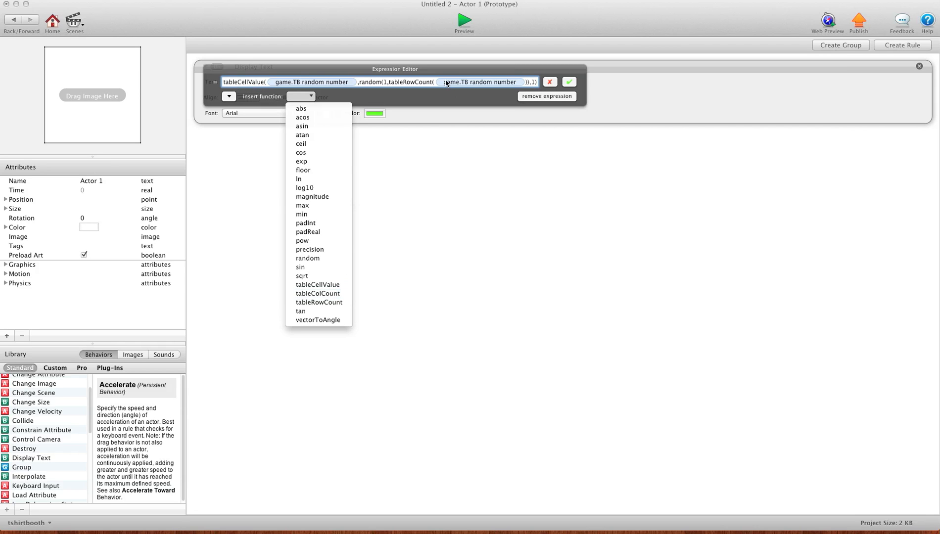
pyautogui.moveTo(420, 77)
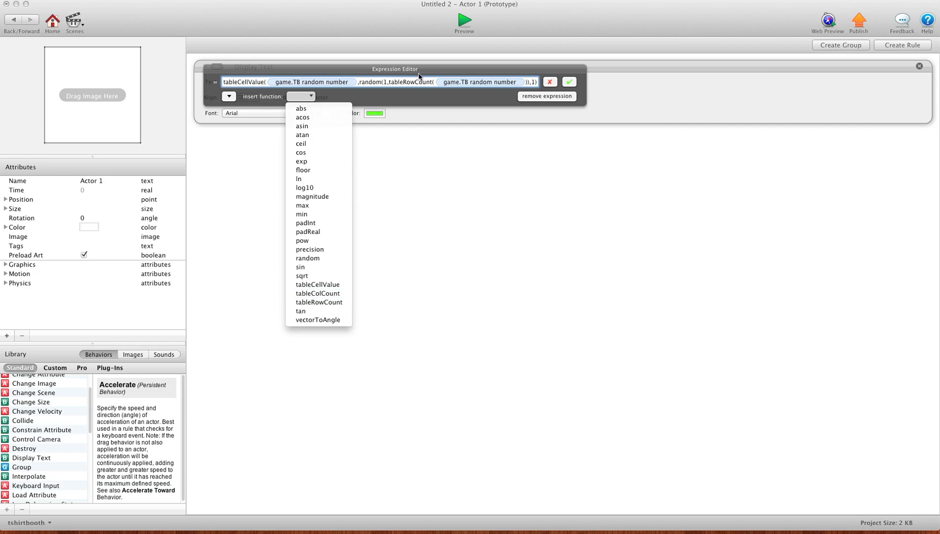
pyautogui.moveTo(247, 91)
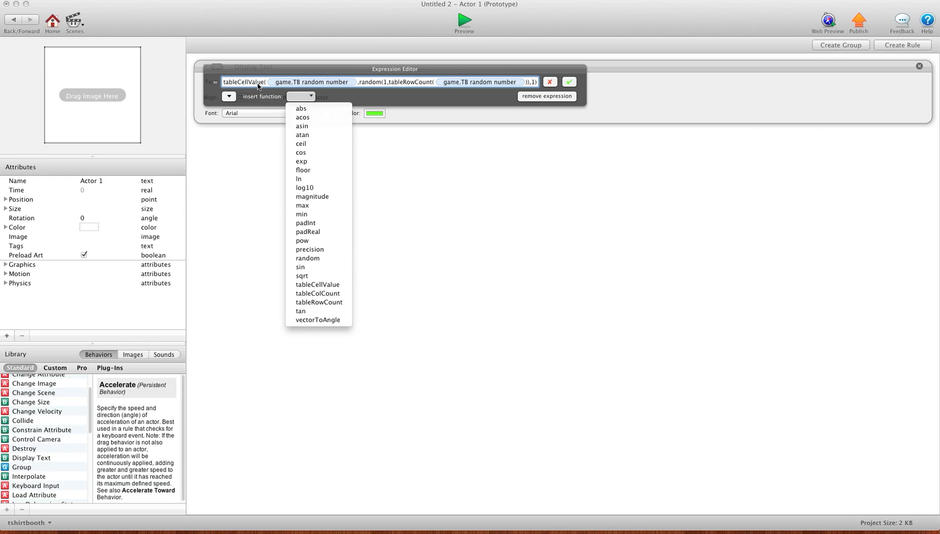
pyautogui.click(310, 82)
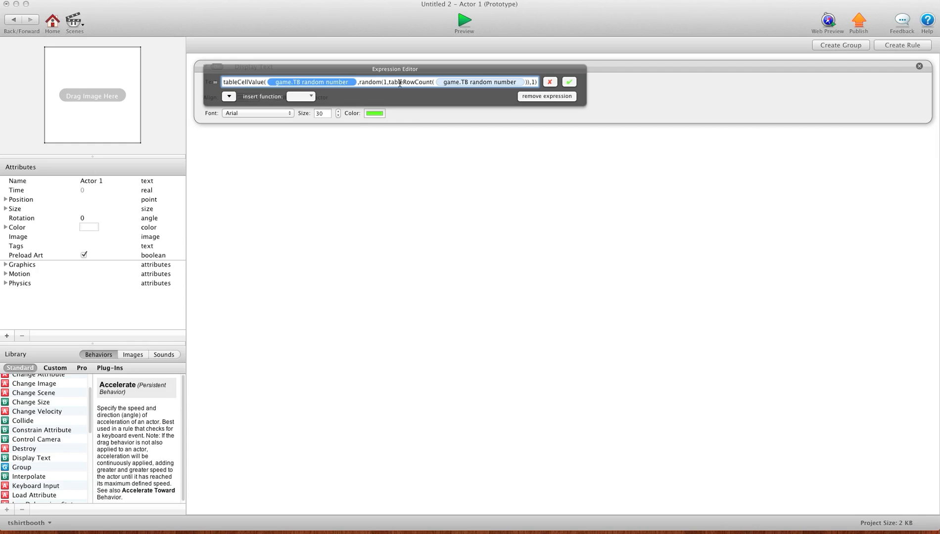
pyautogui.click(478, 81)
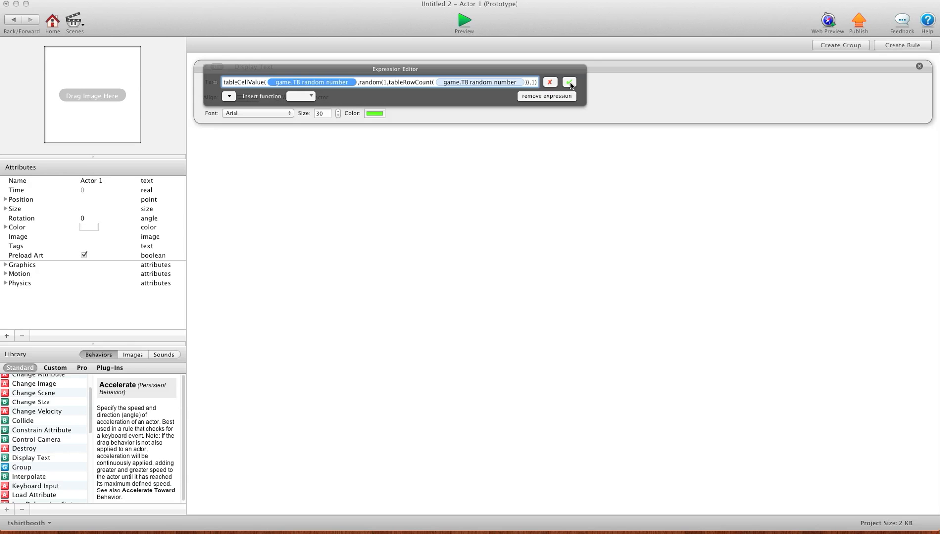
pyautogui.click(569, 81)
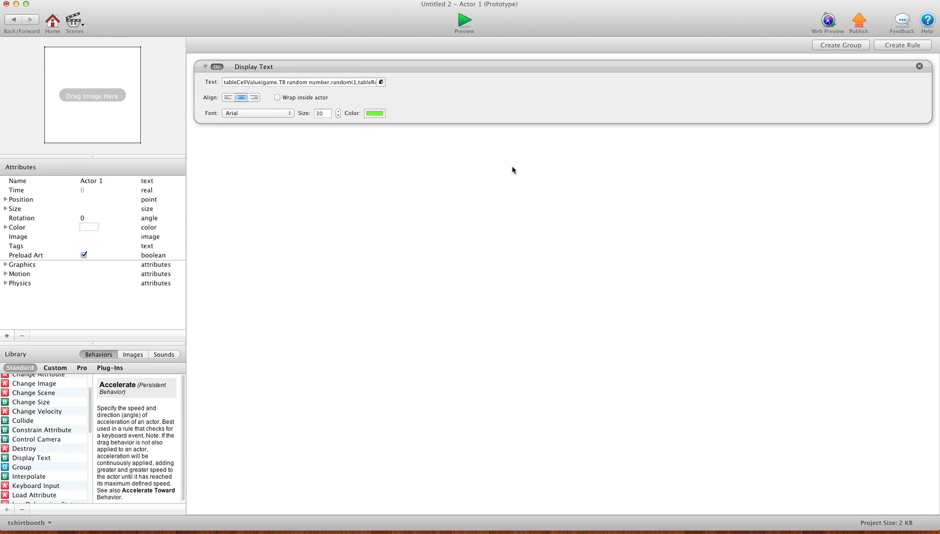